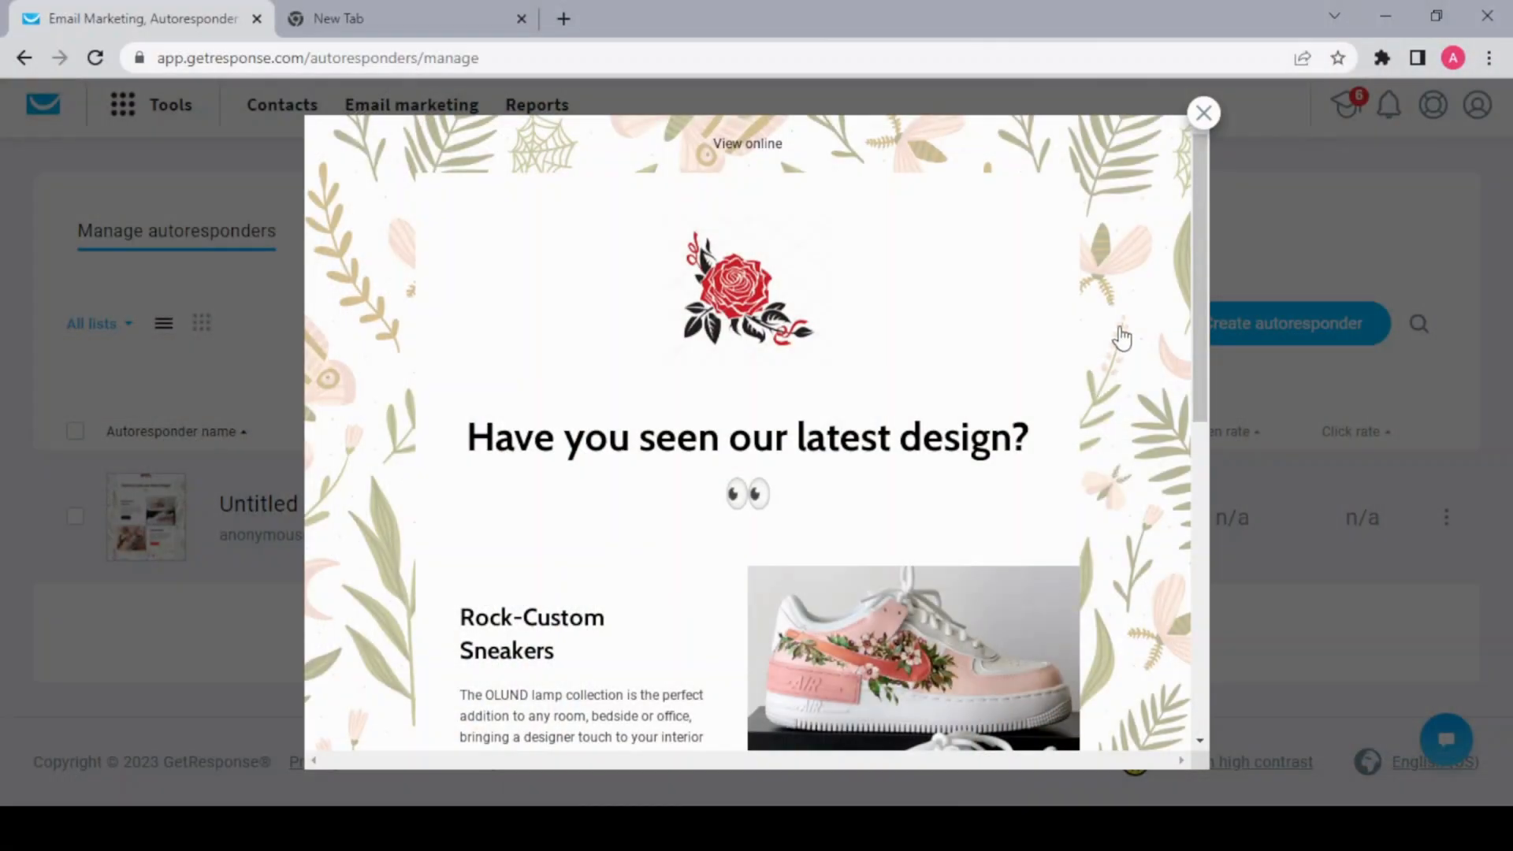
- Start creating a new landing page from the Landing pages area
scroll(down, 3)
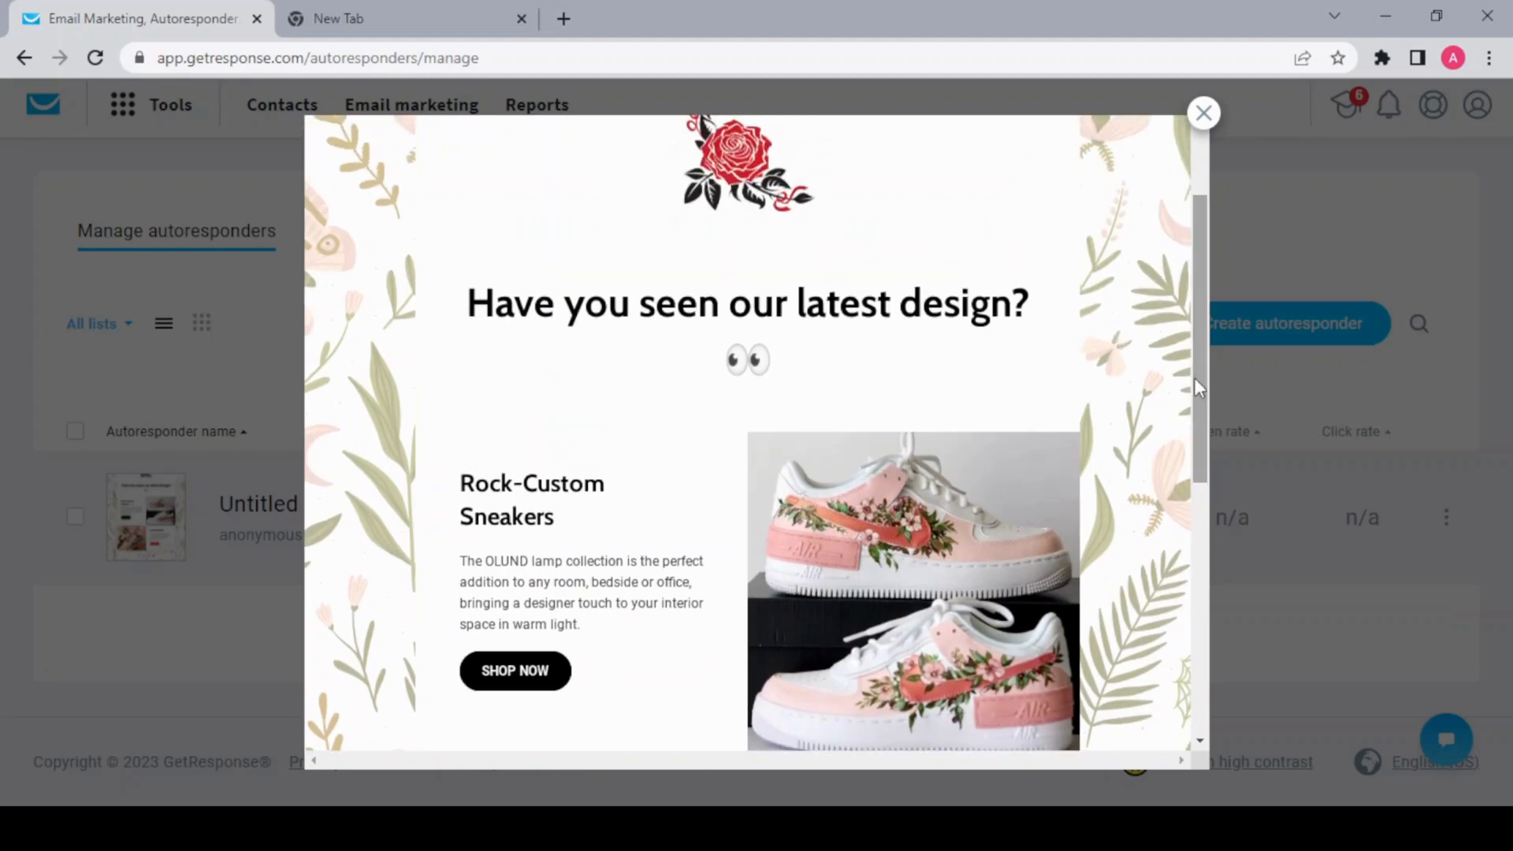
click(1202, 114)
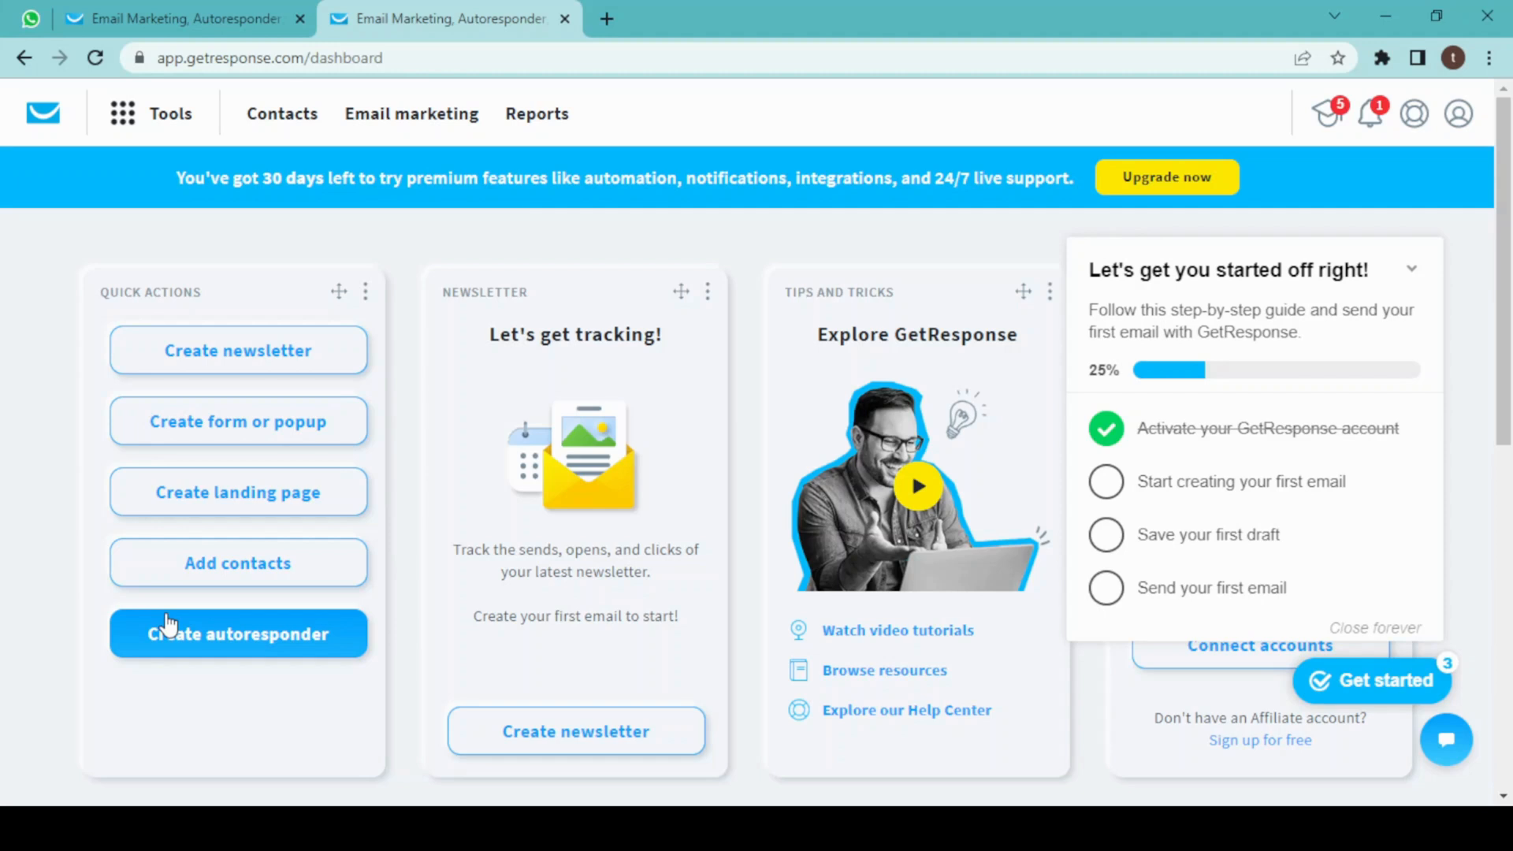
mouse_move(548, 518)
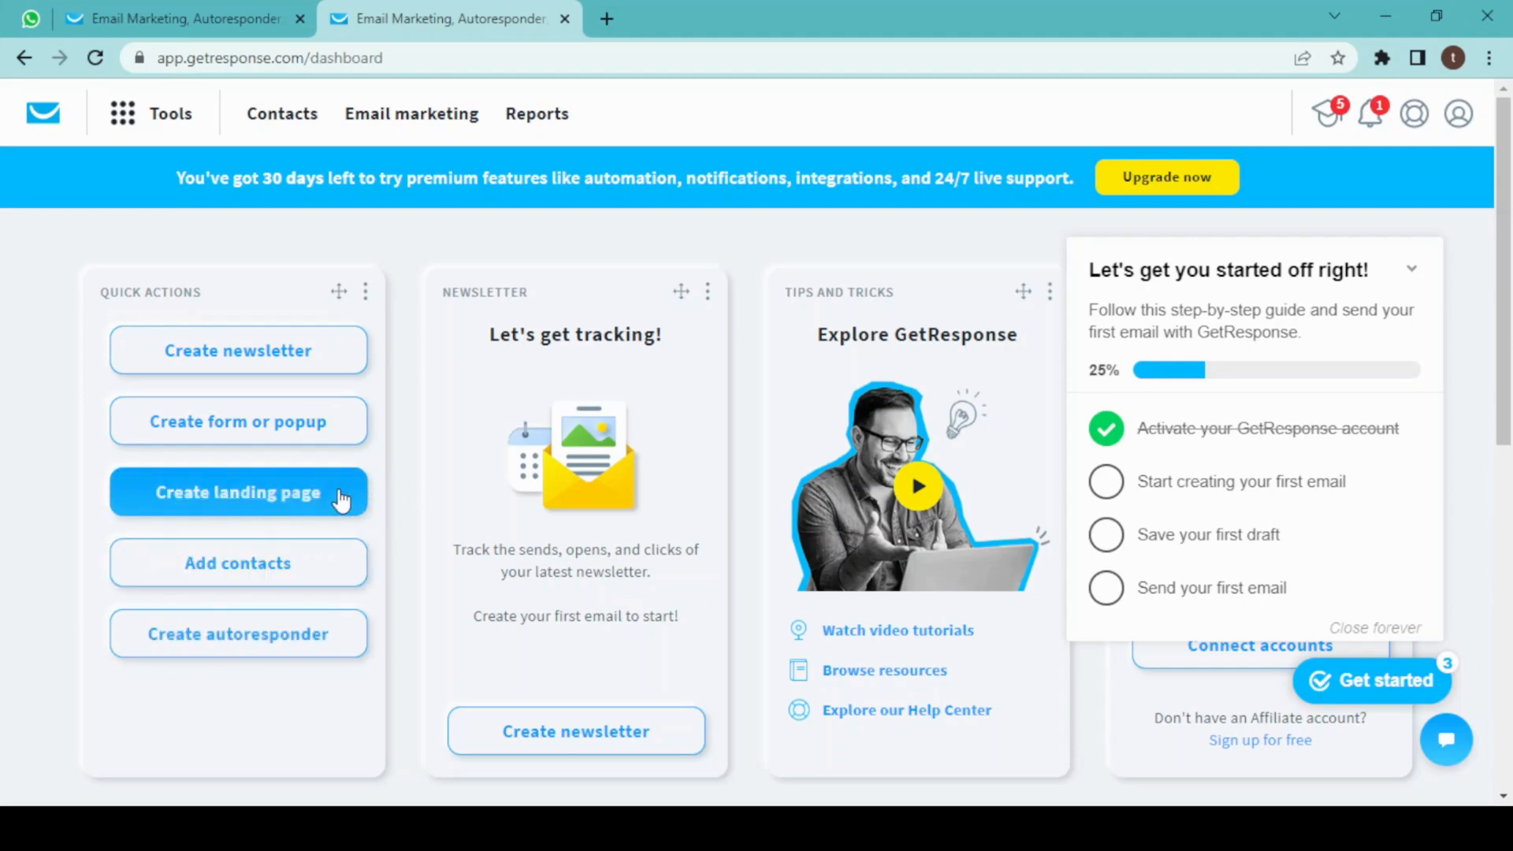
click(238, 492)
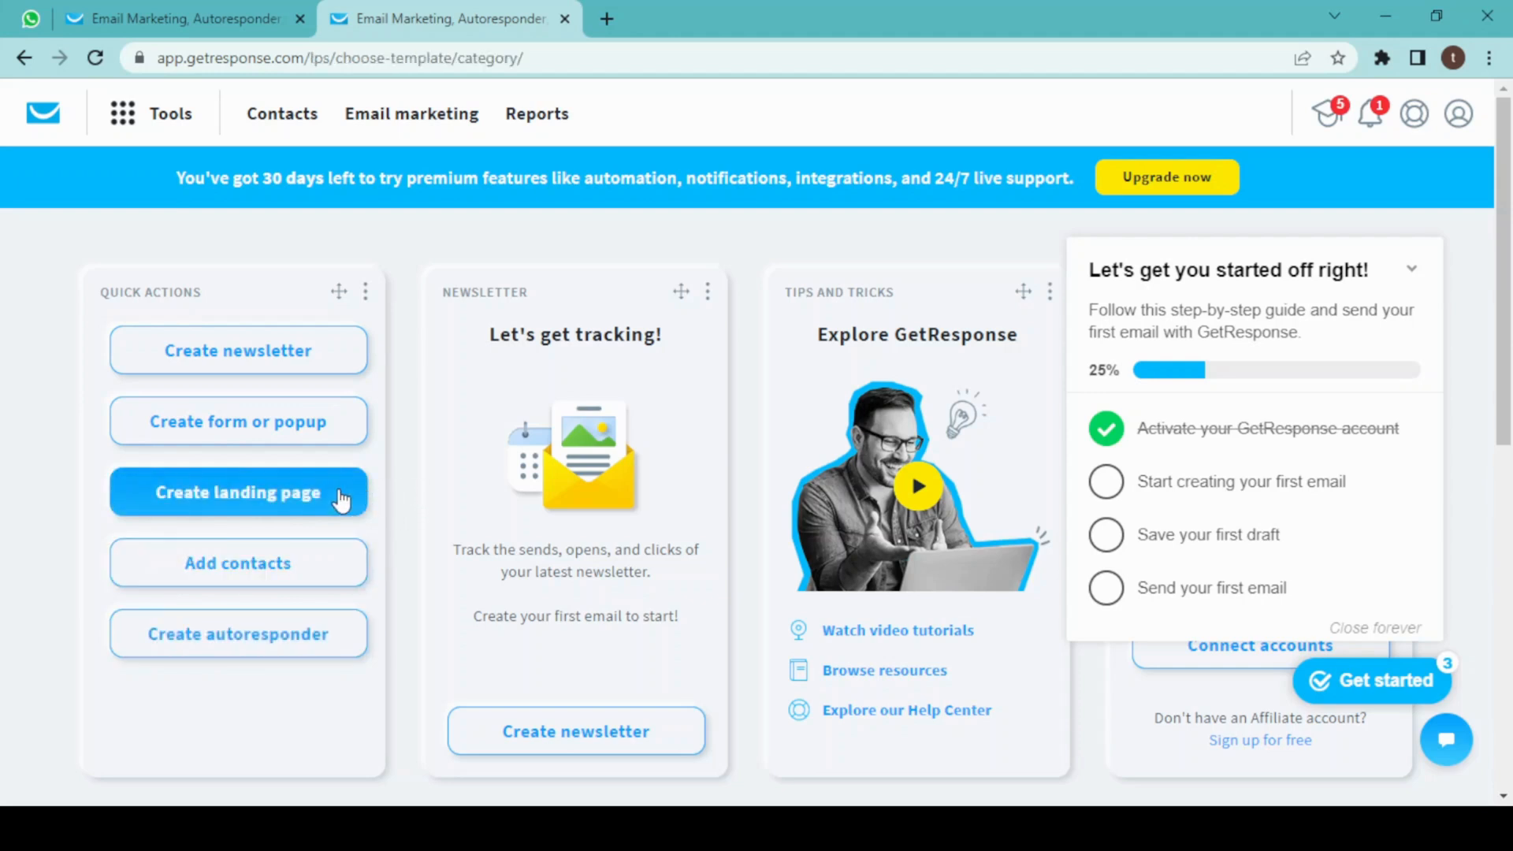
click(238, 492)
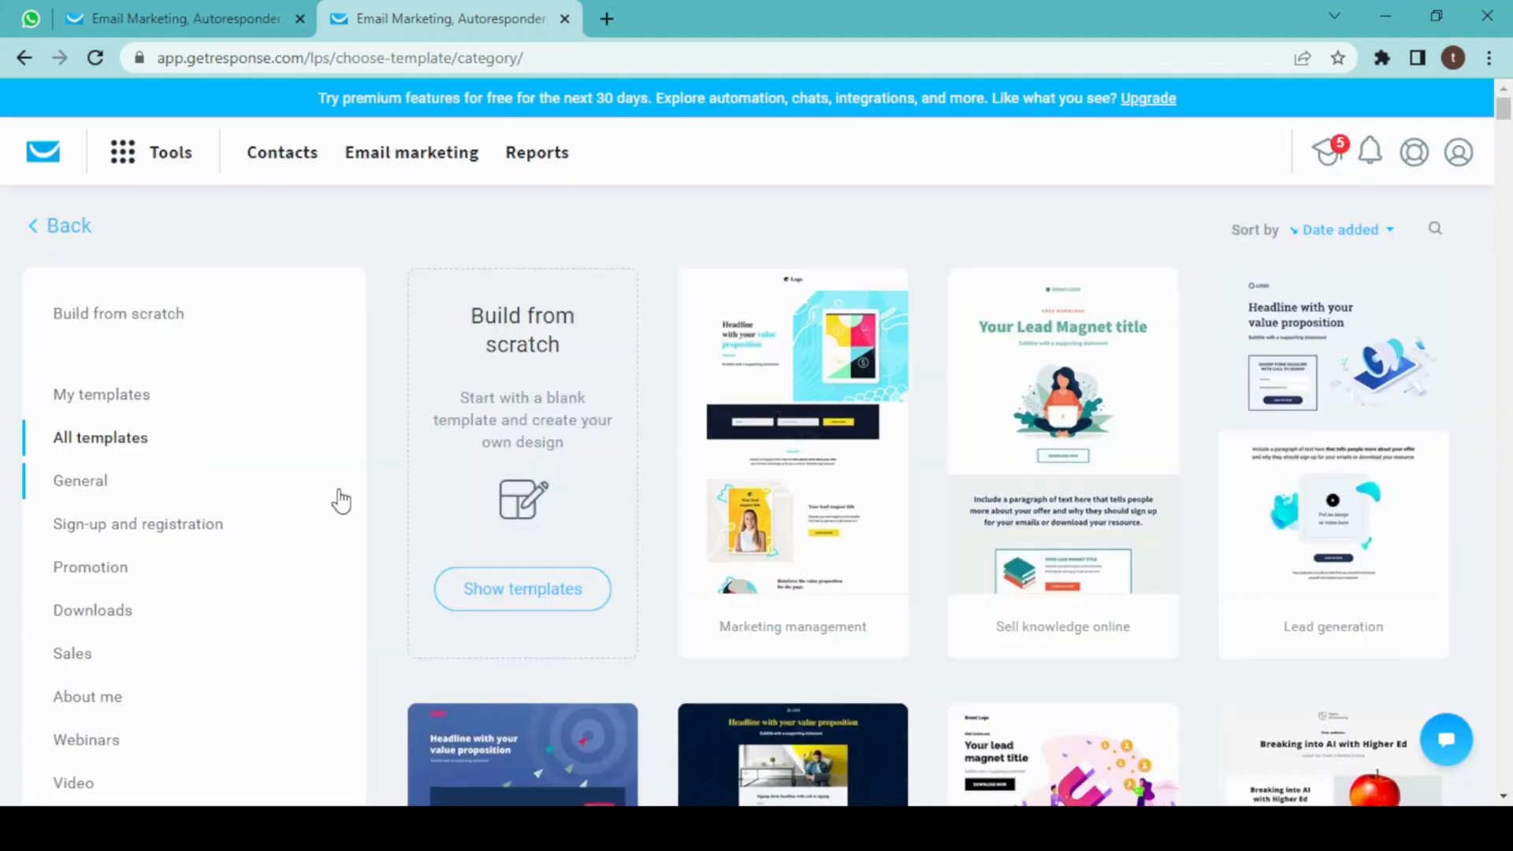
mouse_move(1060, 400)
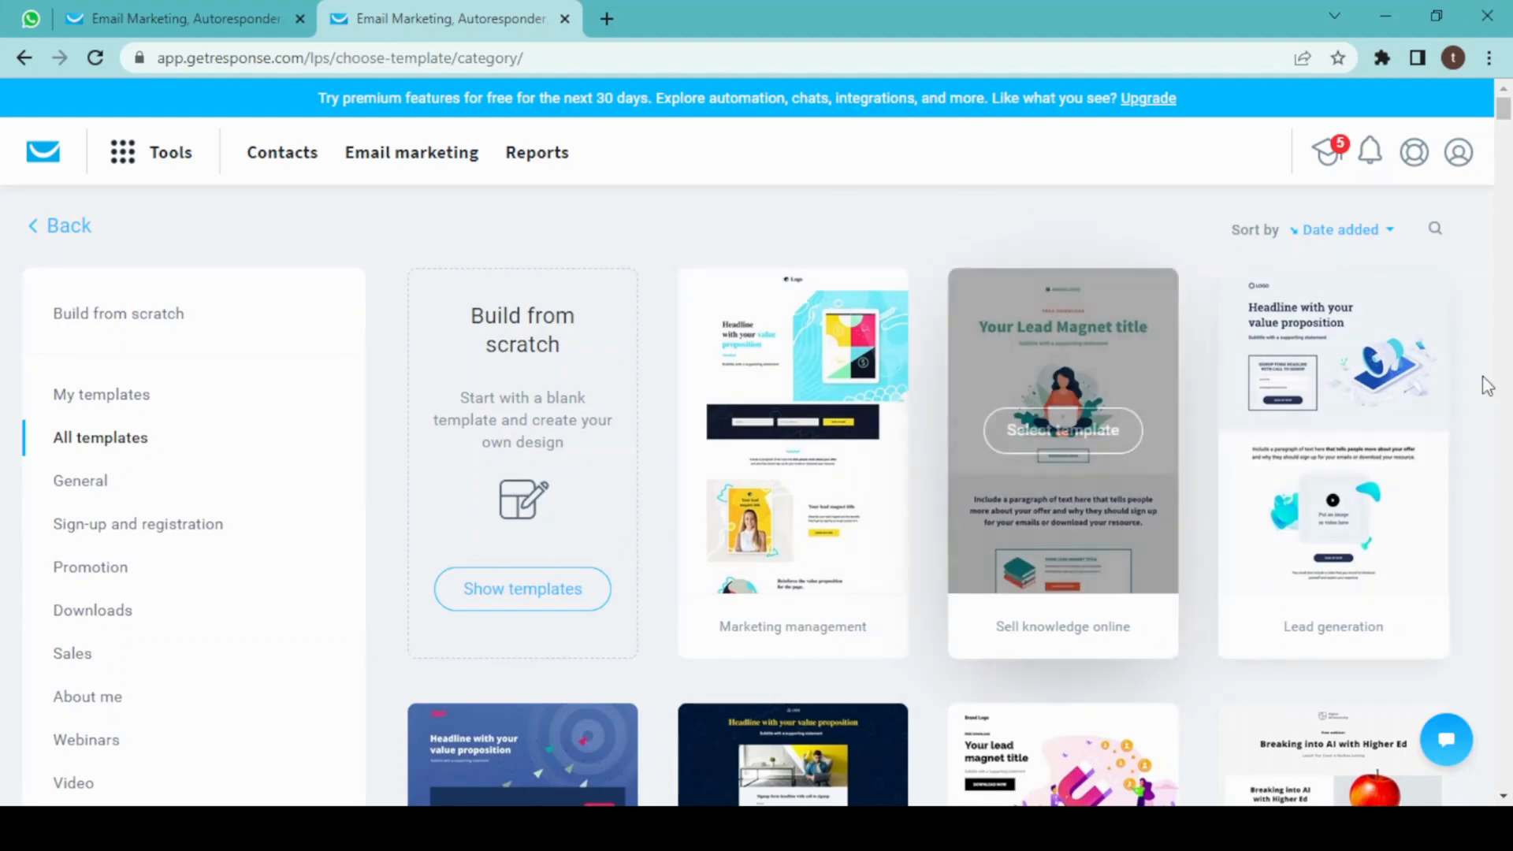
- Scroll the All templates gallery down to the Secrets to Success design
scroll(down, 3)
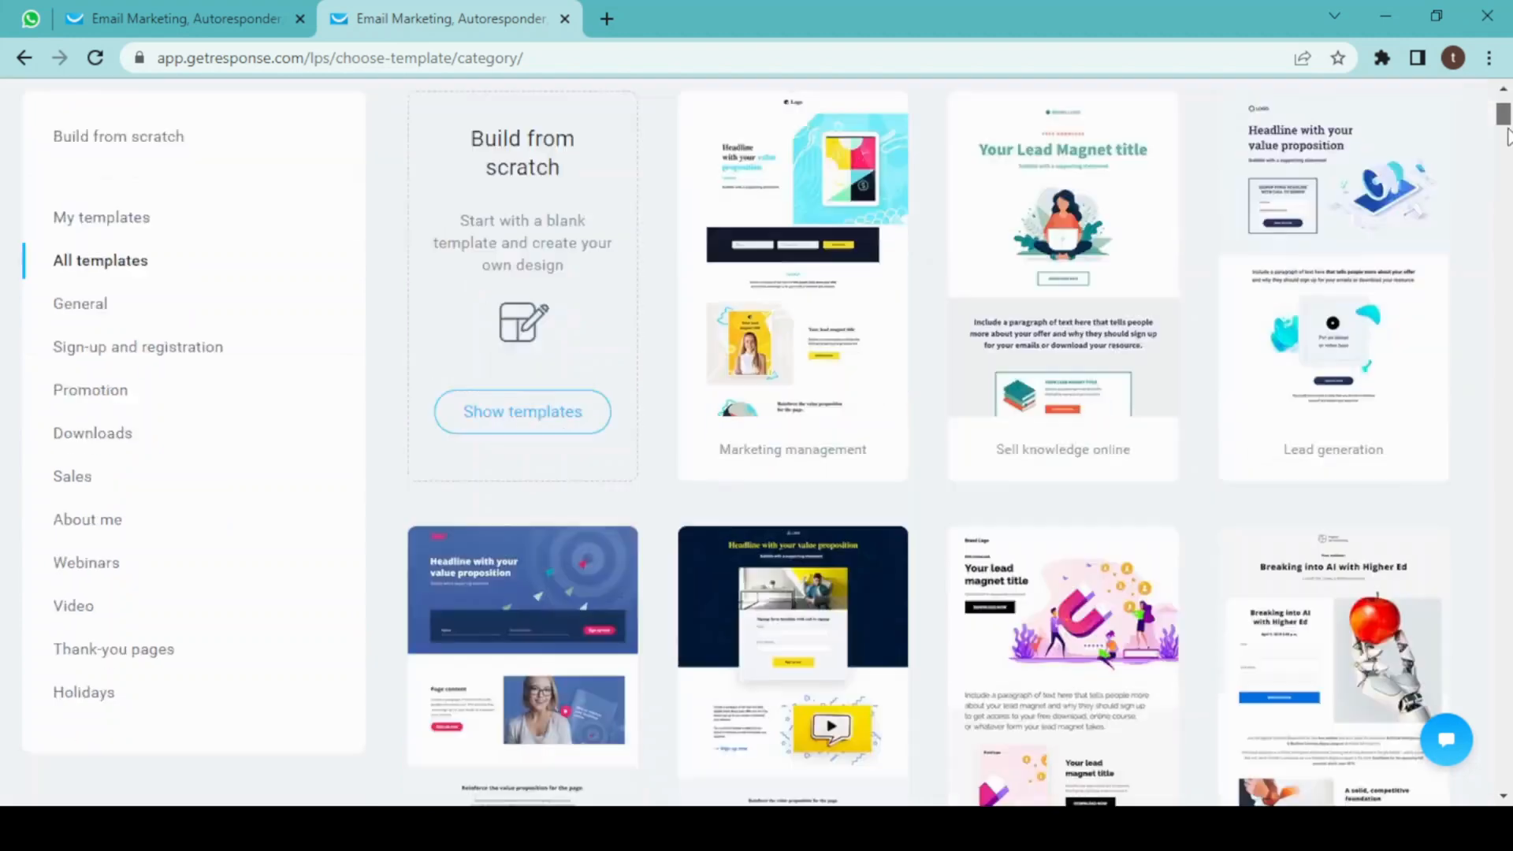
scroll(down, 3)
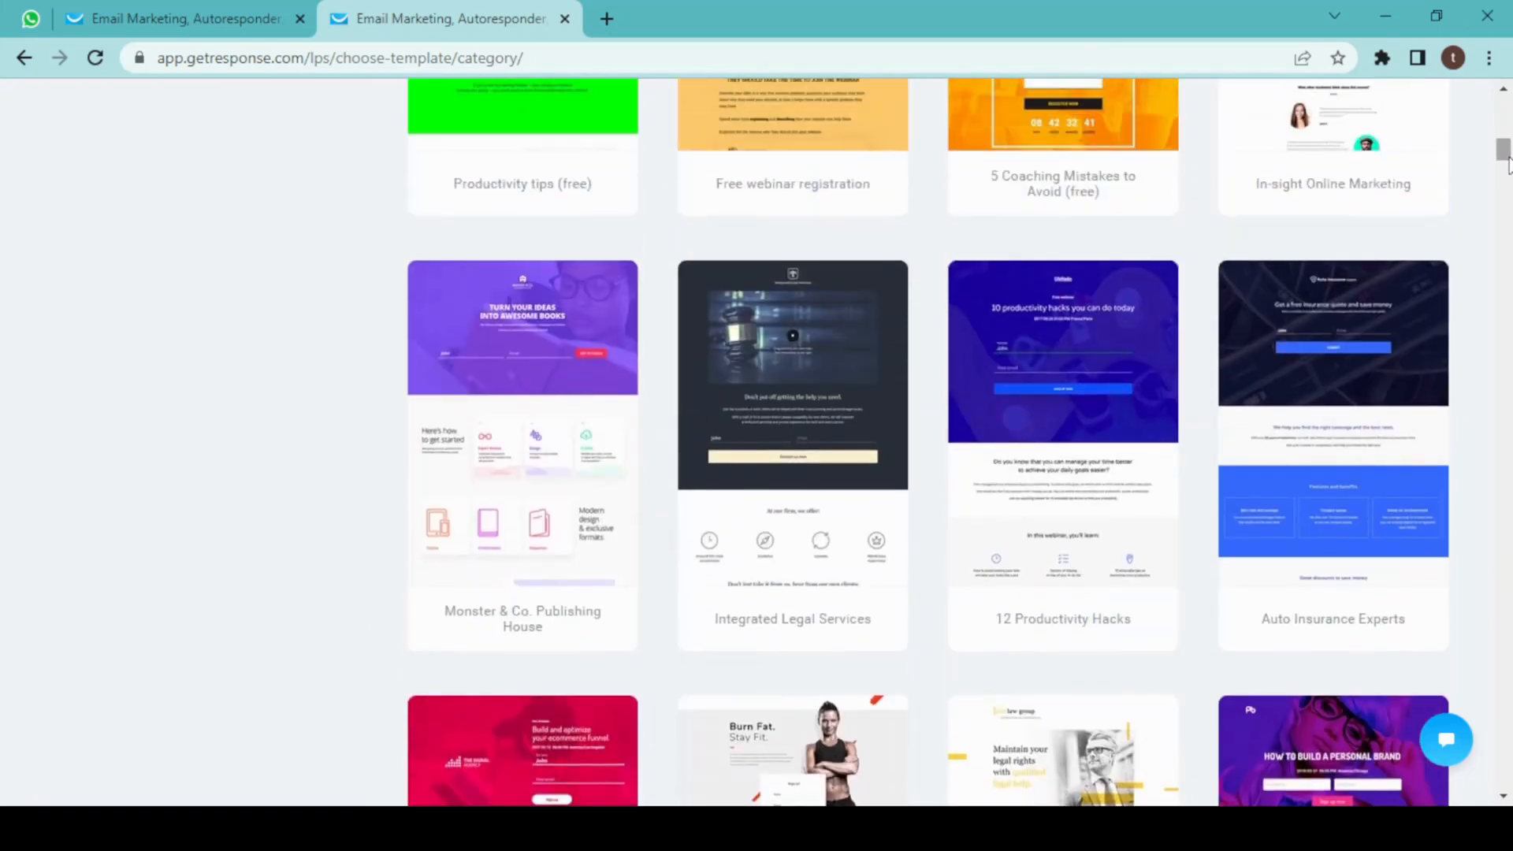
scroll(down, 3)
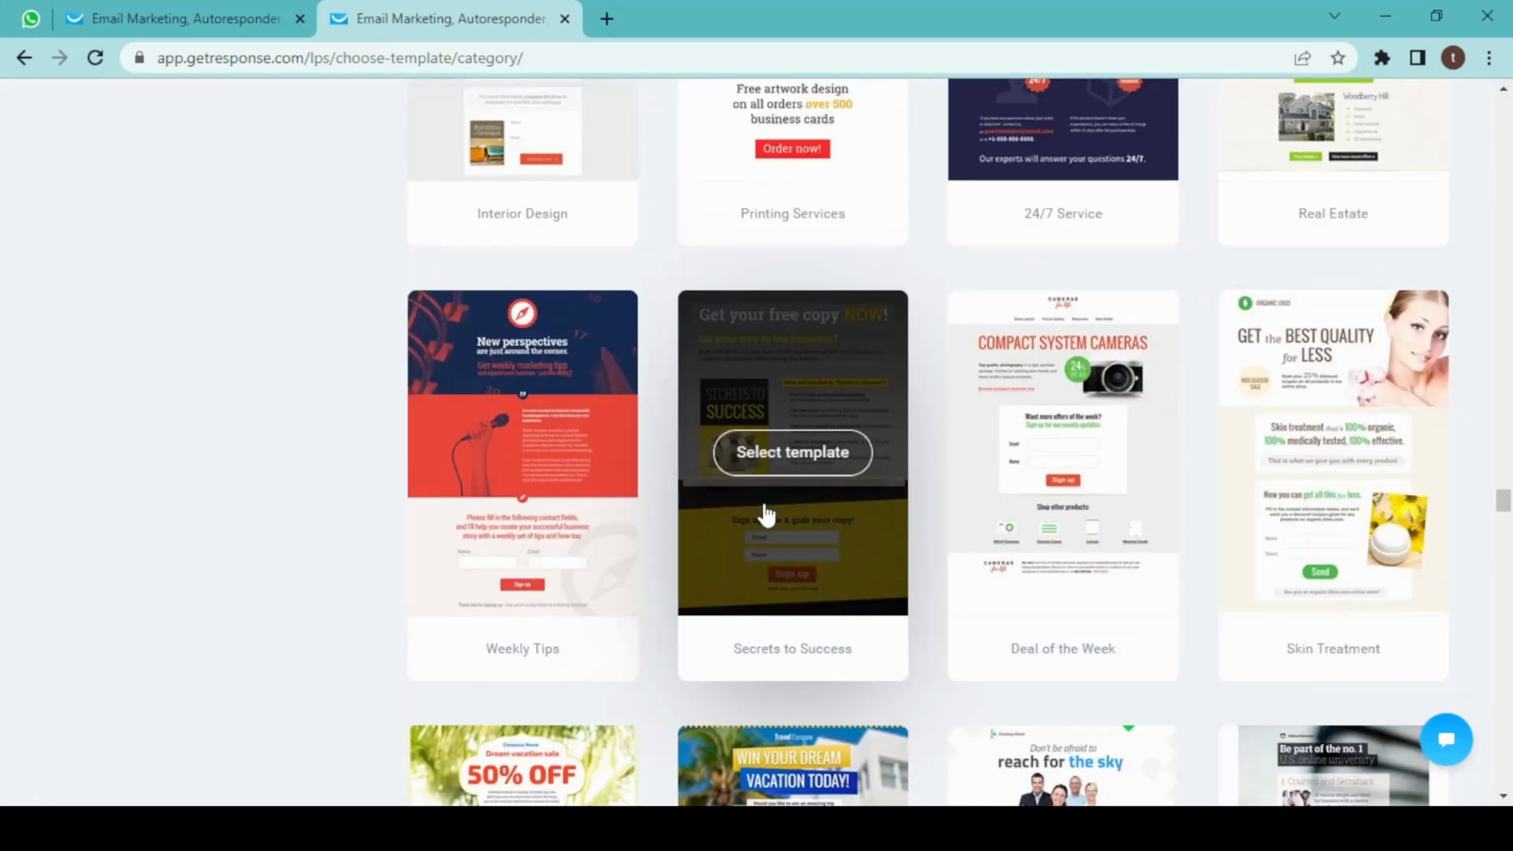
mouse_move(781, 455)
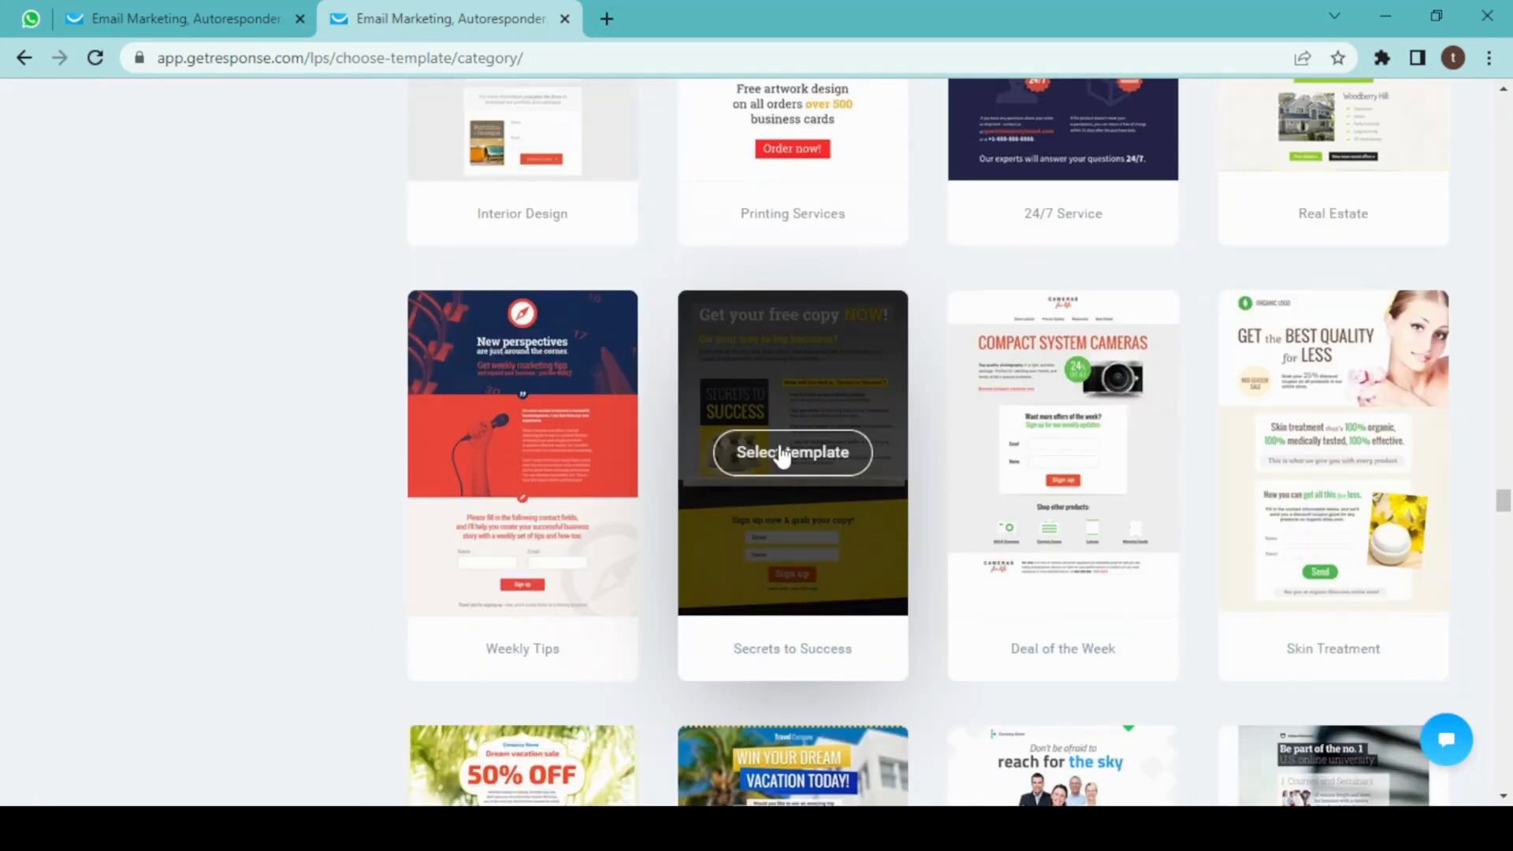
- Choose the Secrets to Success template and name the page 'Sign-up form'
click(791, 452)
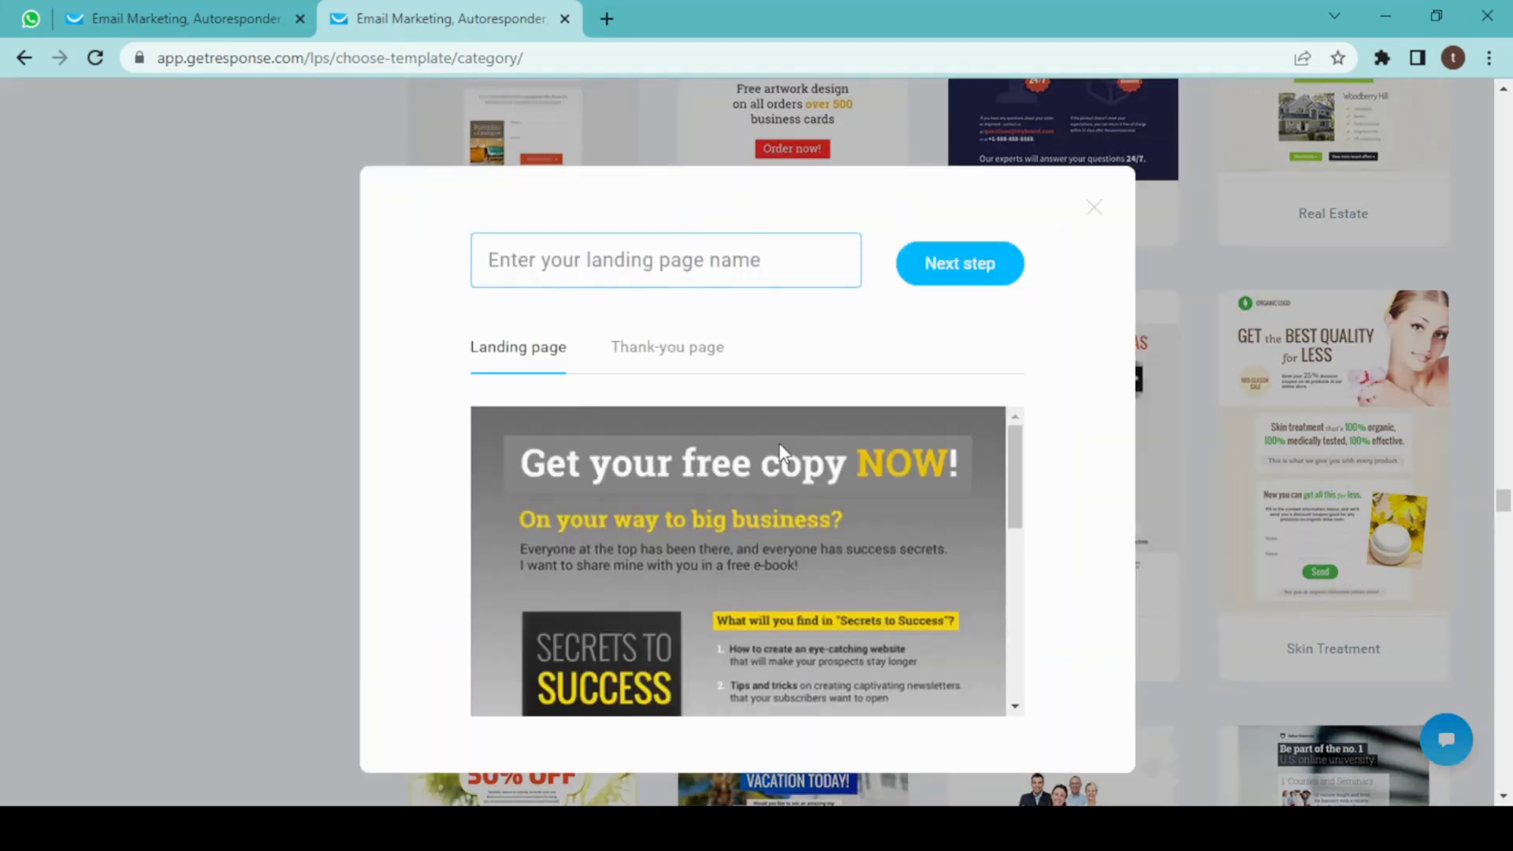
click(665, 260)
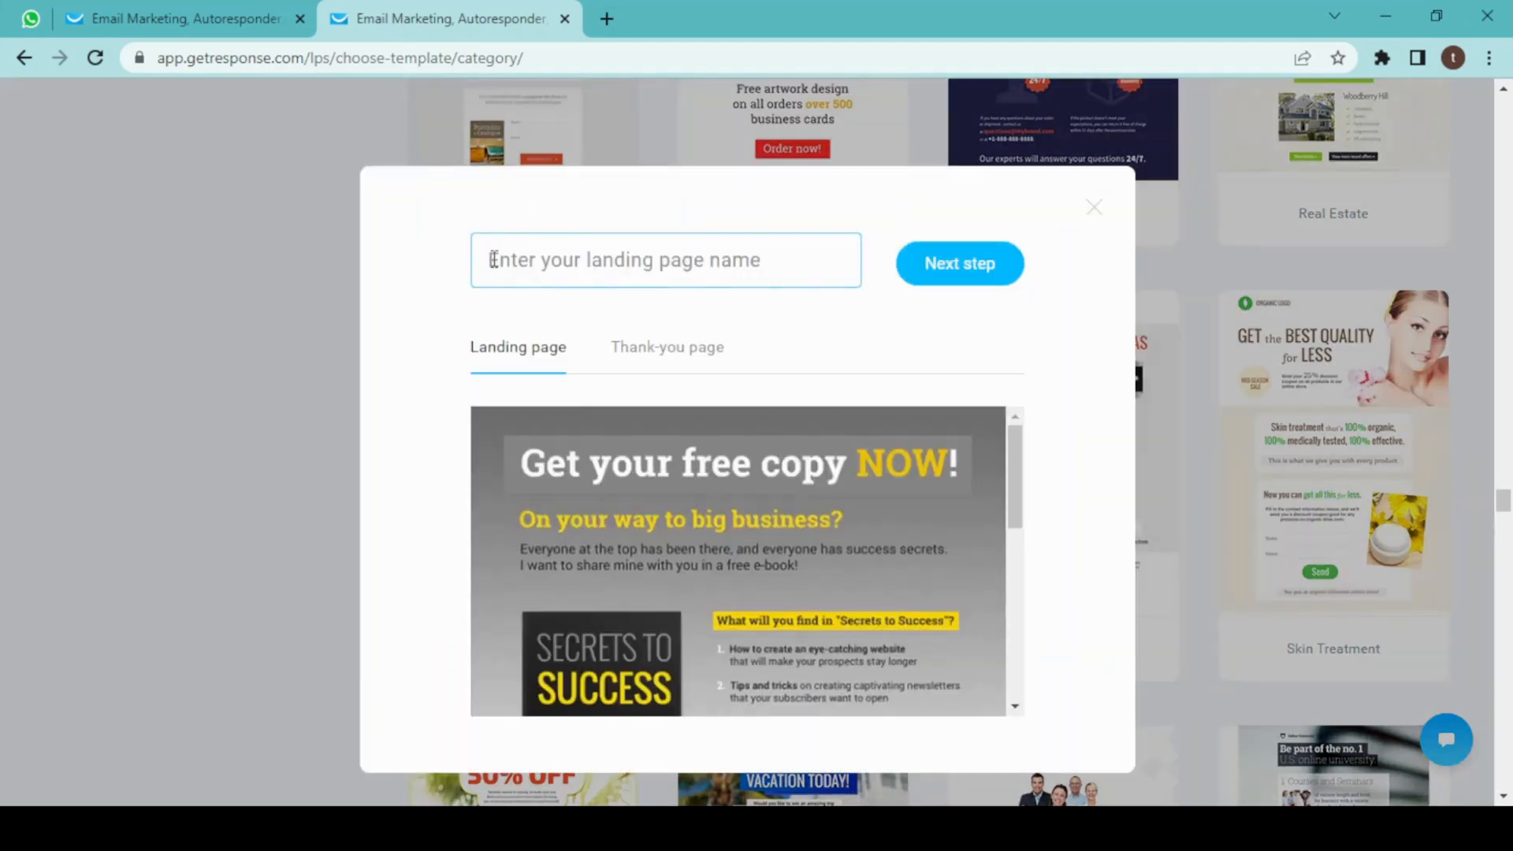
text(s)
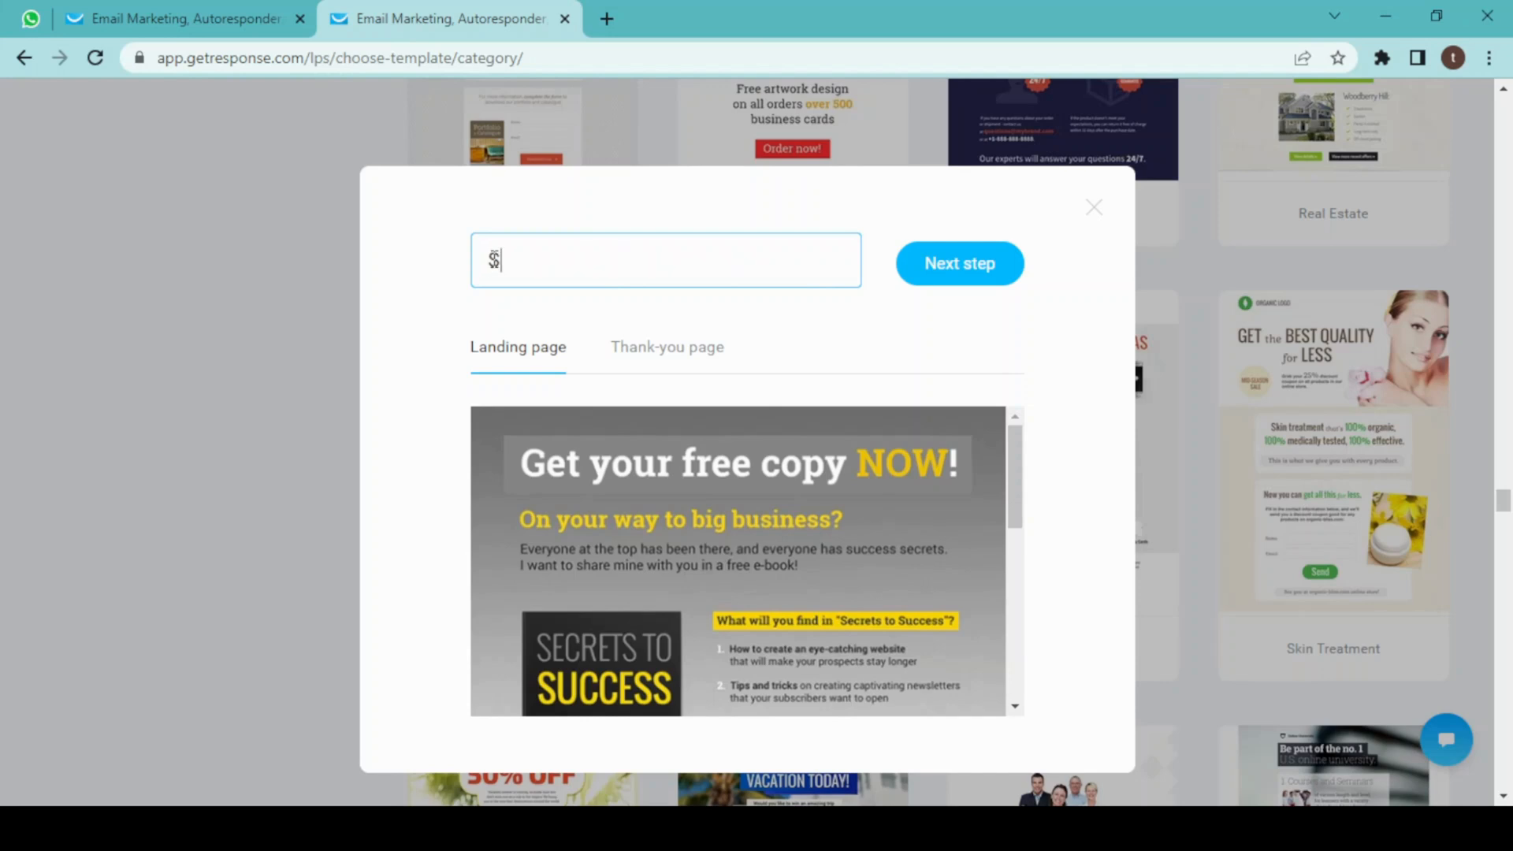
text(ign-up form)
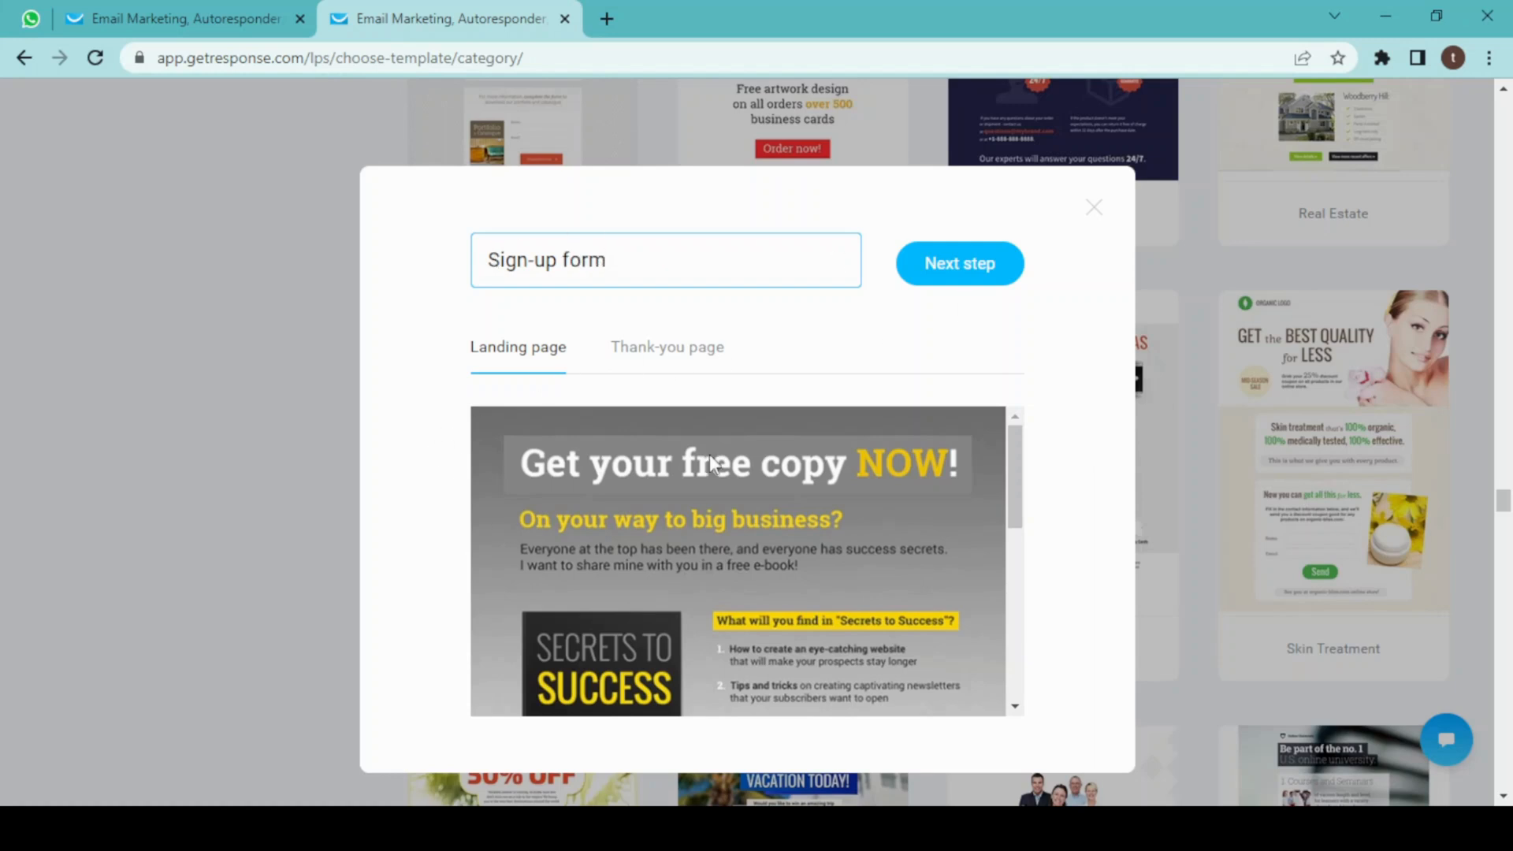
mouse_move(663, 354)
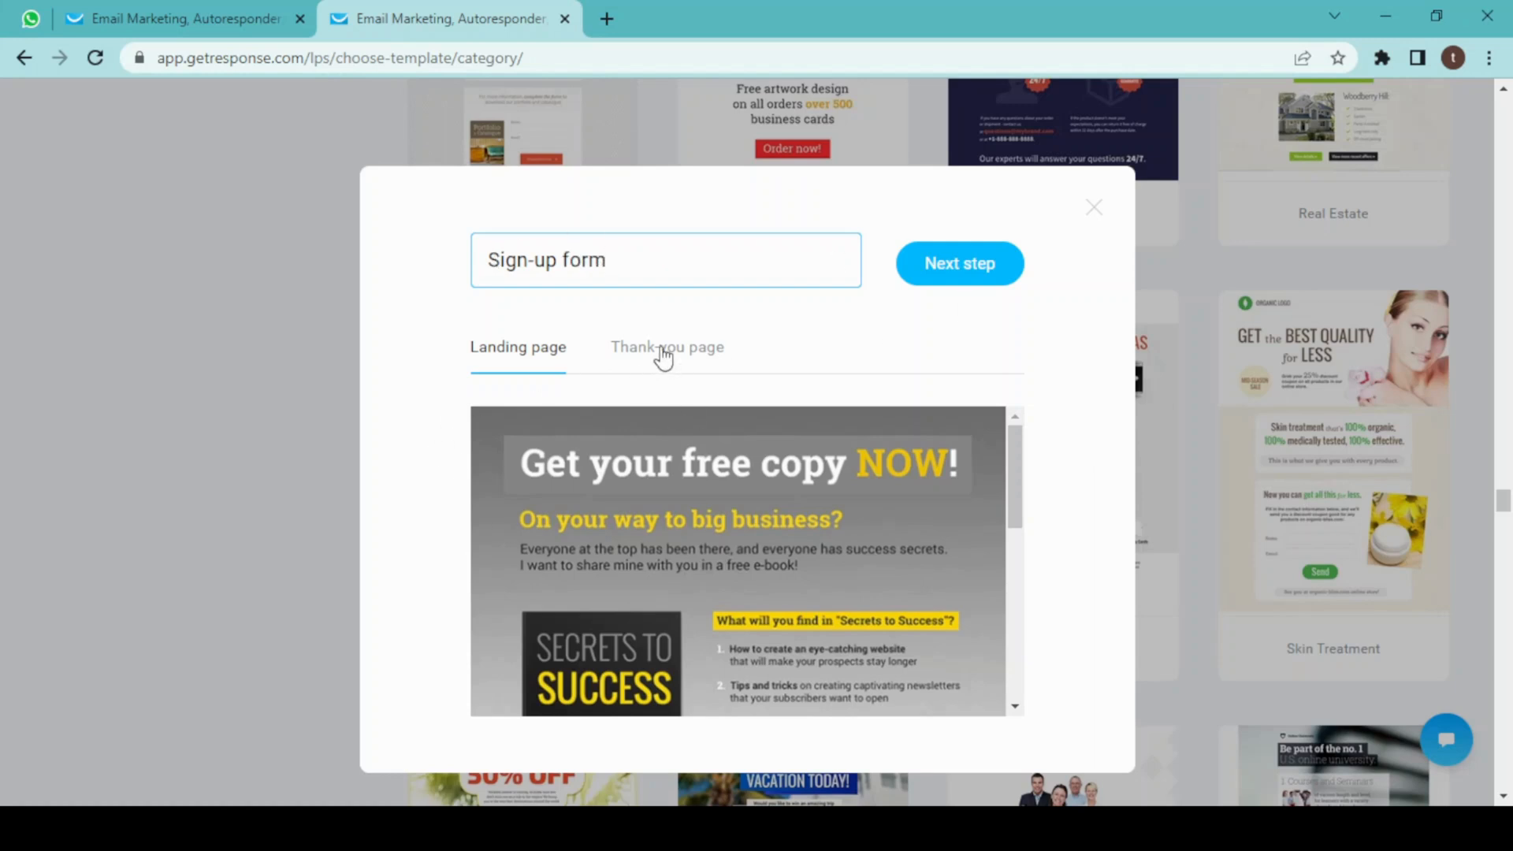
- Check the template's thank-you page, then return to the landing page preview
click(665, 347)
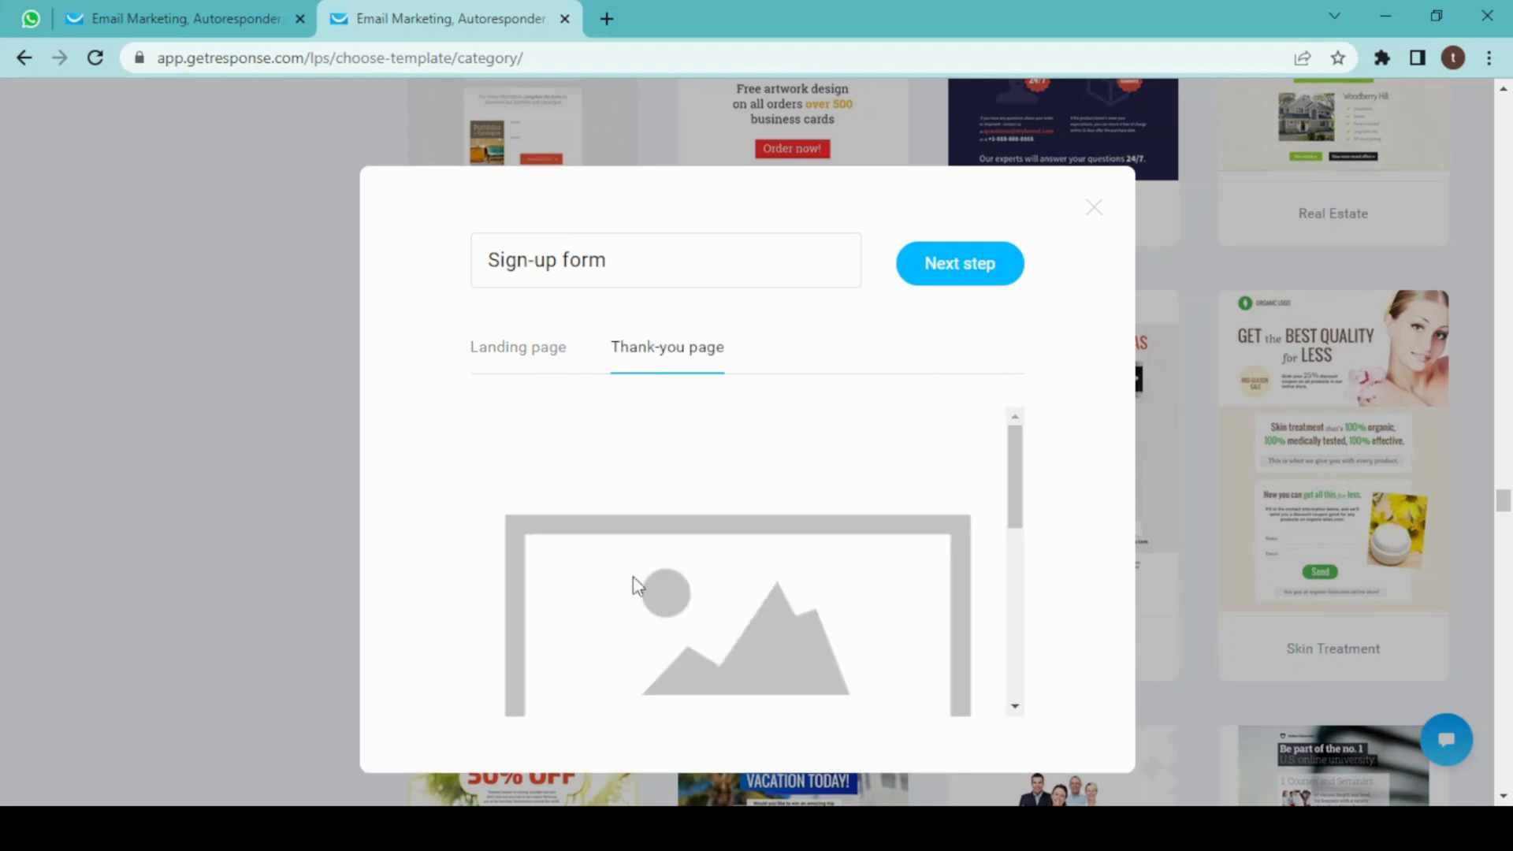
click(517, 347)
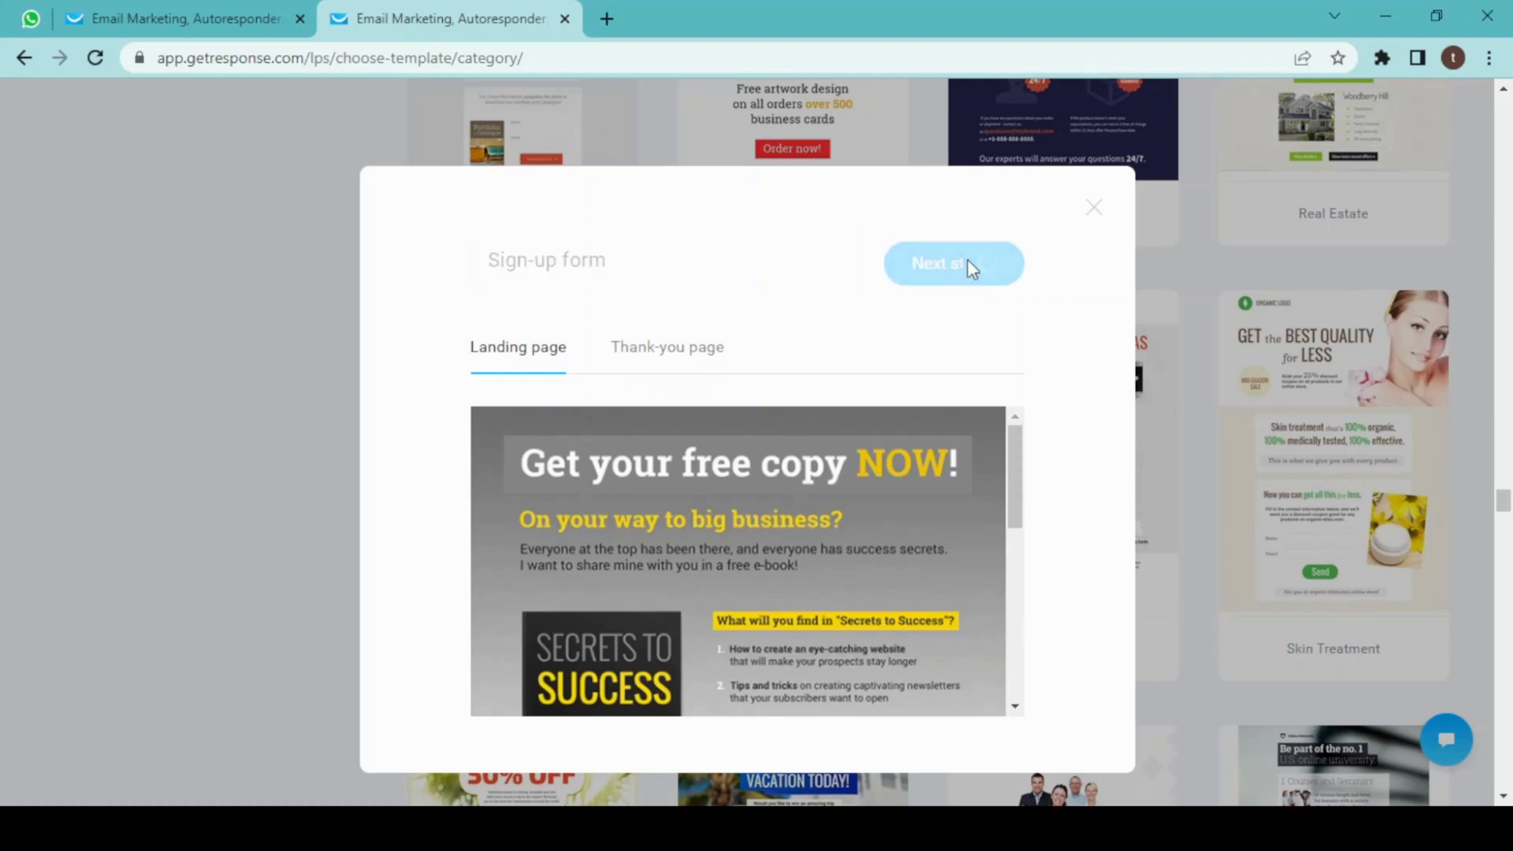
- Enter the editor and change the heading to 'What will you find in my course?'
click(951, 263)
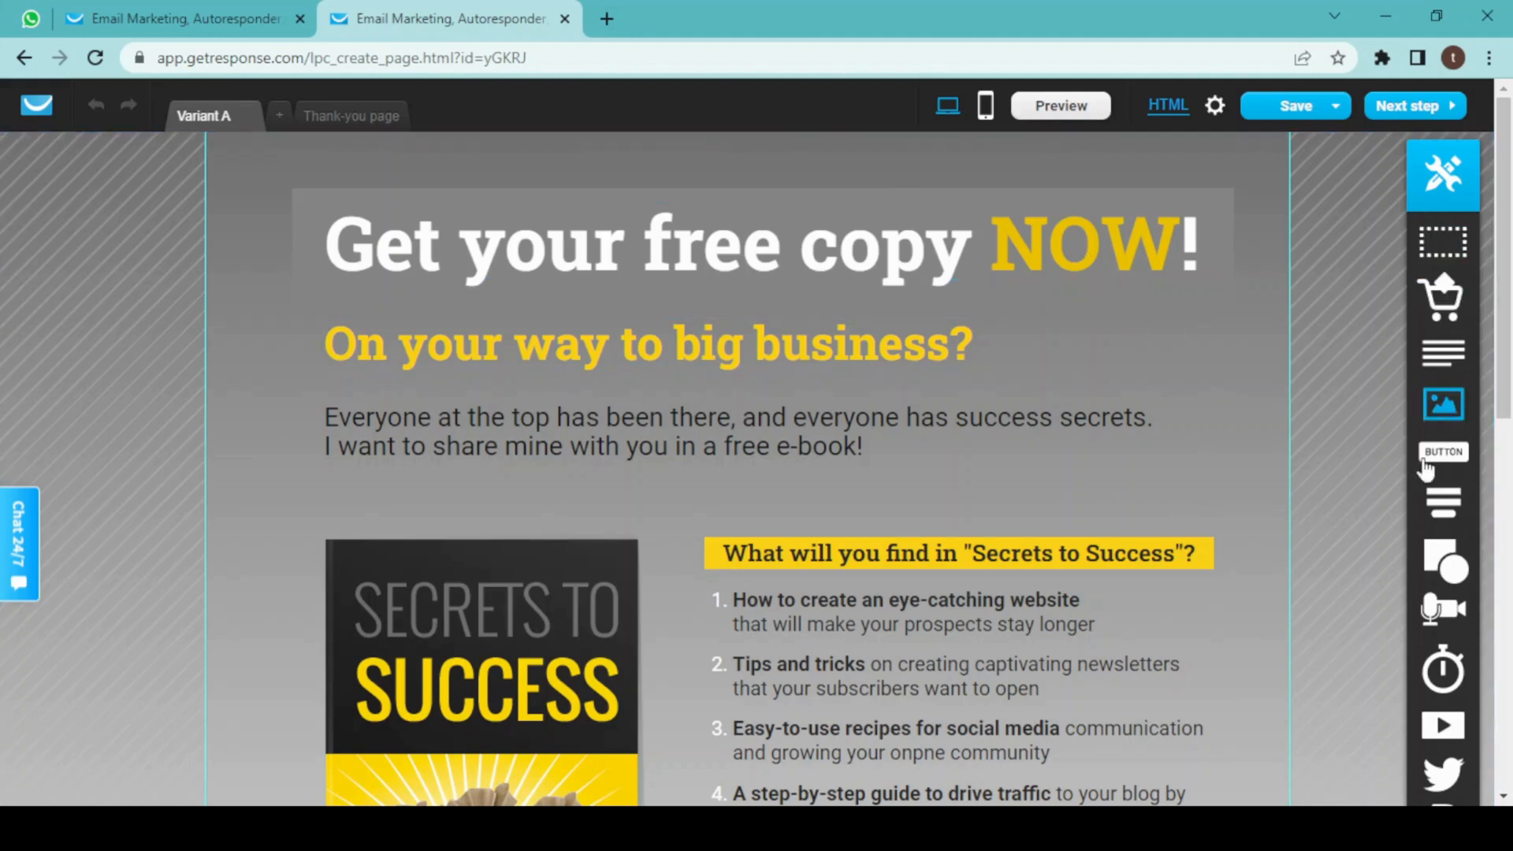
mouse_move(914, 320)
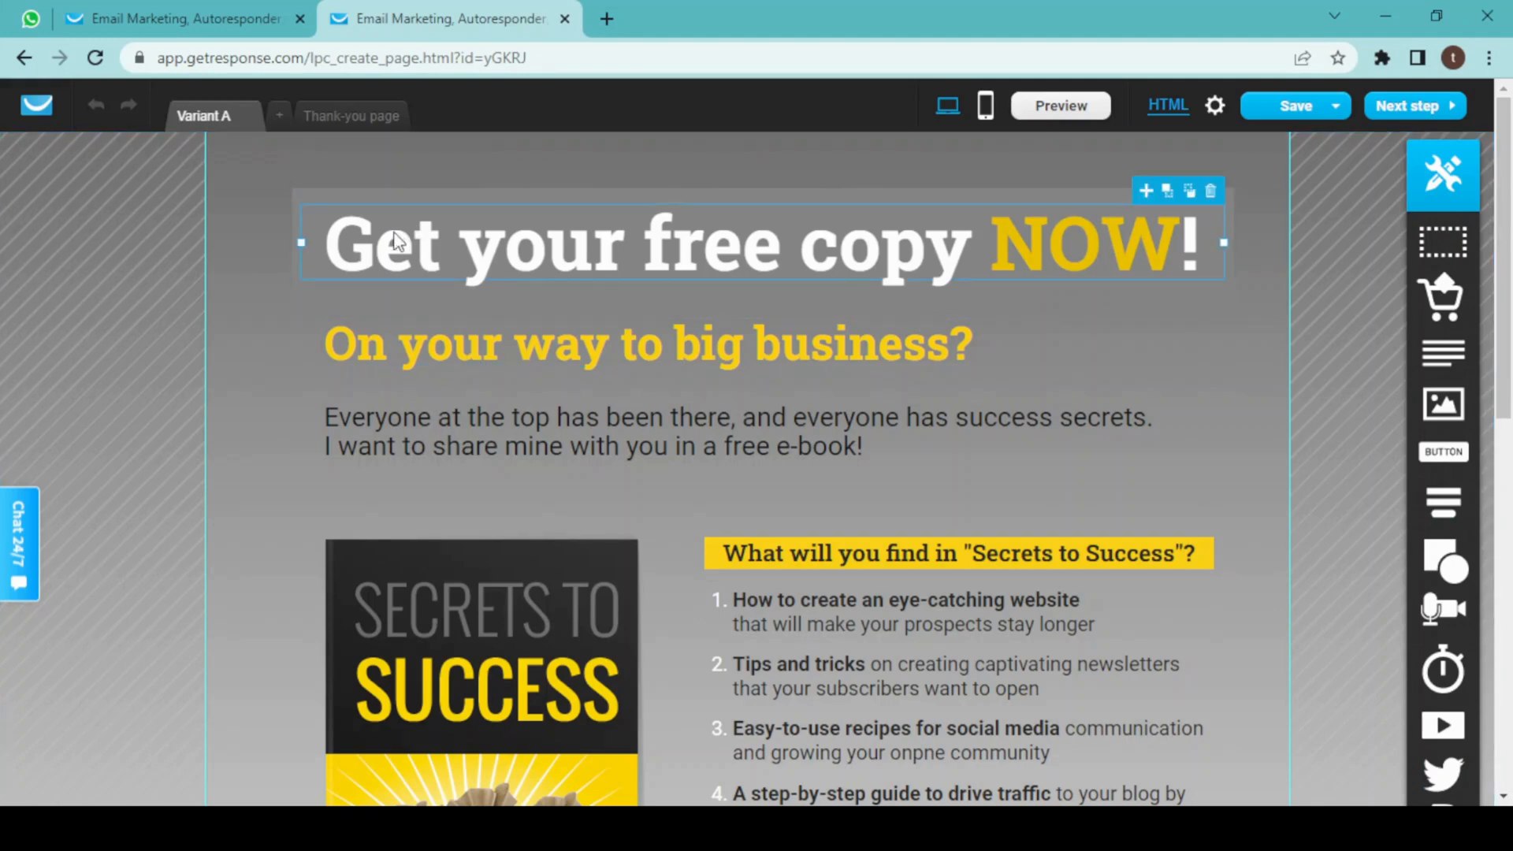
mouse_move(333, 268)
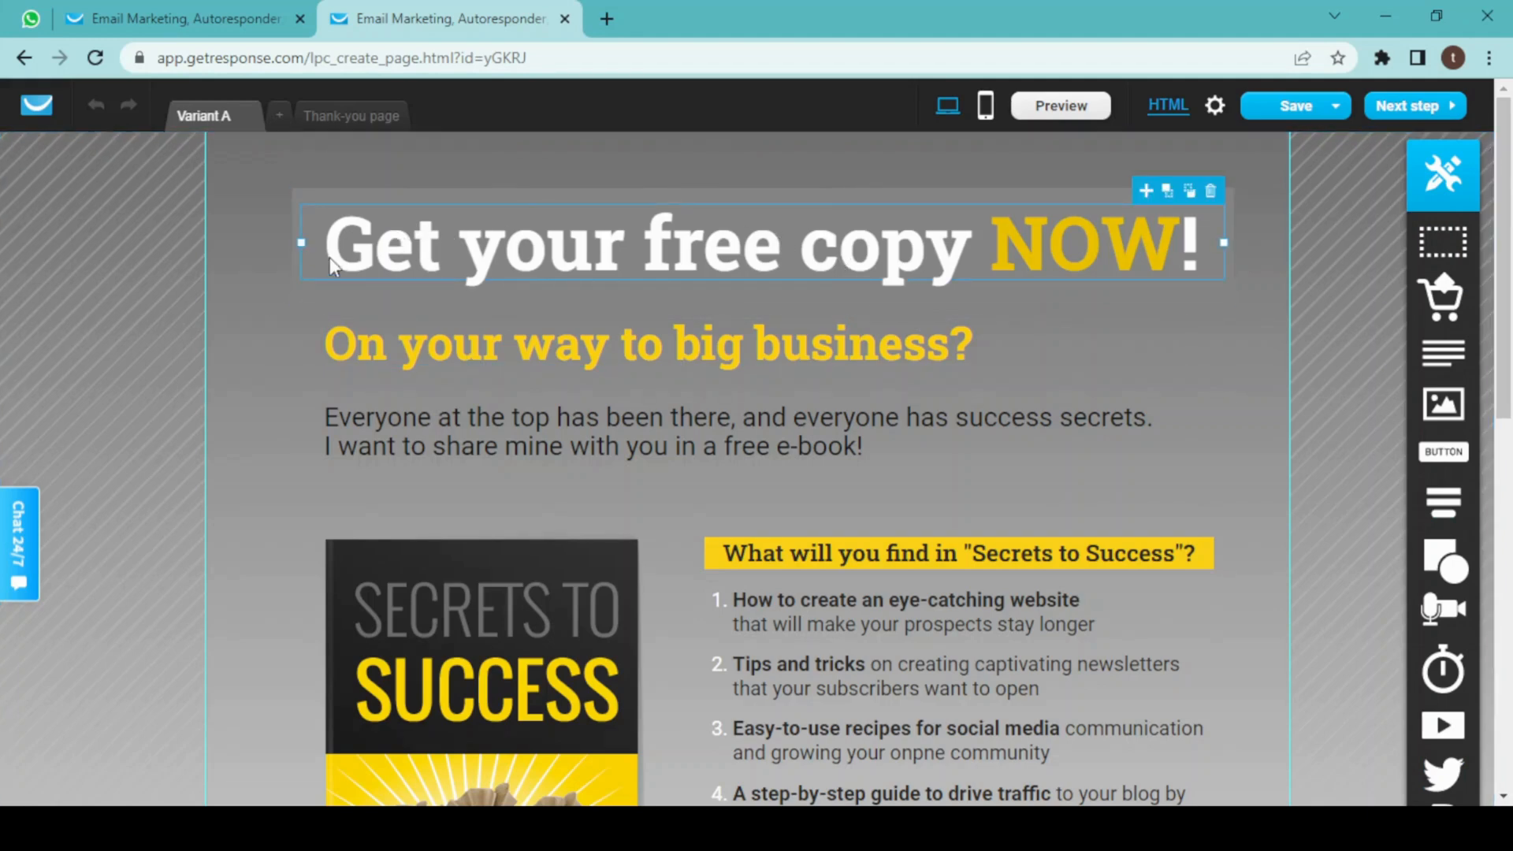
mouse_move(326, 232)
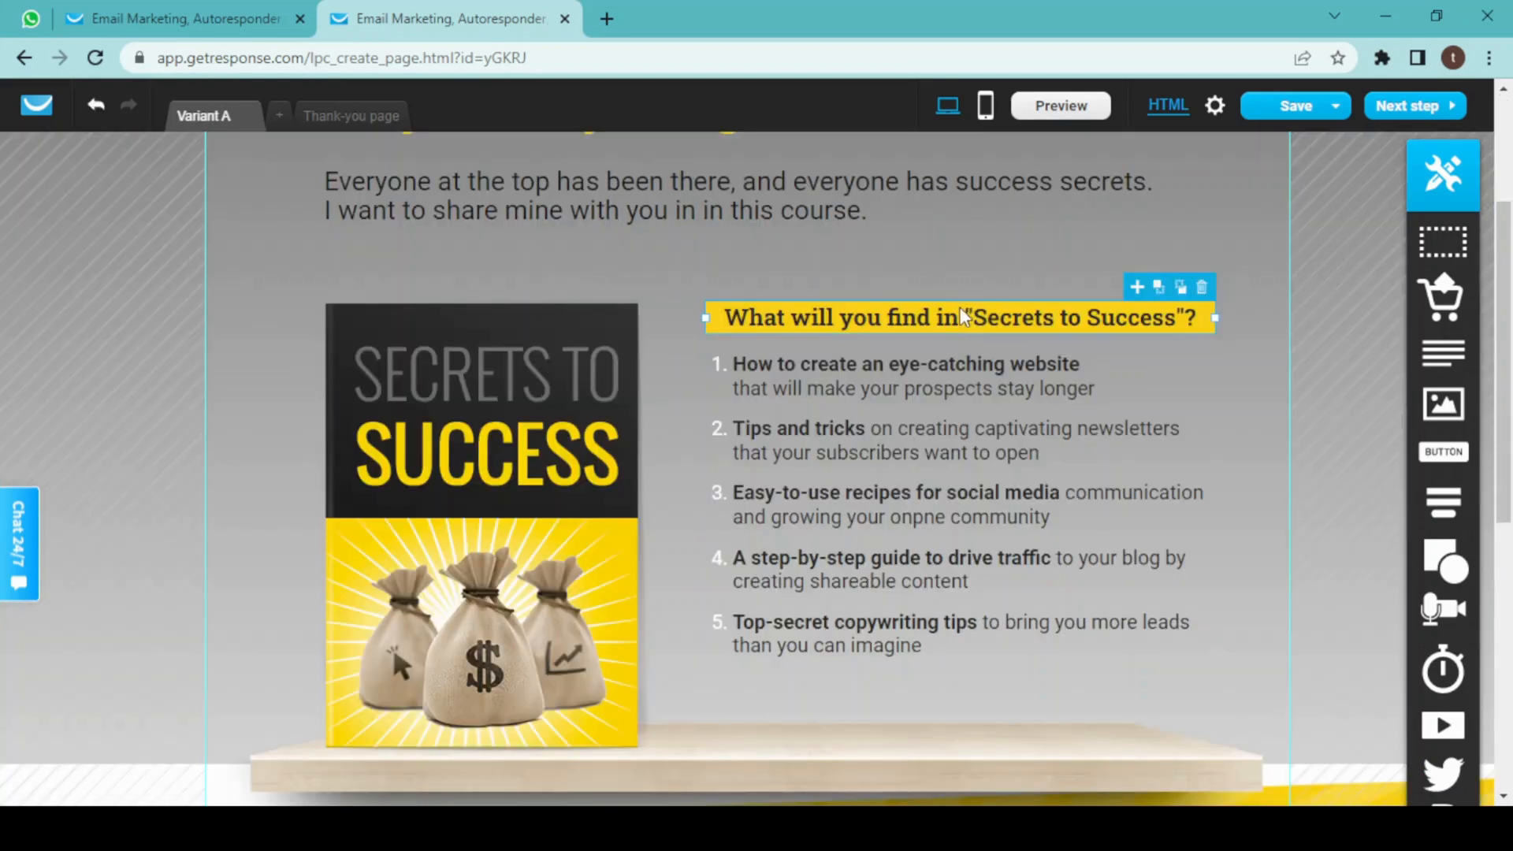
double_click(960, 316)
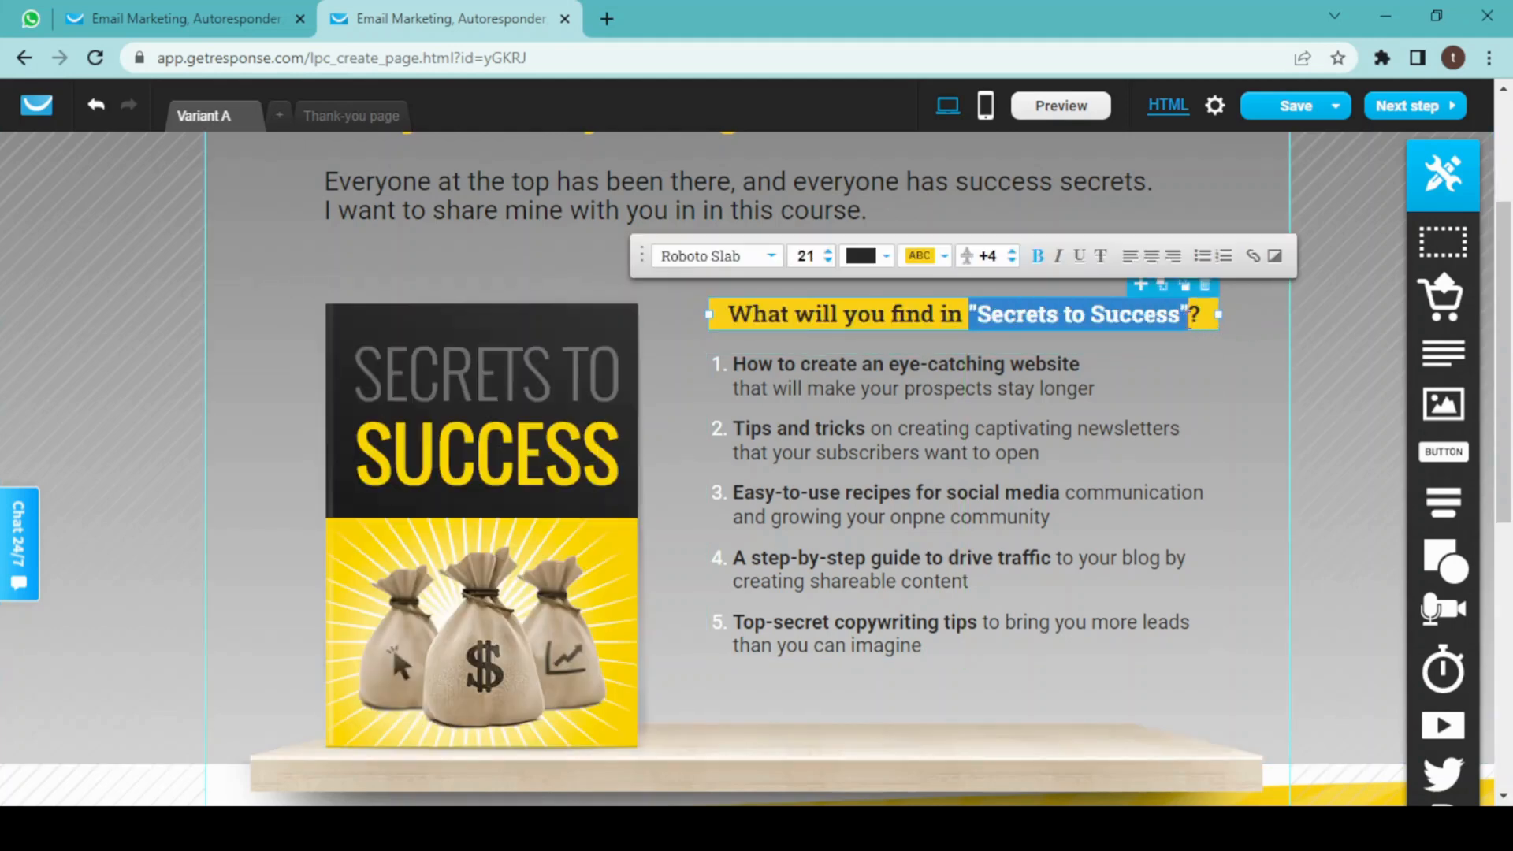
text(my)
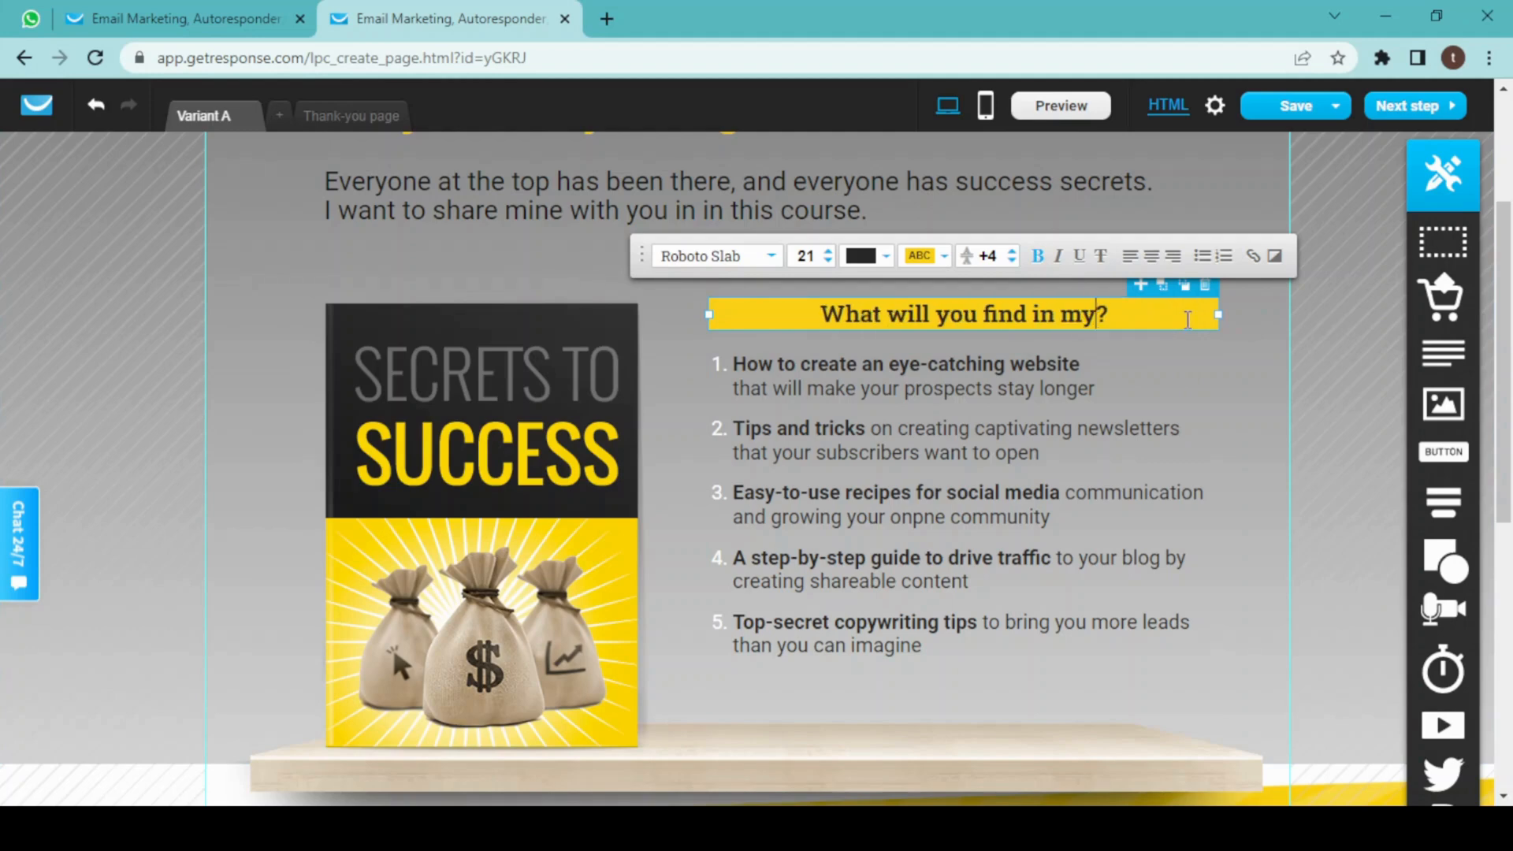
text(course)
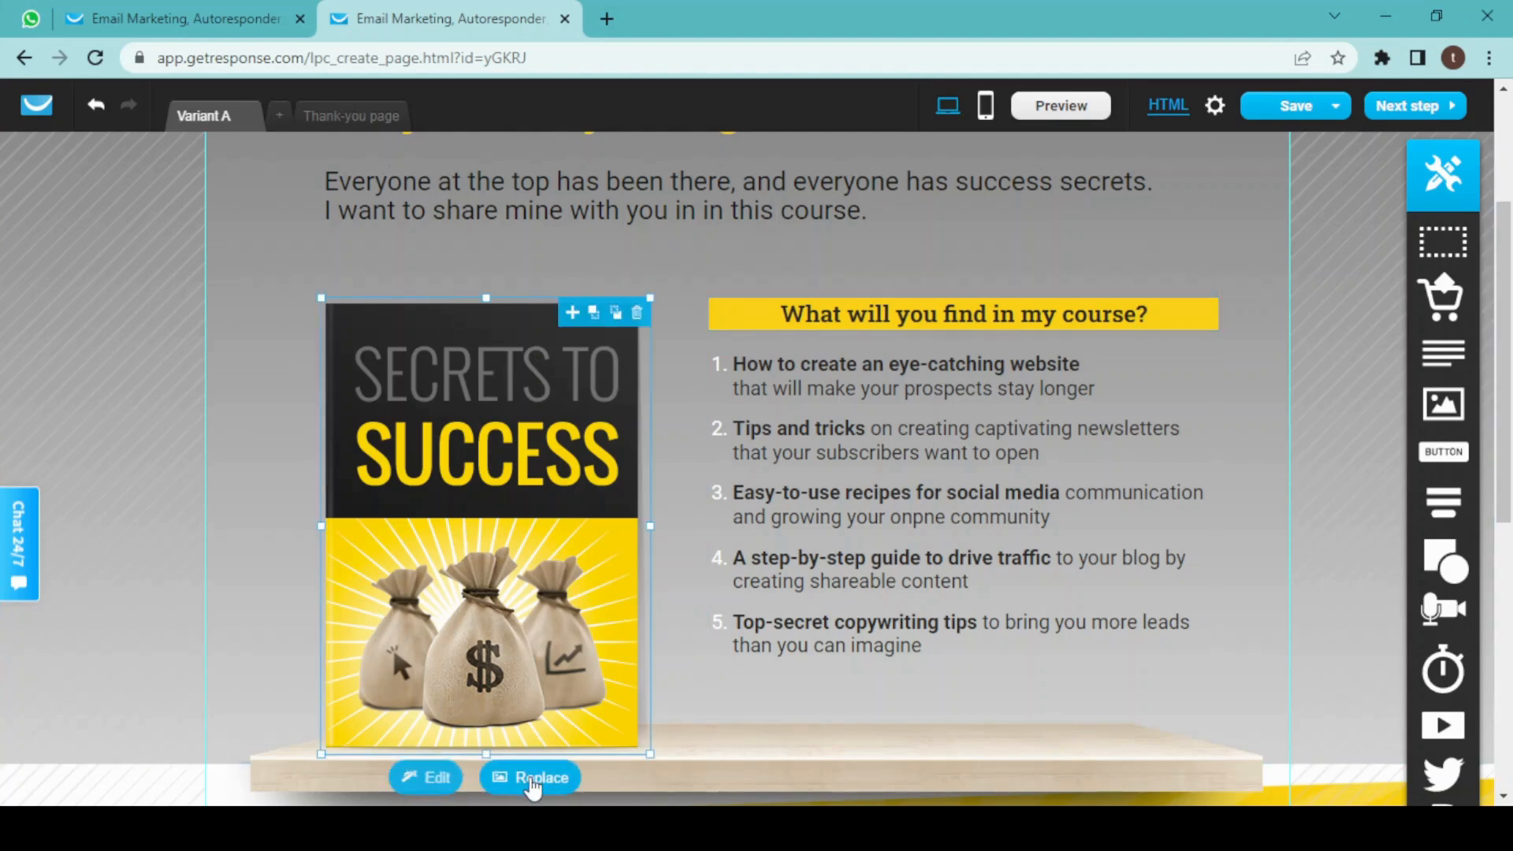
- Select the book cover image and start adding a new file to the image library
click(530, 776)
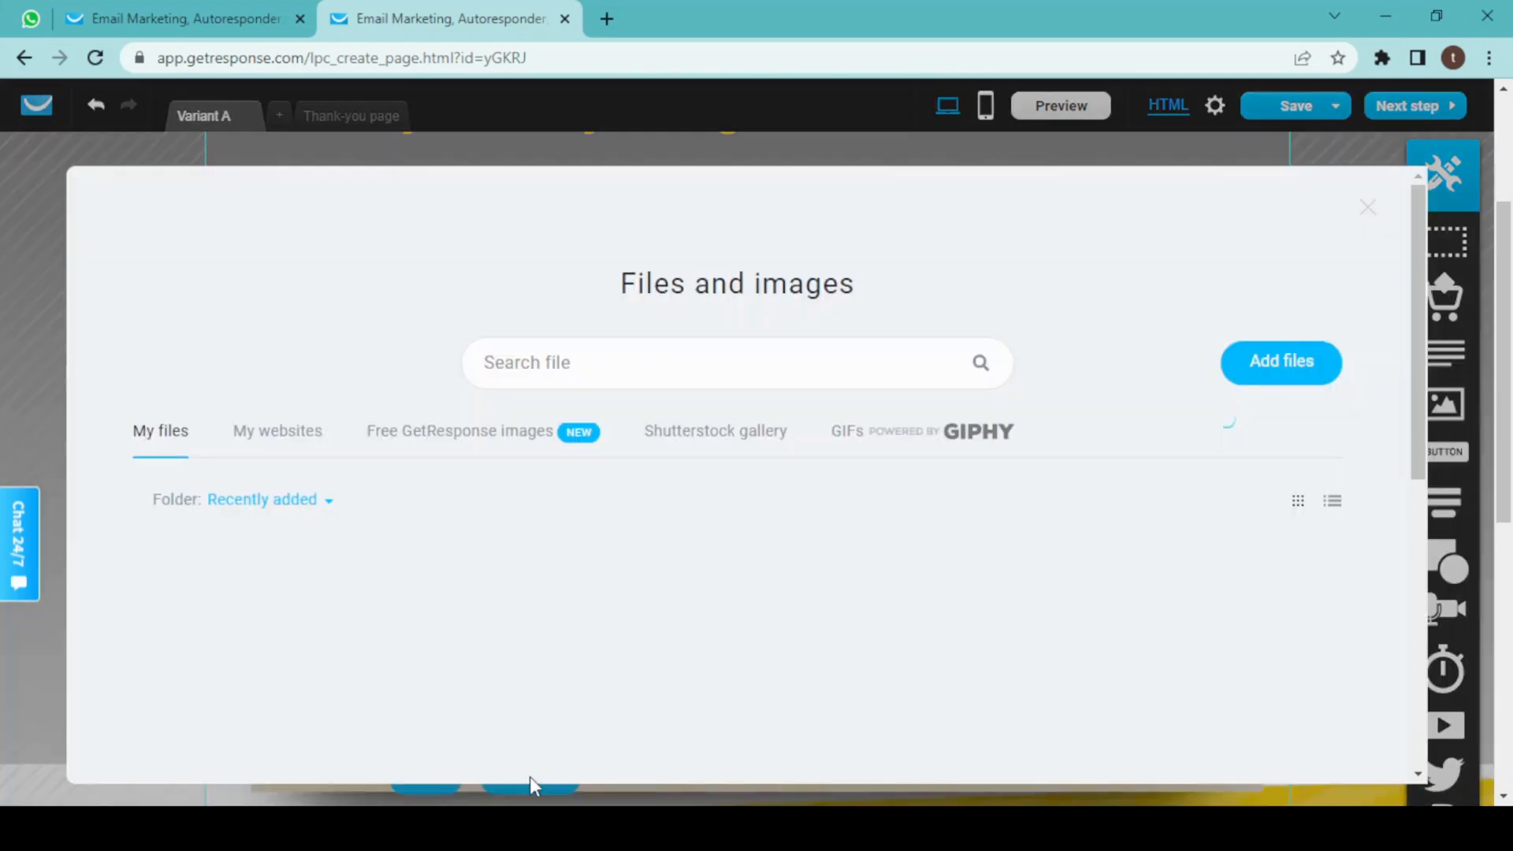
click(1368, 207)
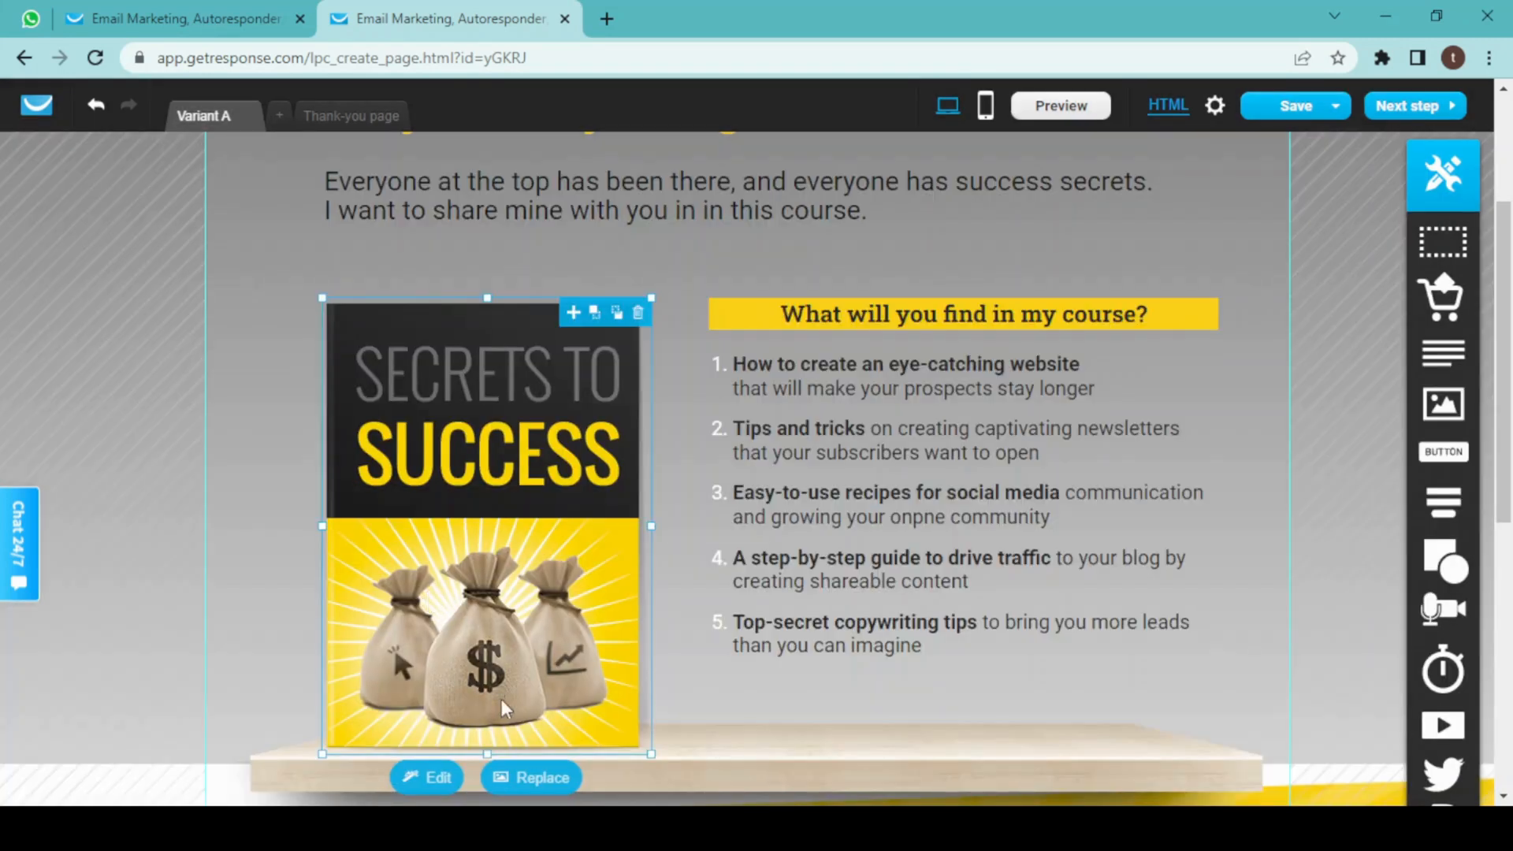
click(531, 777)
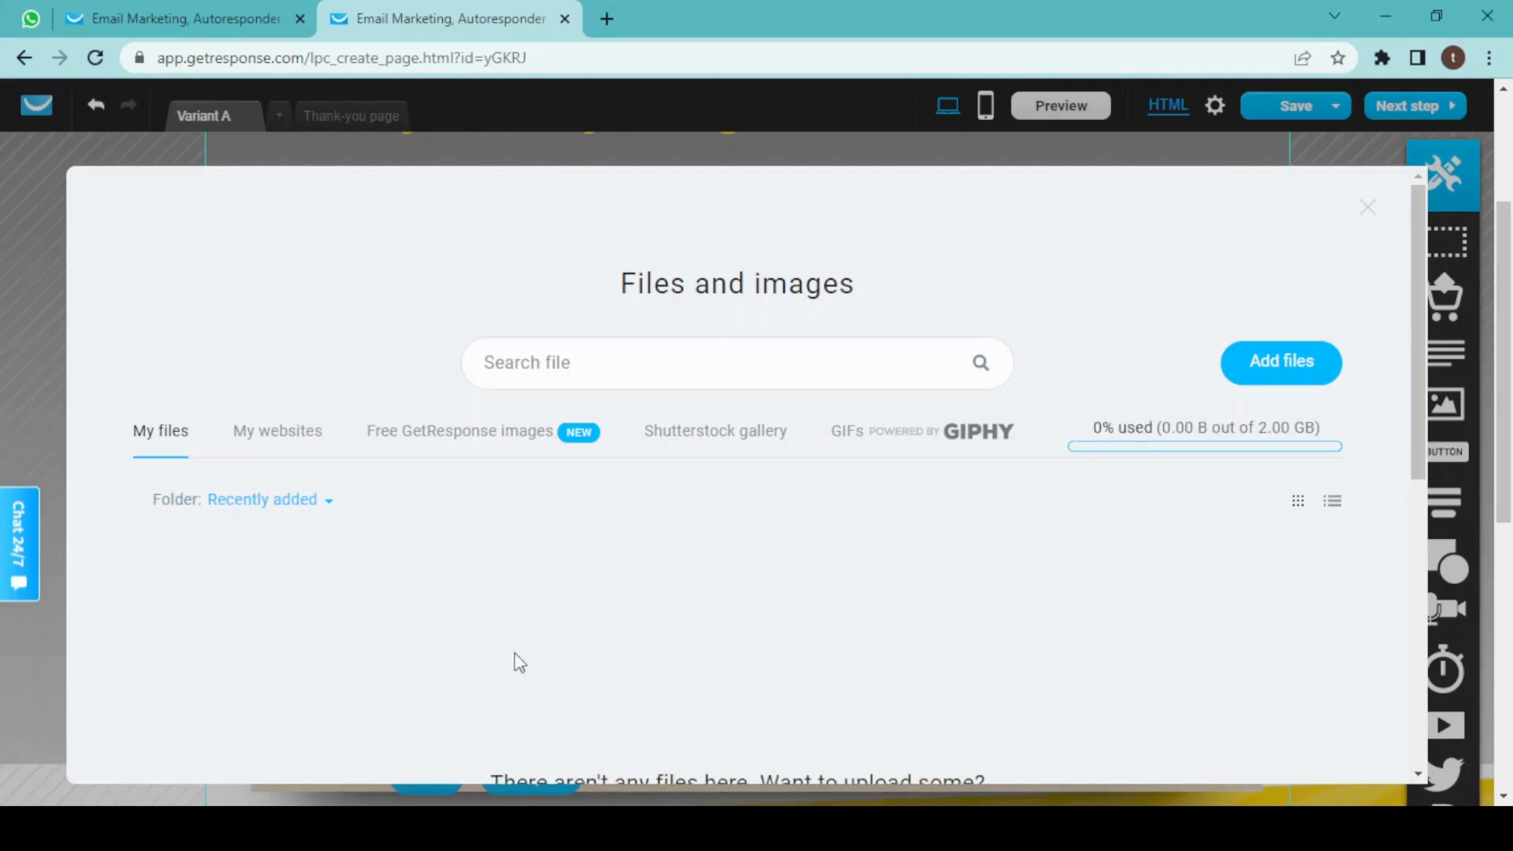
mouse_move(1312, 360)
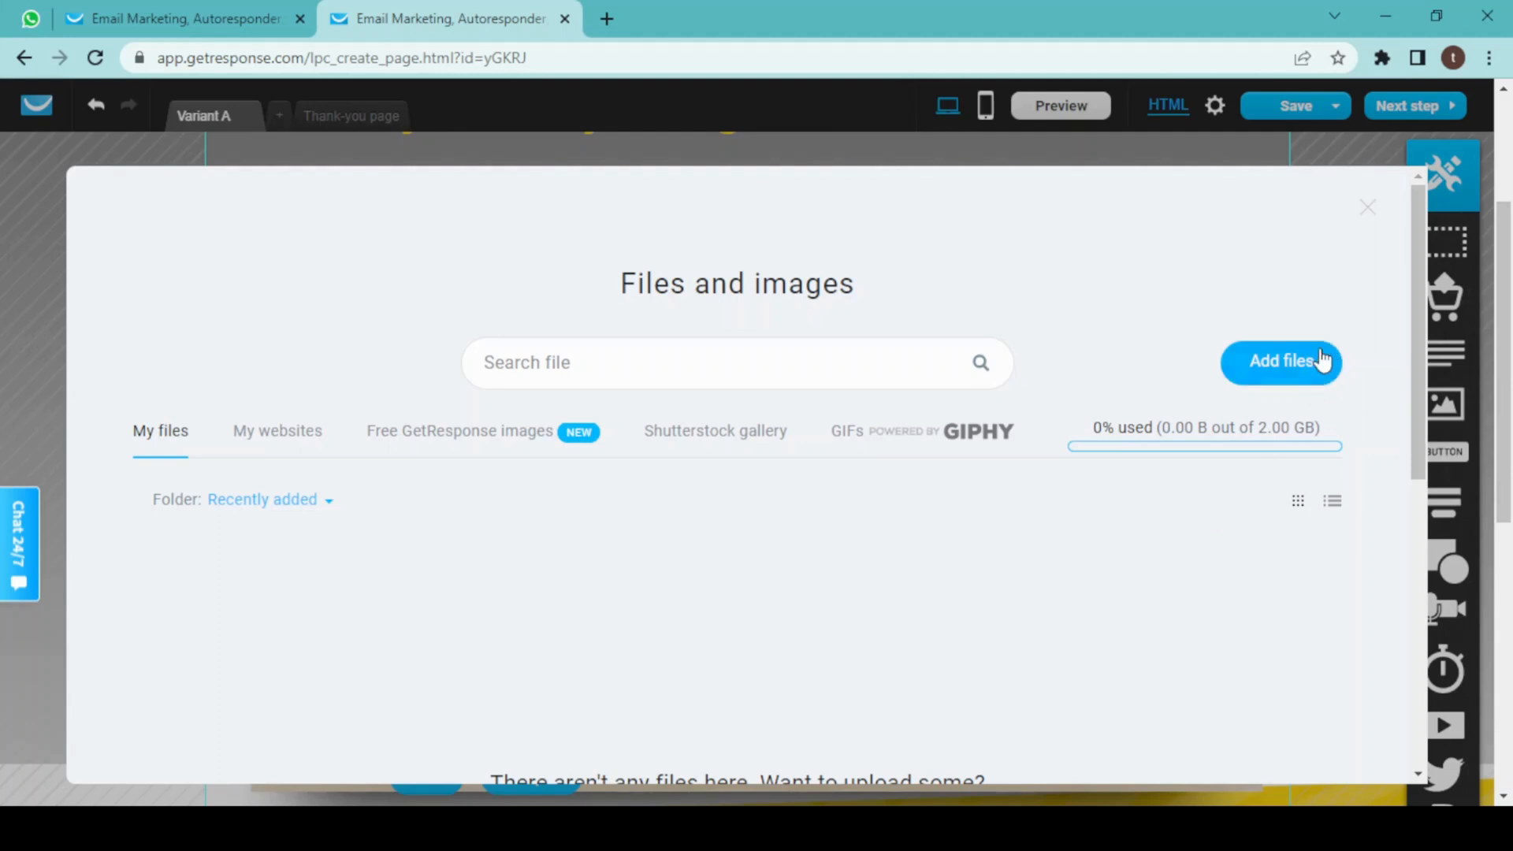
click(1282, 362)
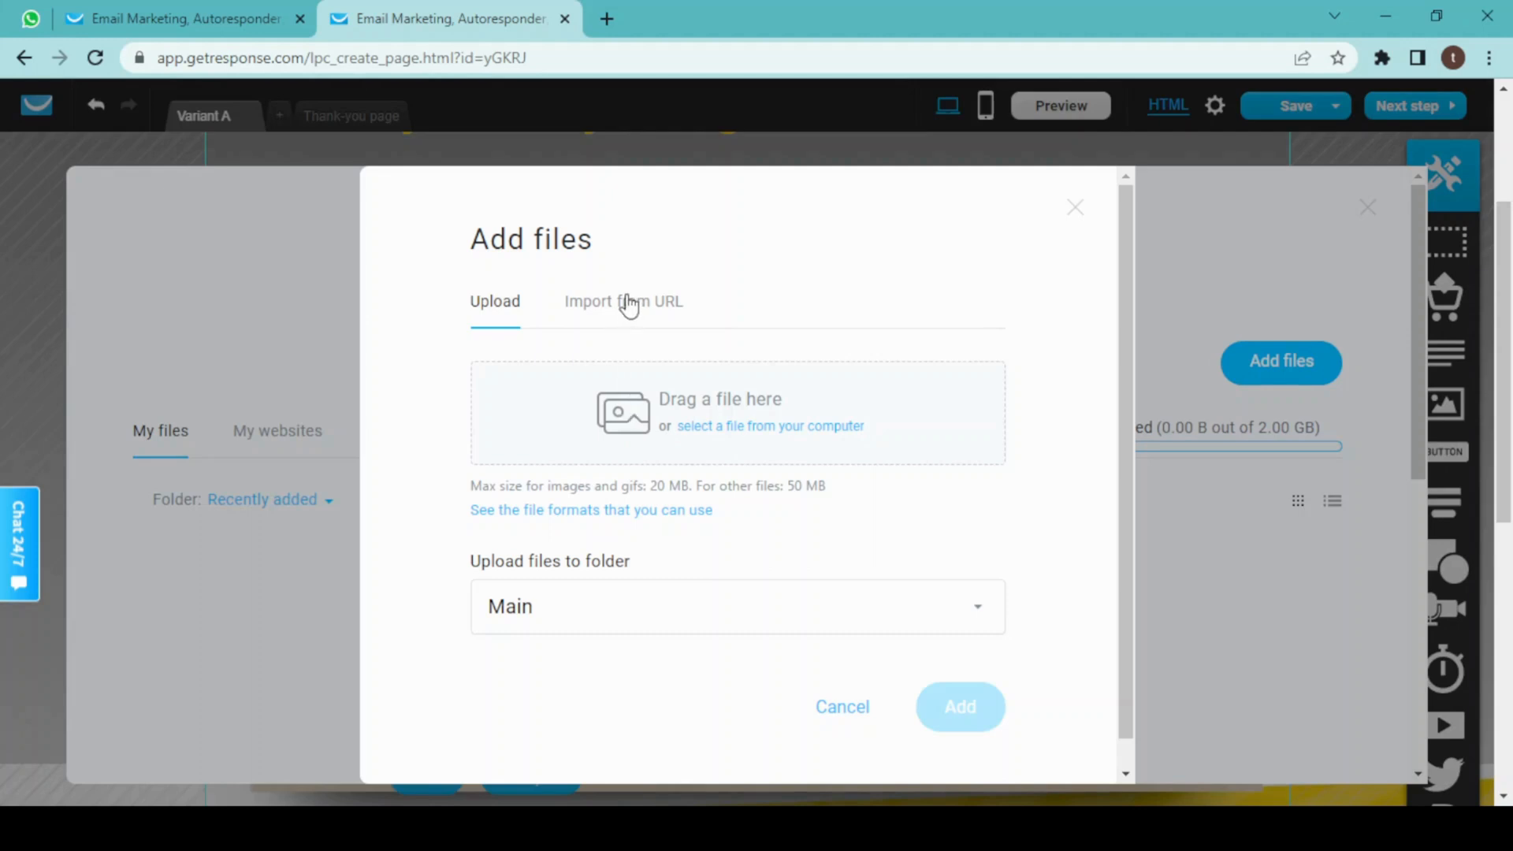
- Import the certybox.com digital-marketing image from its URL into the library
click(624, 300)
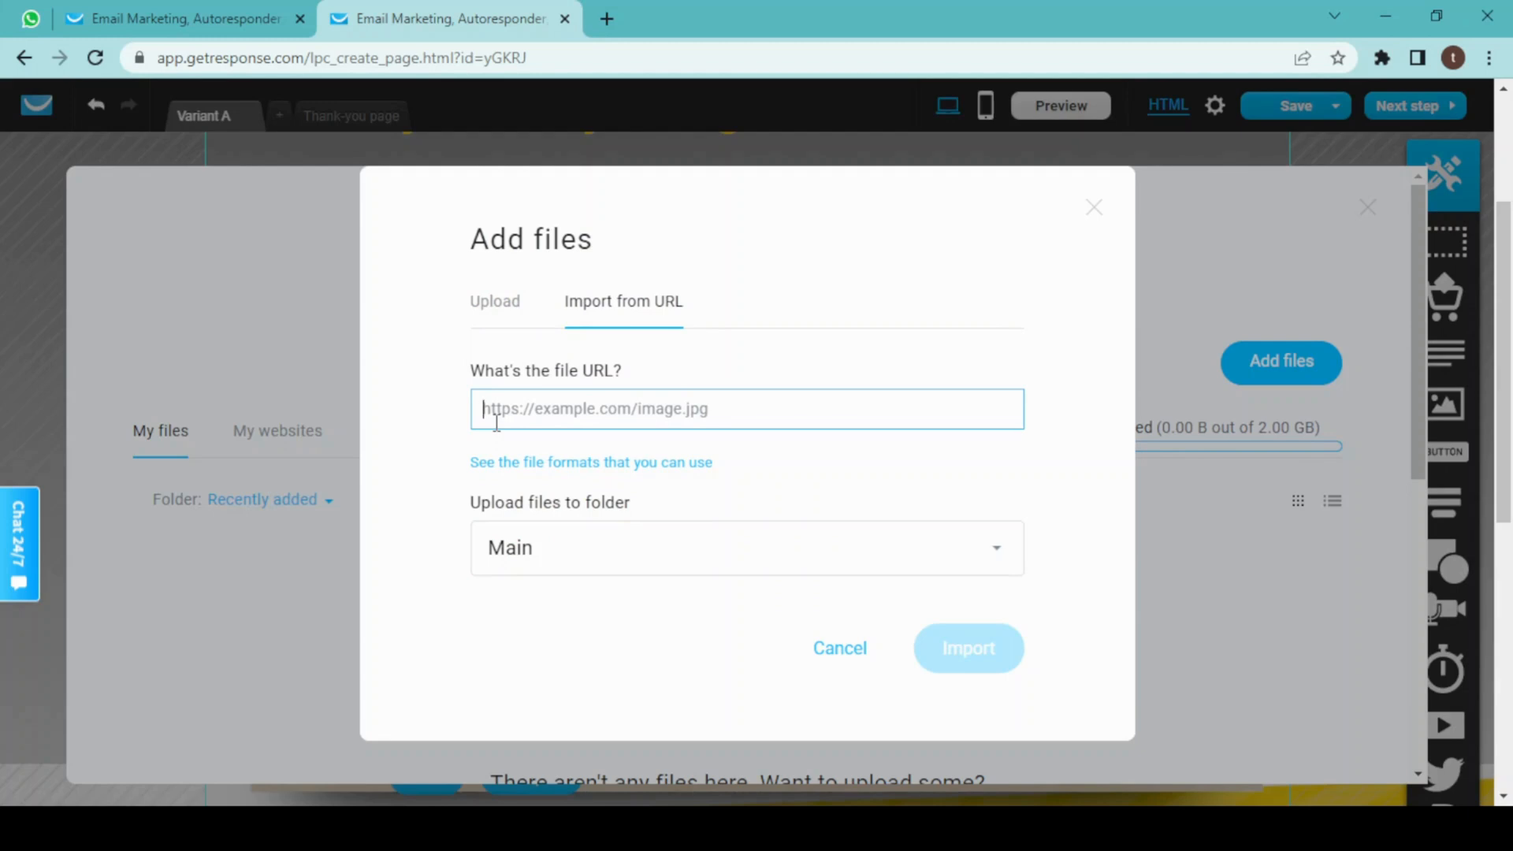
text(https://www.certybox.com/wp-content/uploads/2021/03/digital-marketing)
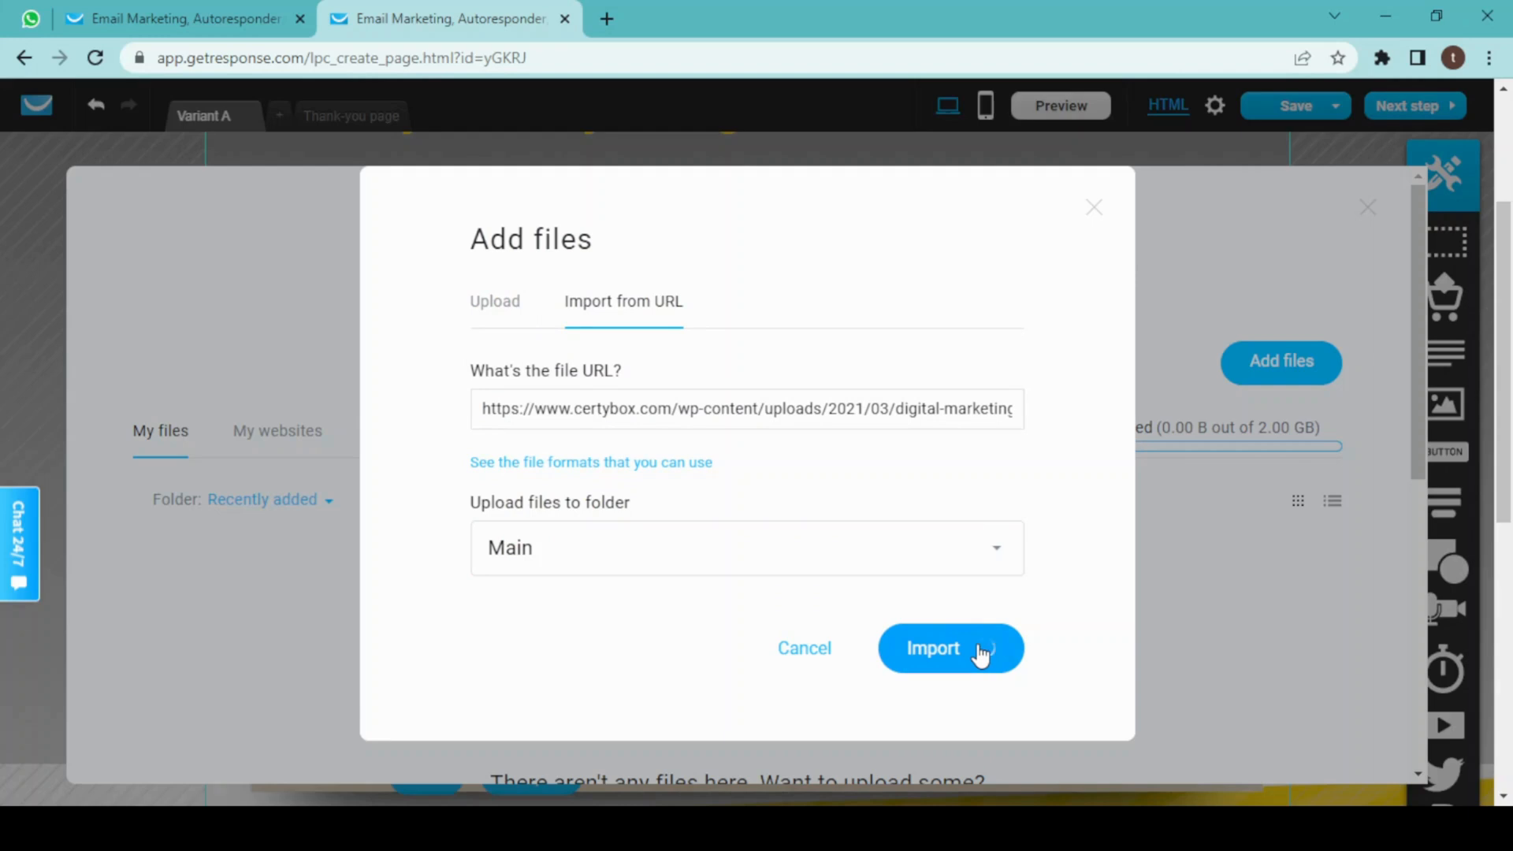
click(949, 648)
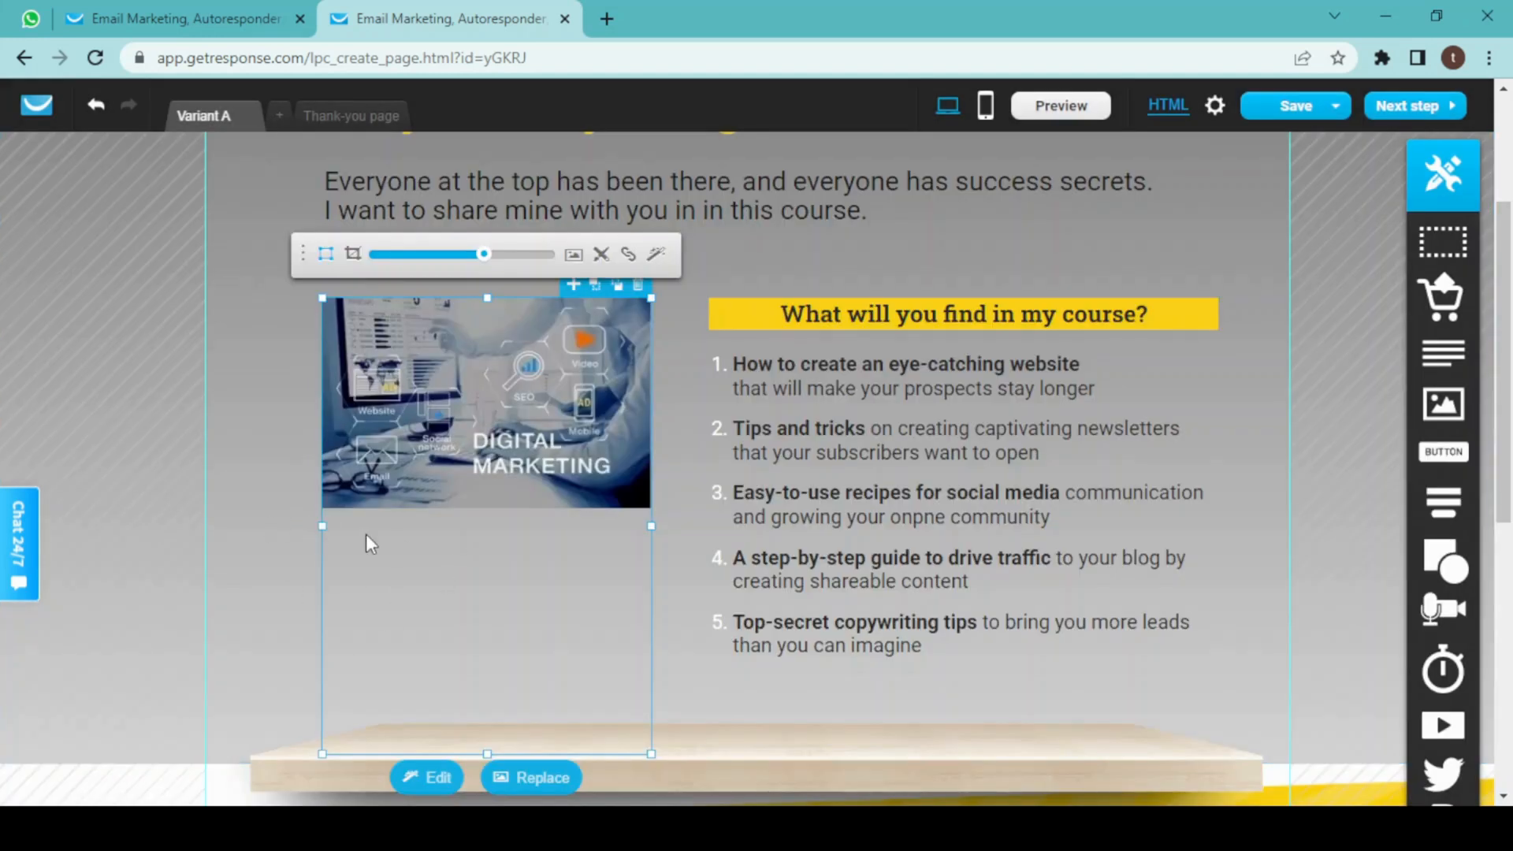
mouse_move(671, 598)
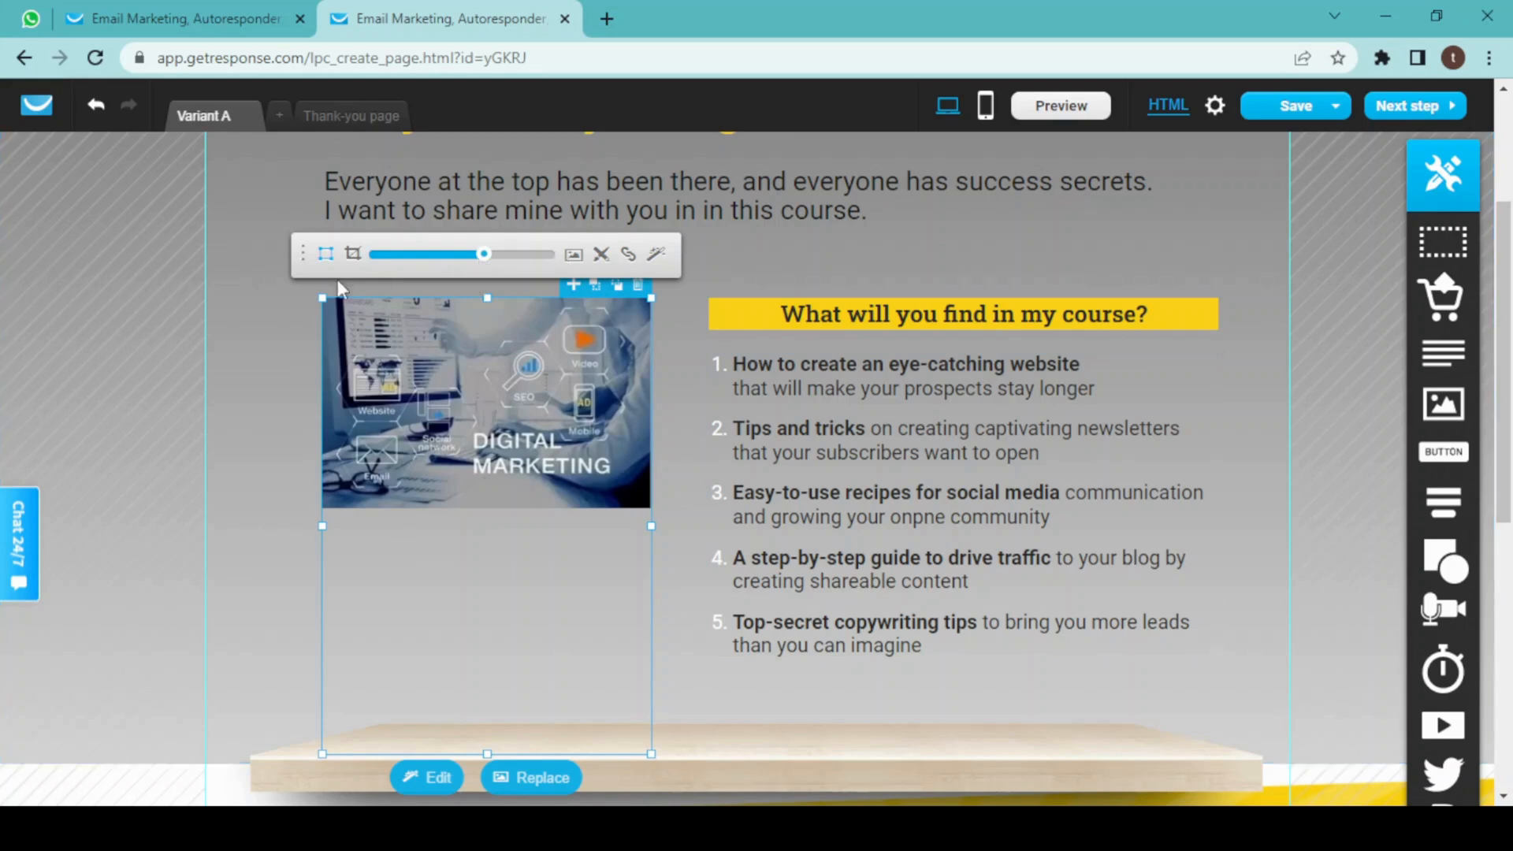
mouse_move(434, 489)
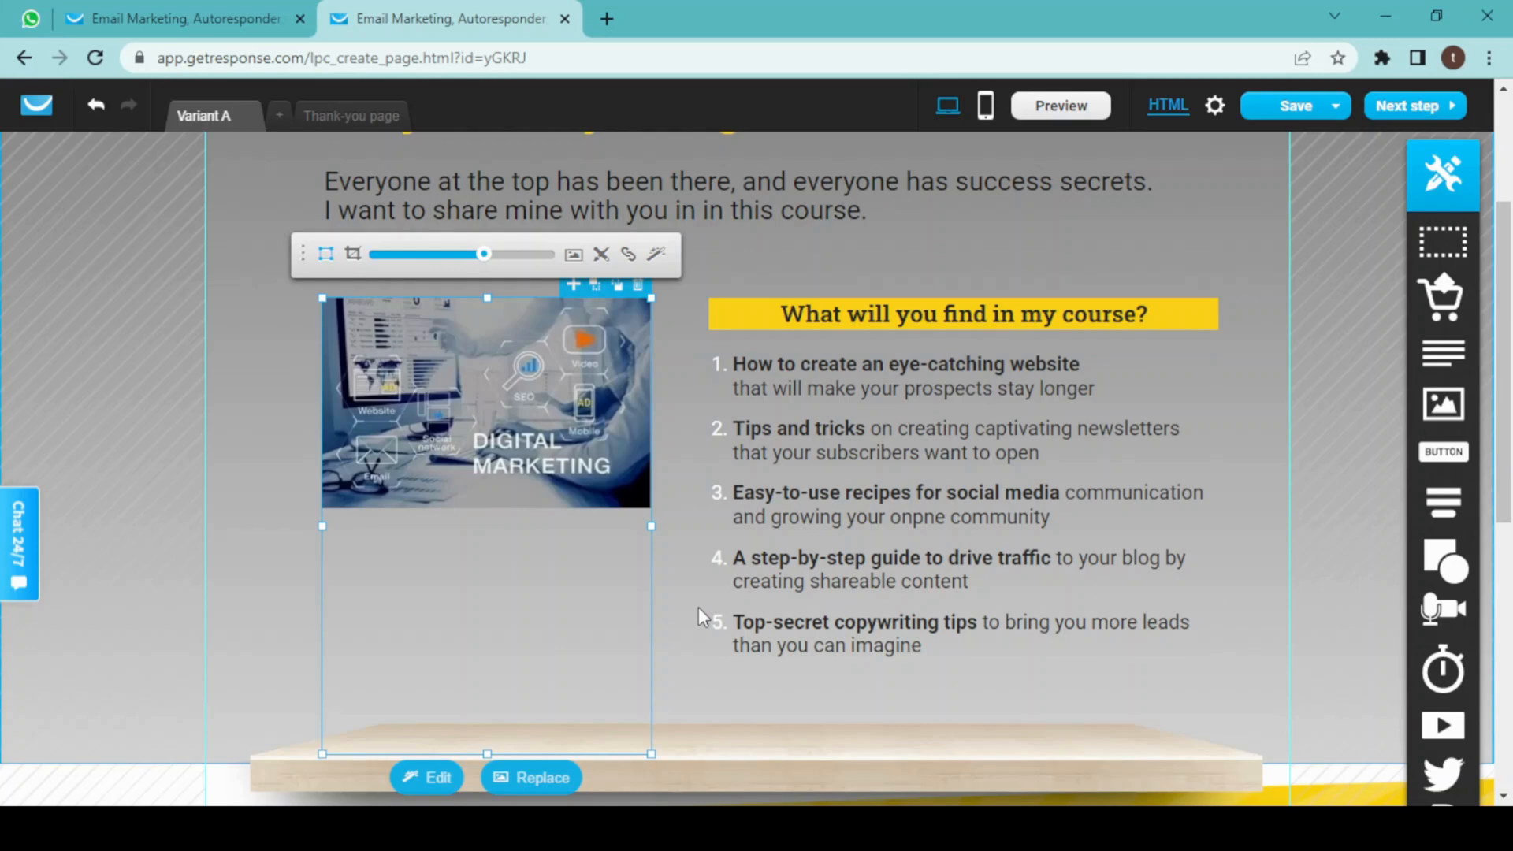
- Delete '& grab your copy' so the form heading reads 'Sign up now !'
scroll(down, 3)
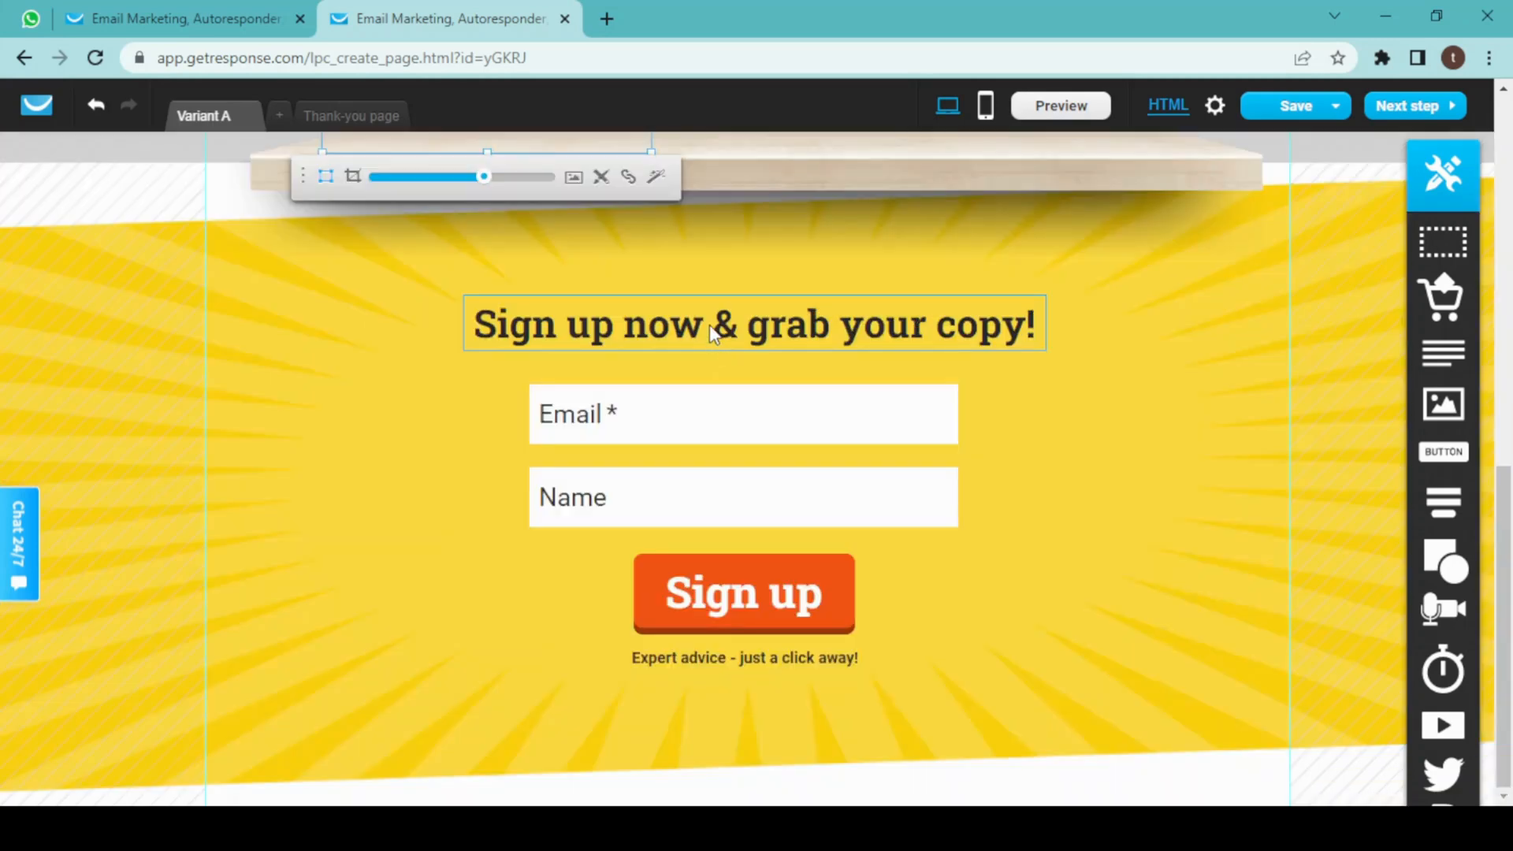
click(753, 323)
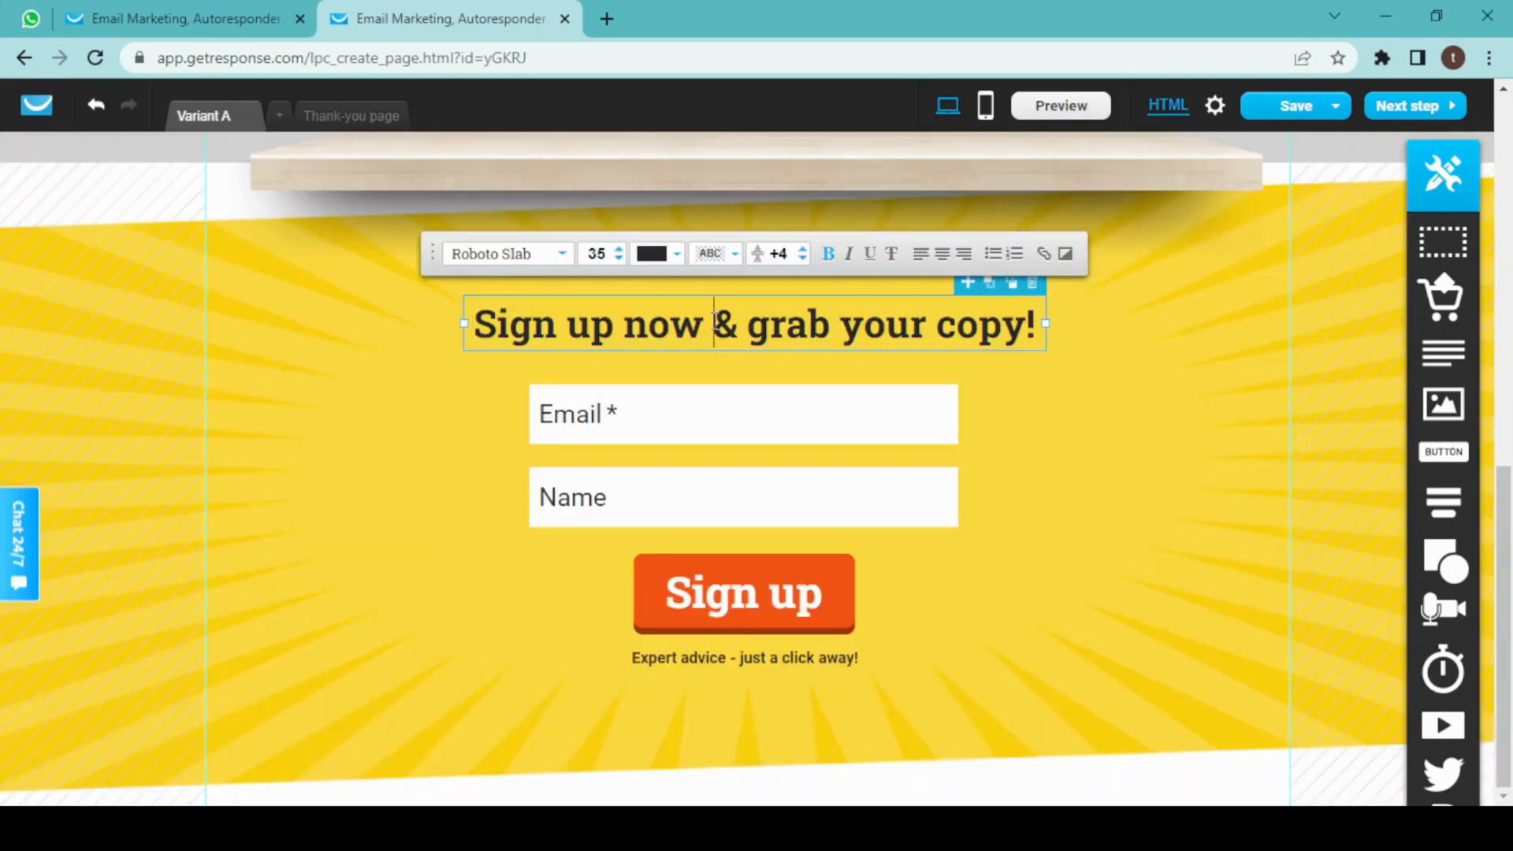
drag(714, 323, 1032, 323)
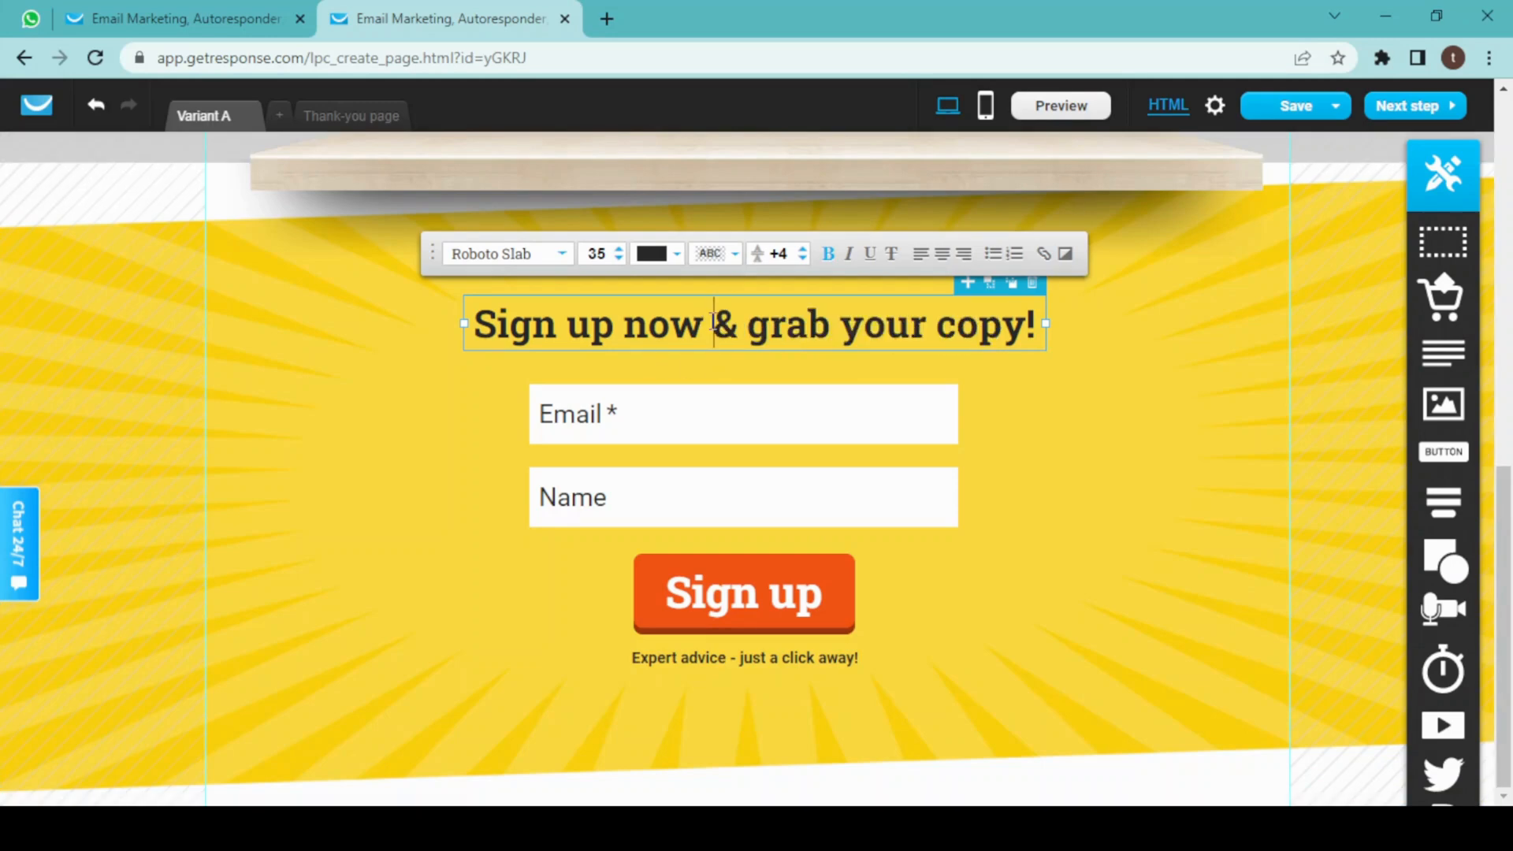
drag(714, 323, 1028, 323)
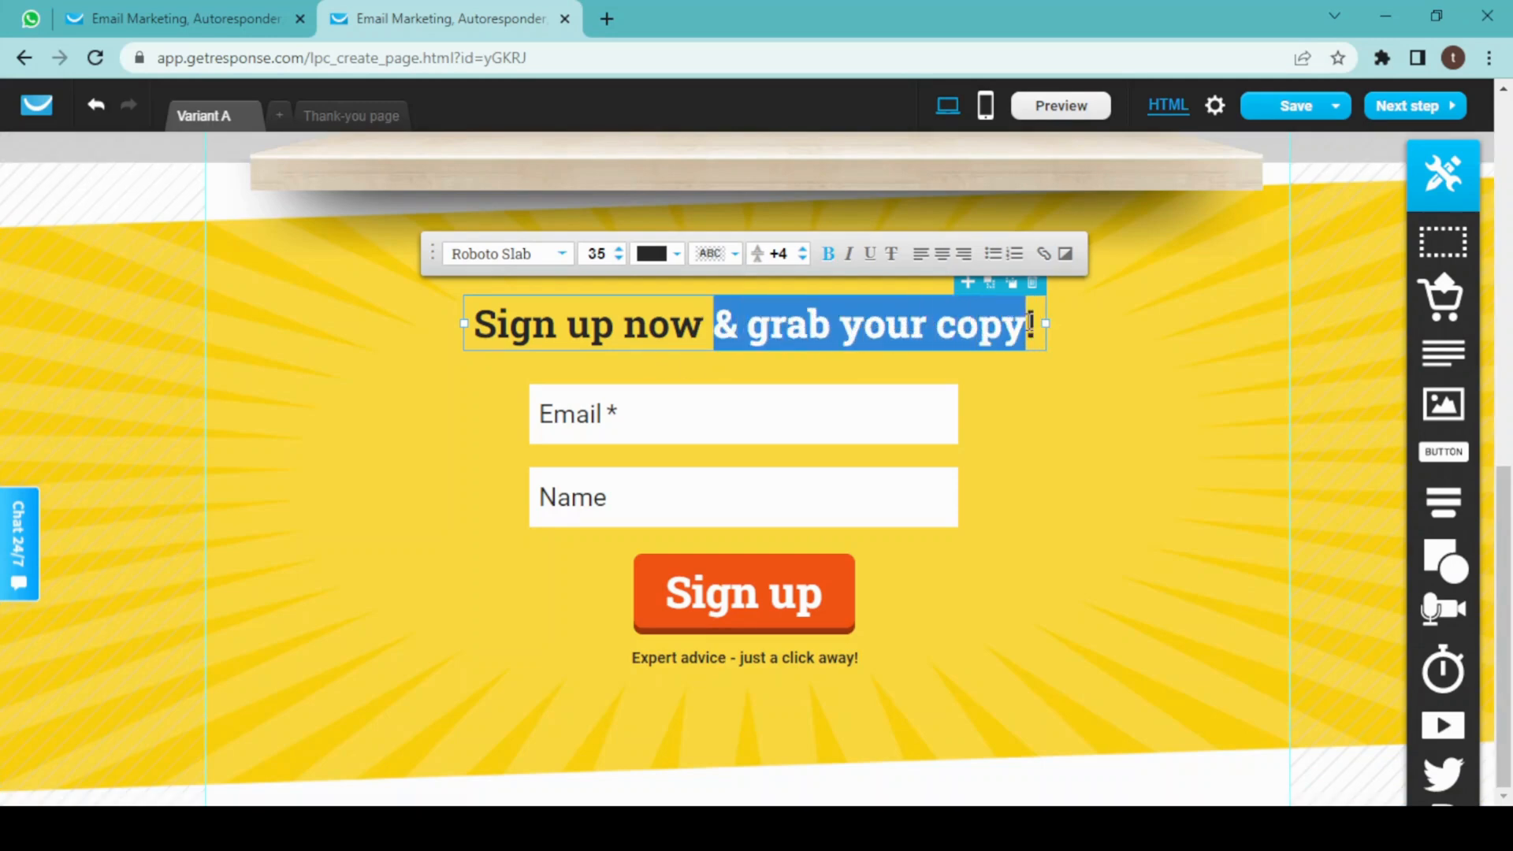
key(Delete)
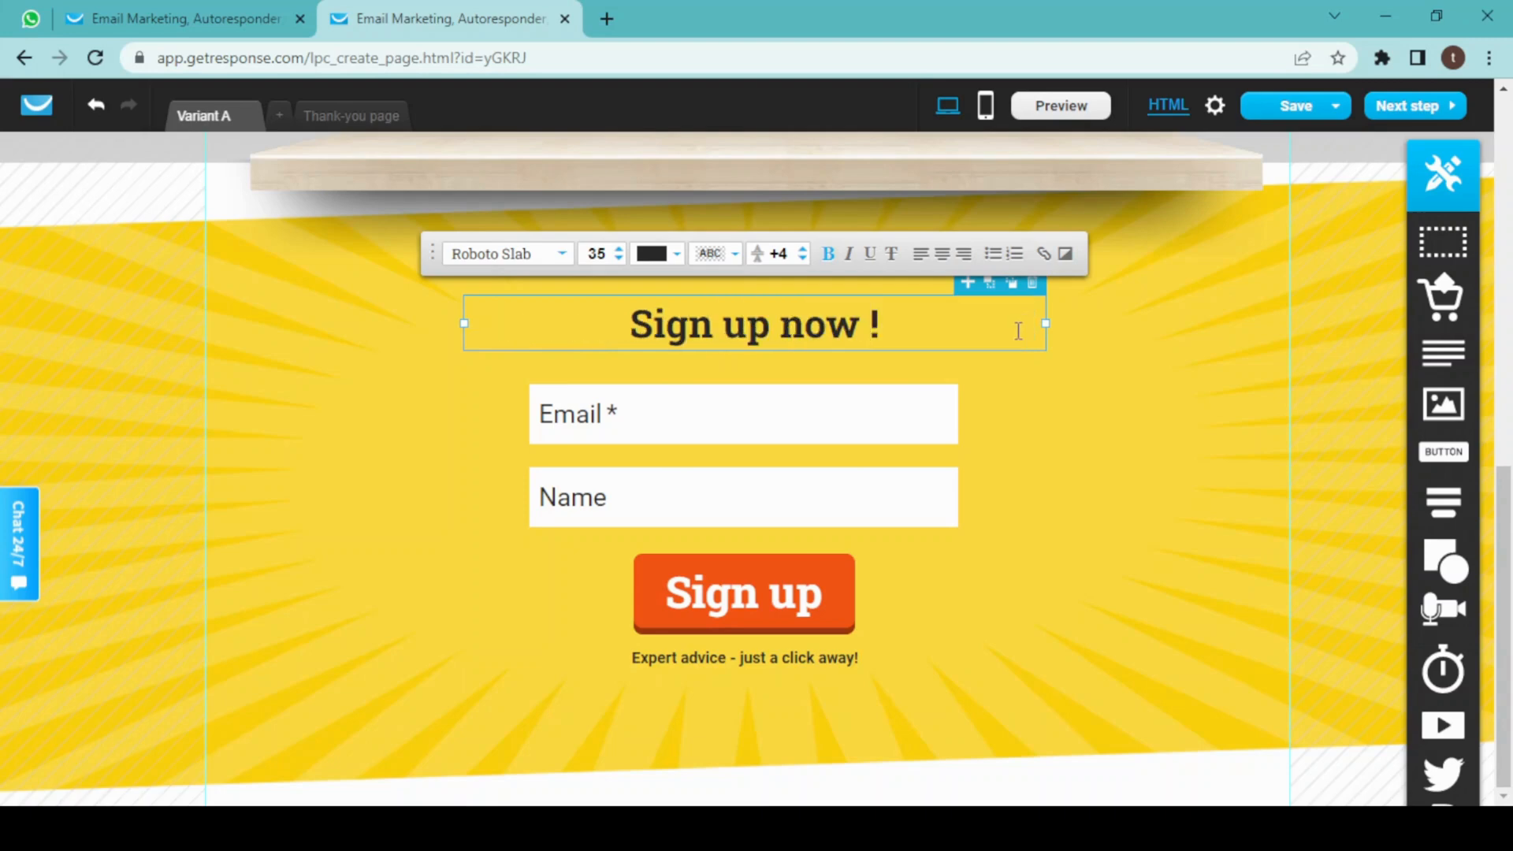
mouse_move(1012, 428)
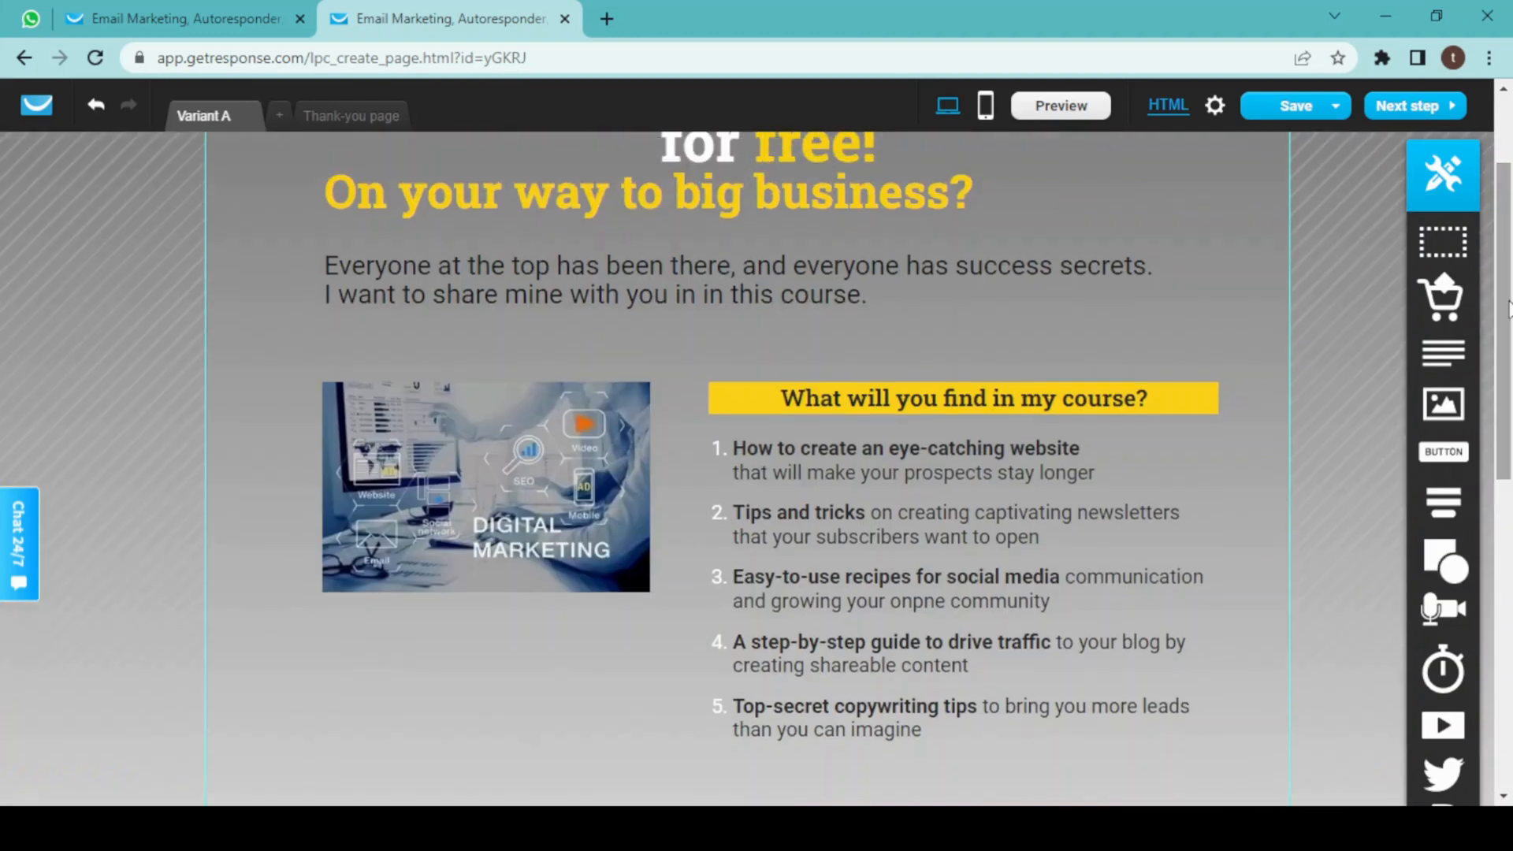
- Switch to the thank-you page for editing
scroll(up, 3)
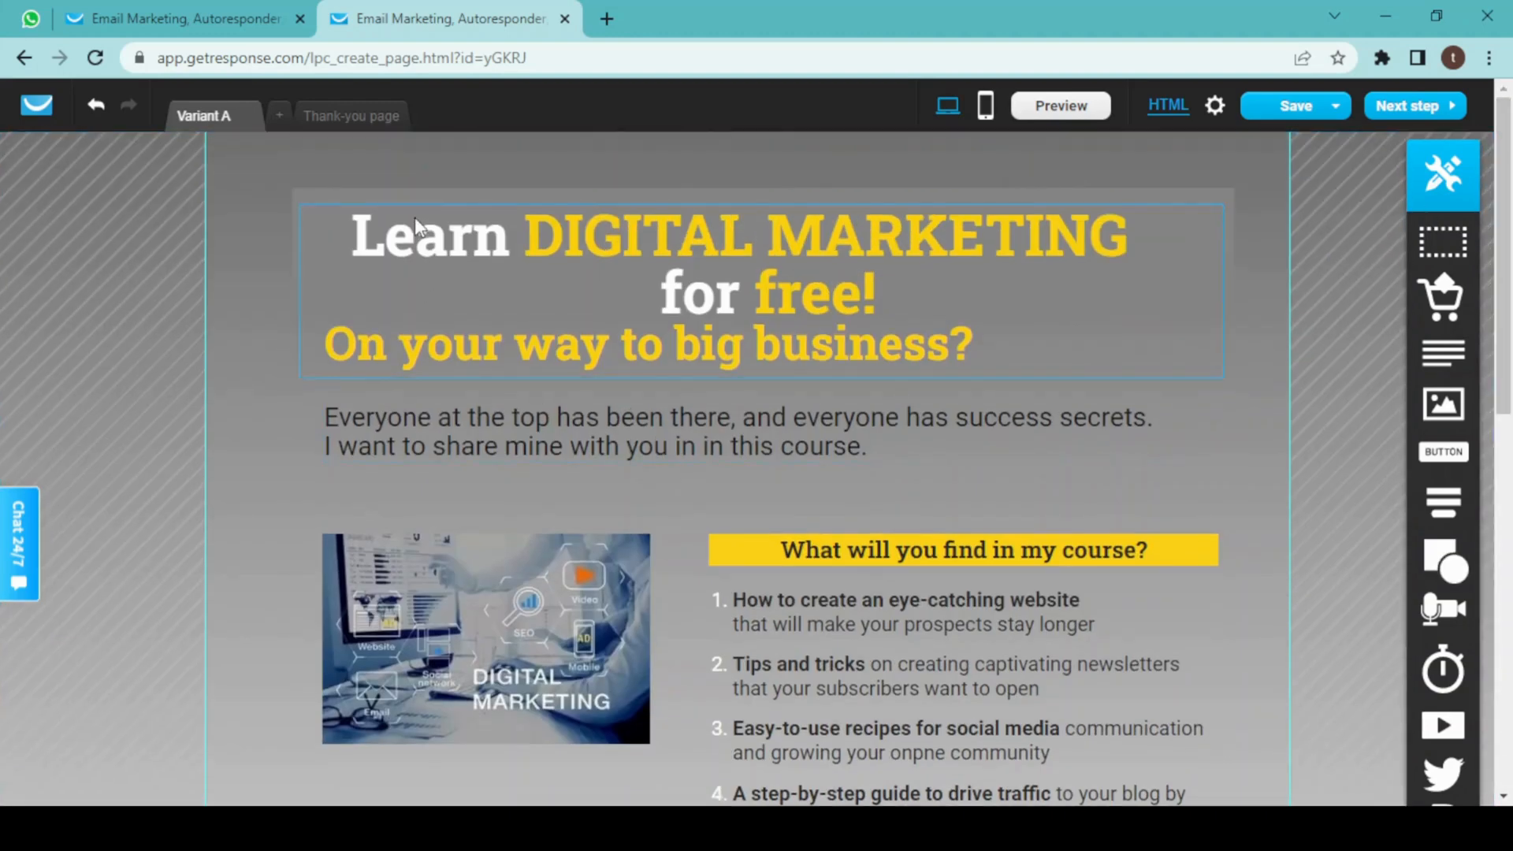
click(350, 115)
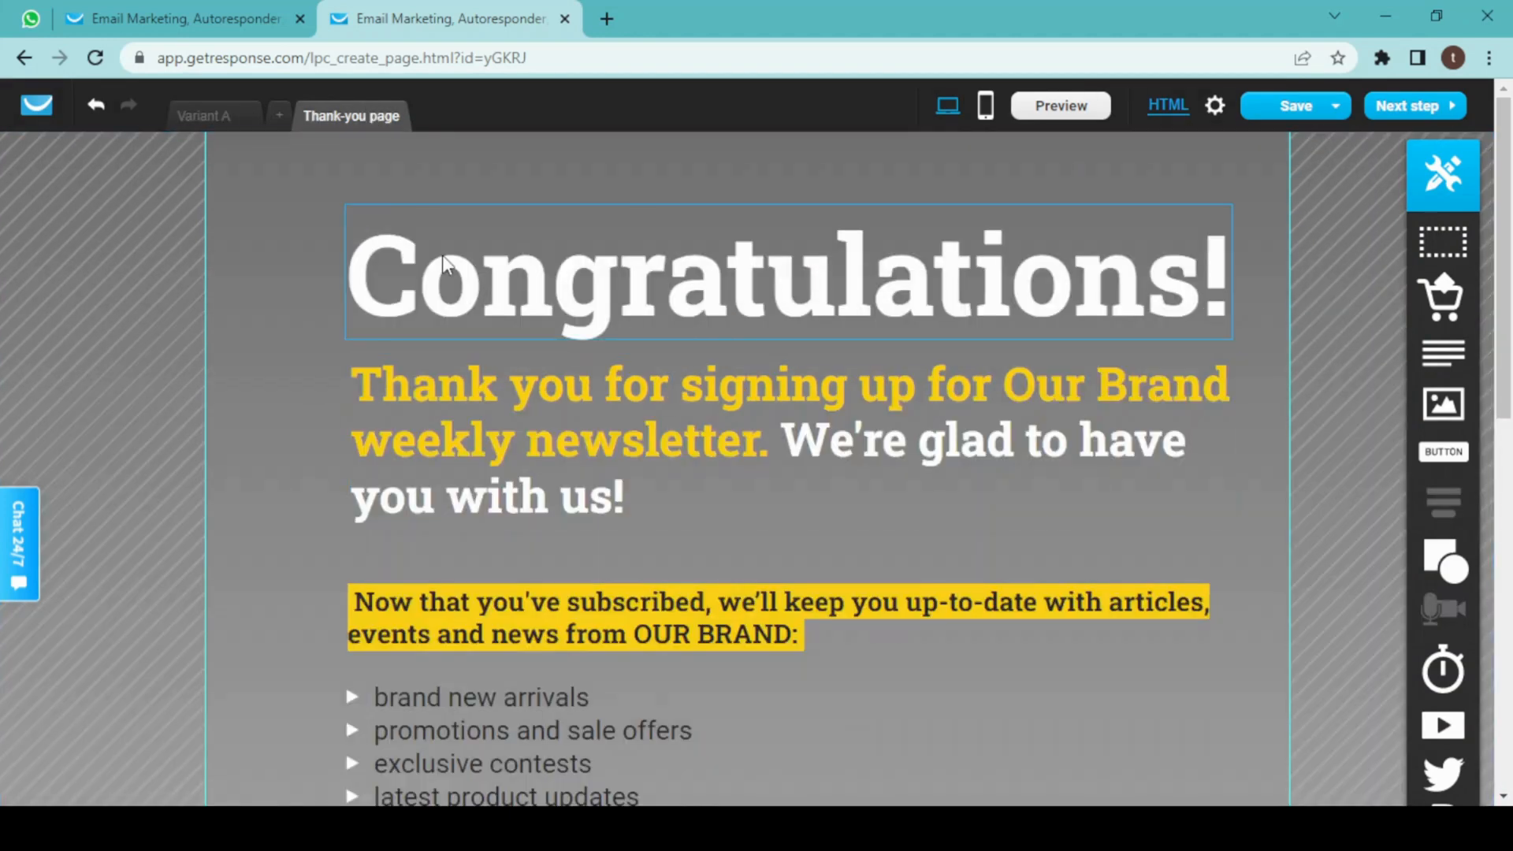
- Remove the 'Now that you've subscribed' paragraph and select the promise message box
scroll(down, 3)
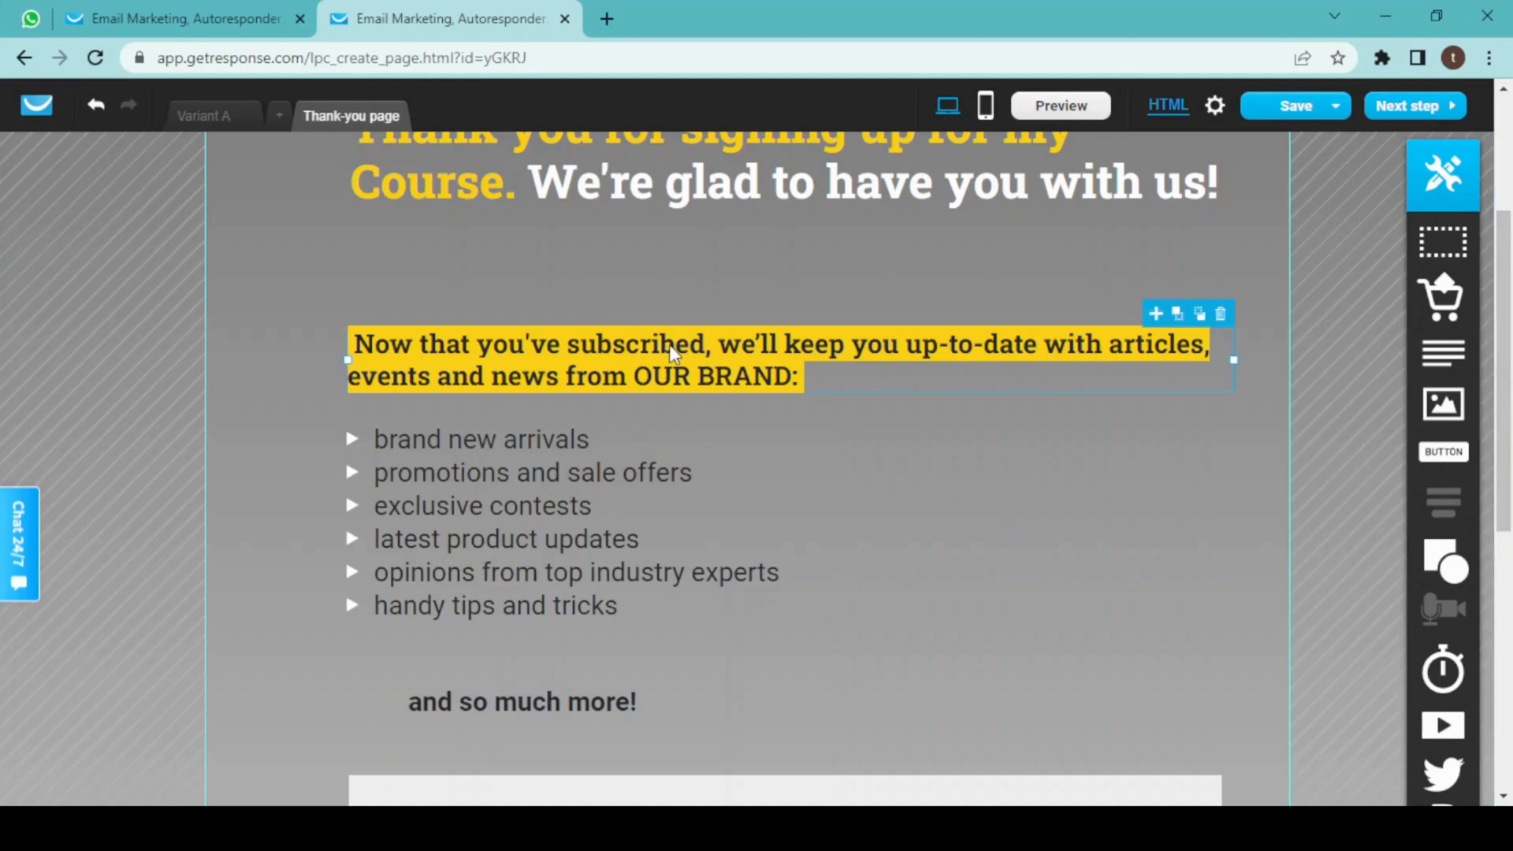
mouse_move(1219, 320)
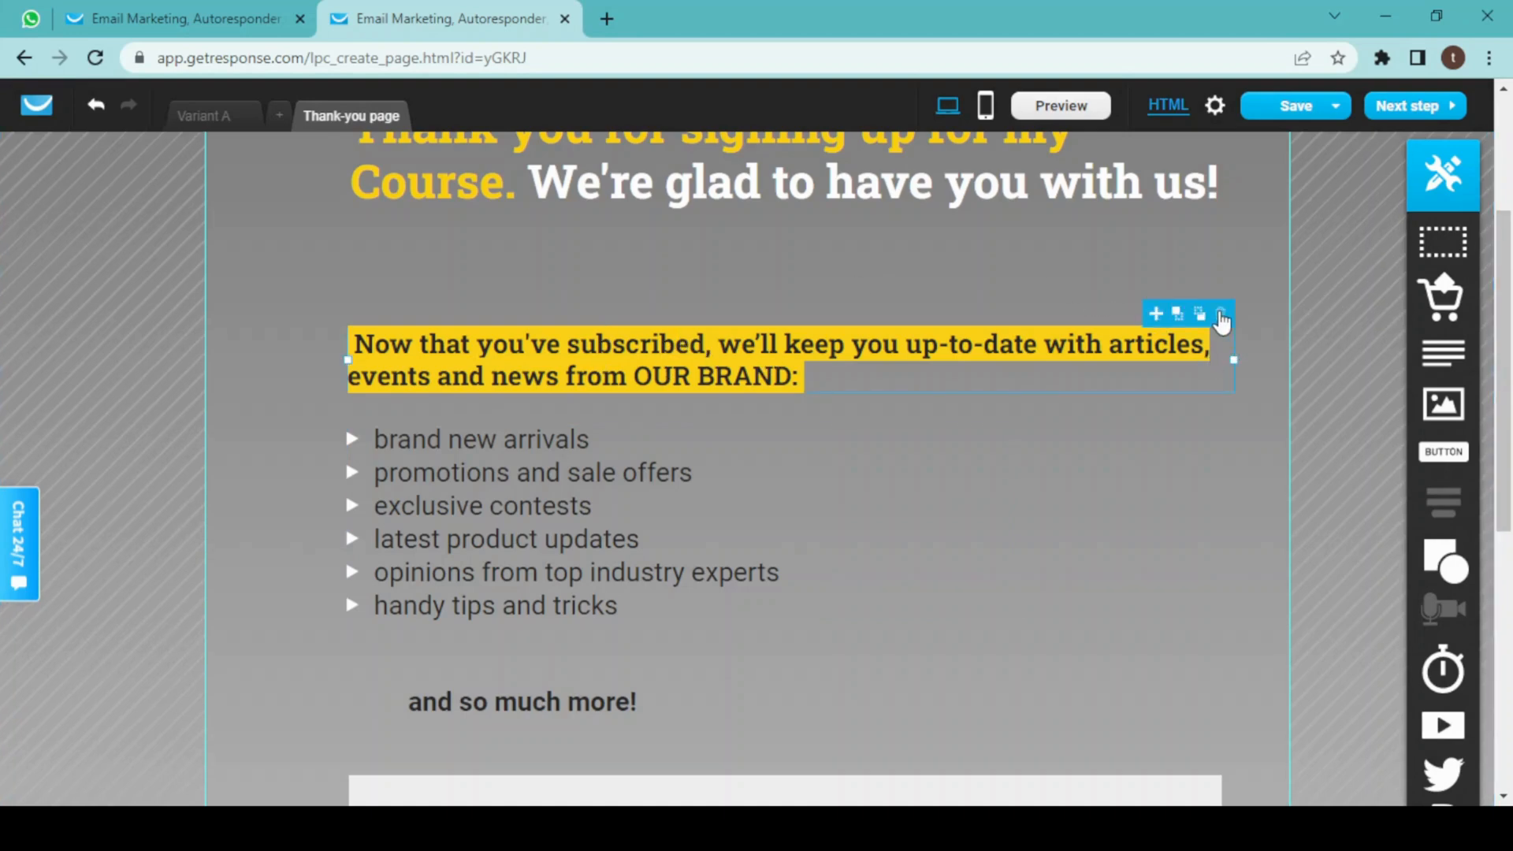
click(1219, 313)
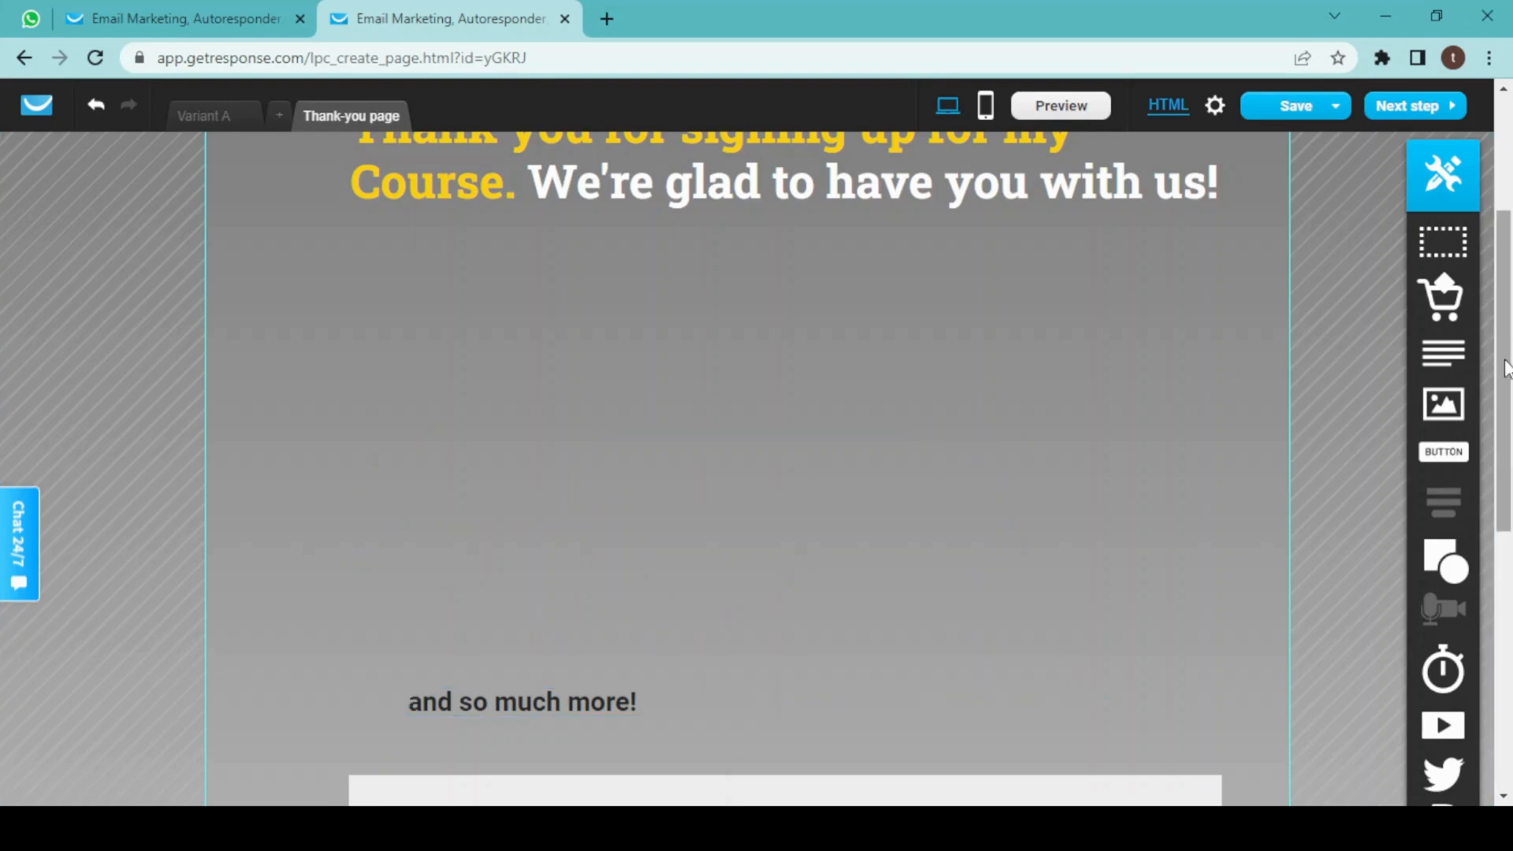
scroll(down, 3)
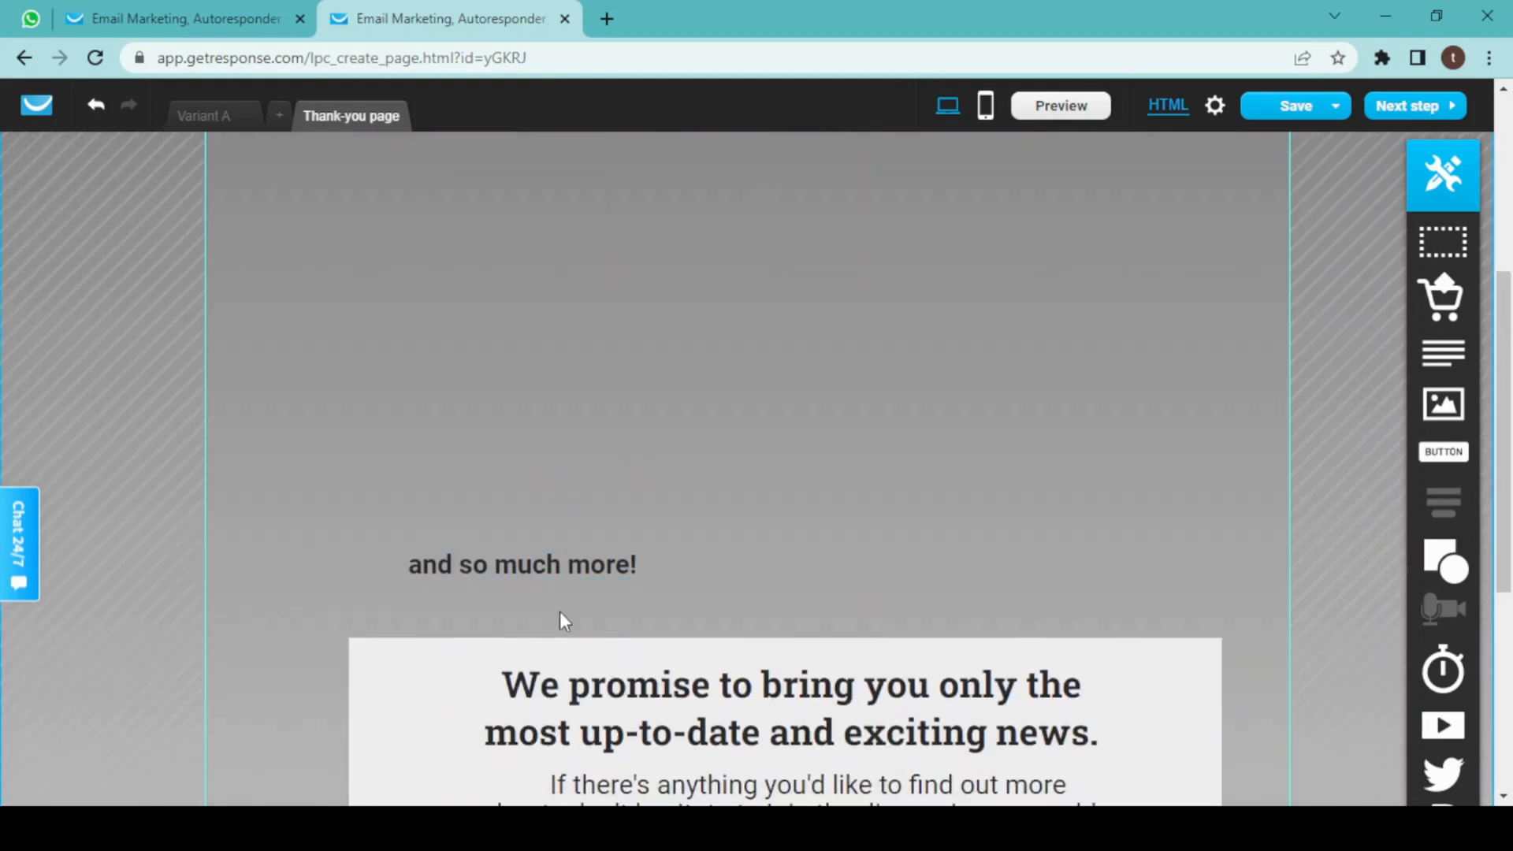
click(521, 564)
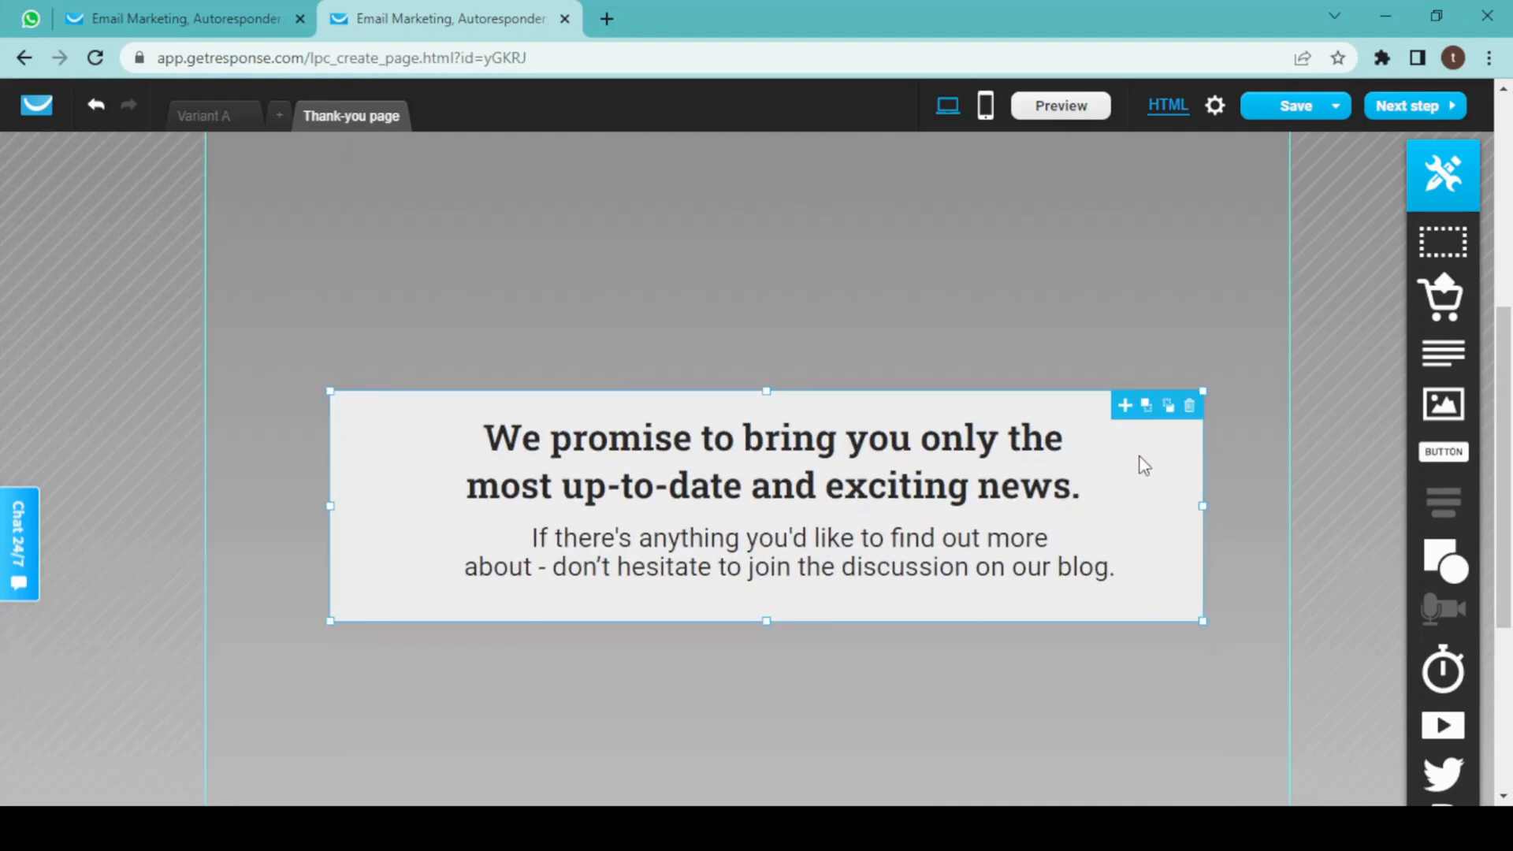
scroll(down, 3)
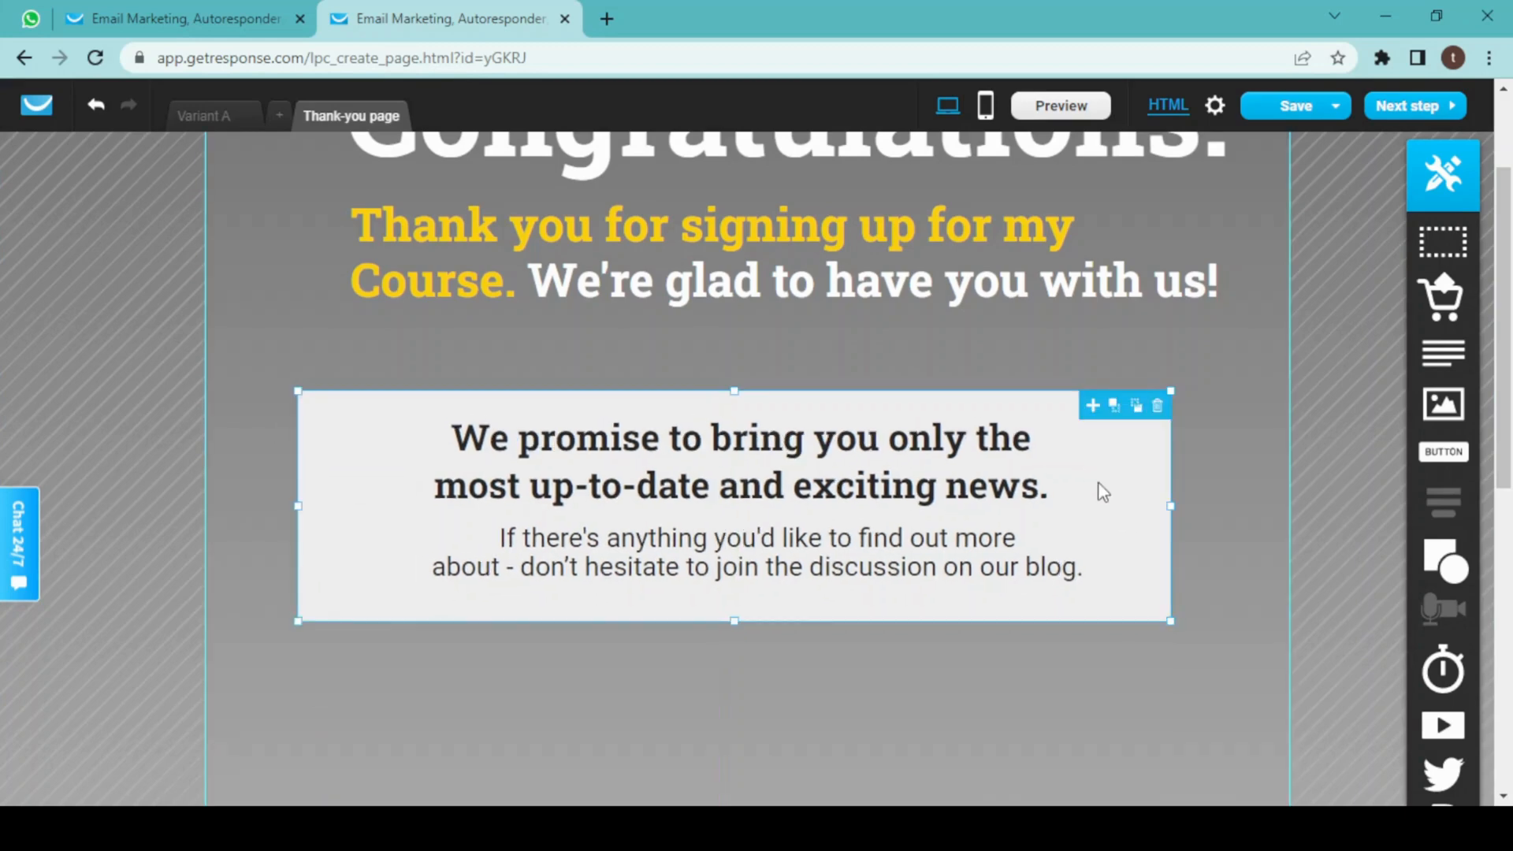
- Delete the 'Show me new arrivals in store' button
click(738, 437)
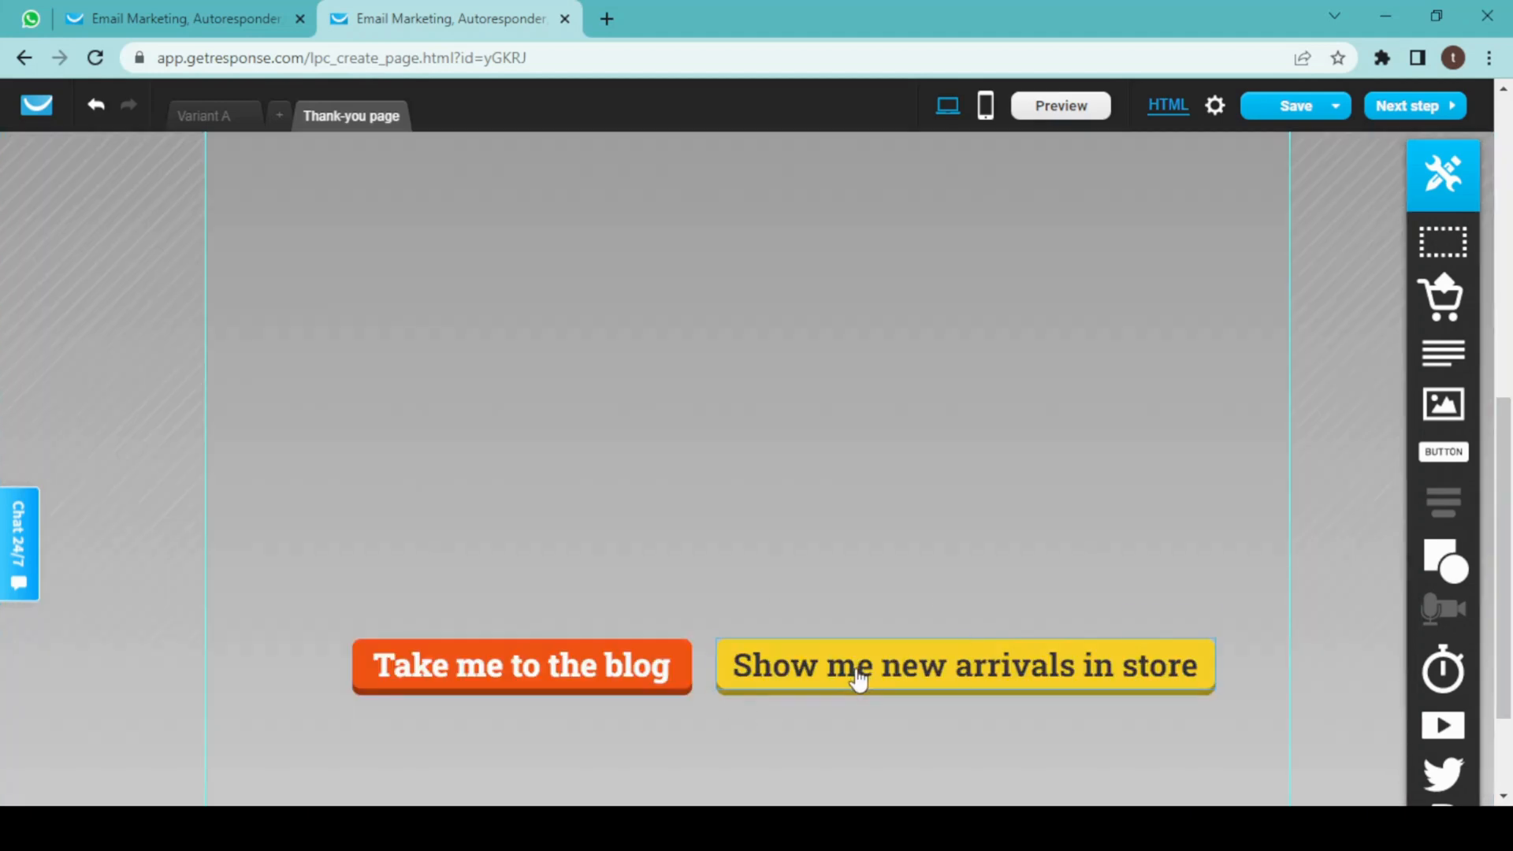
click(963, 665)
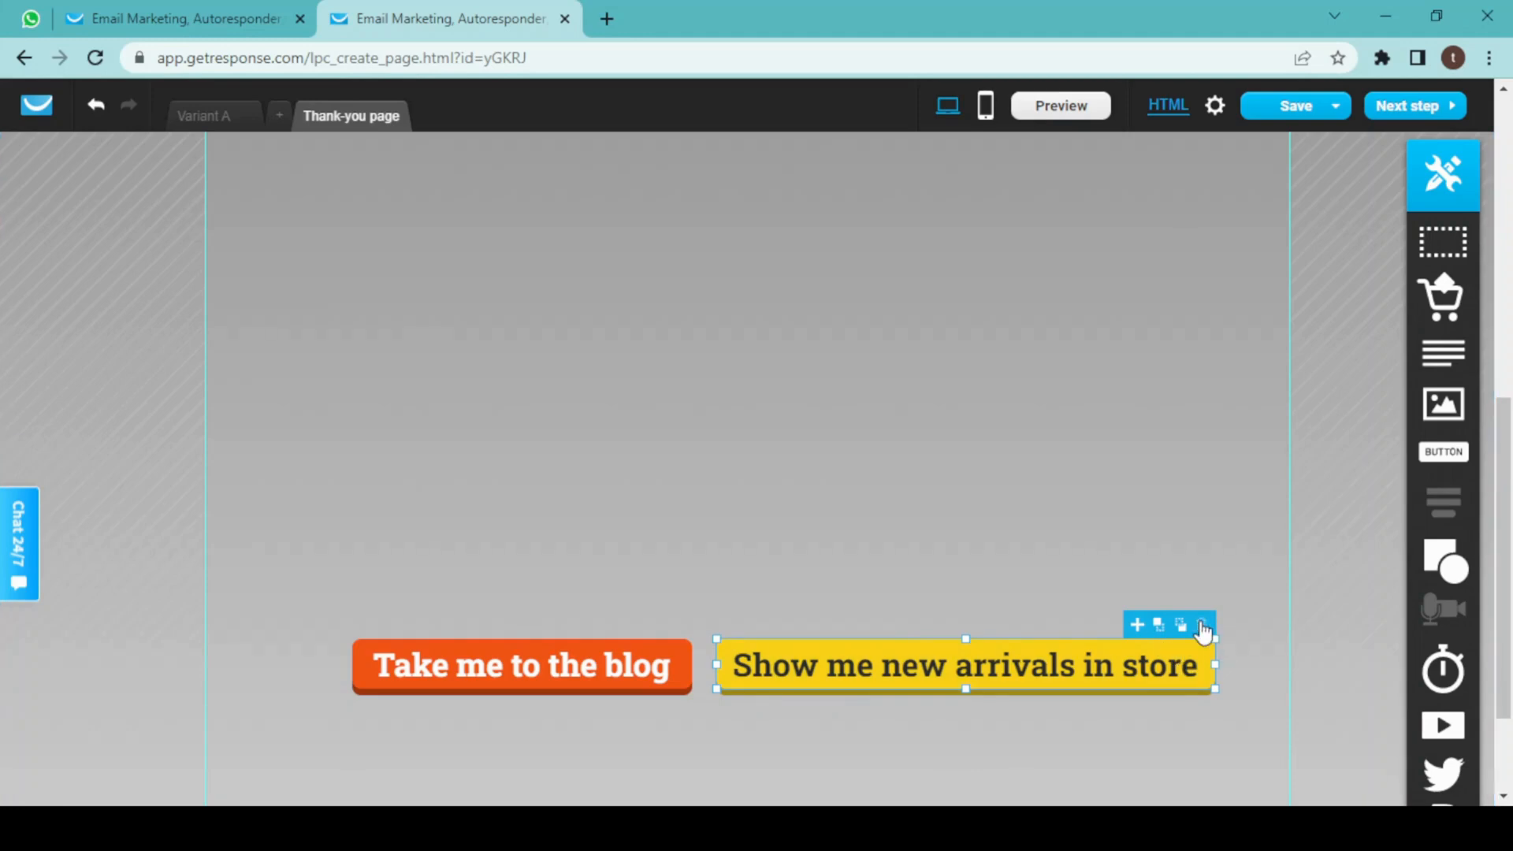
click(1200, 624)
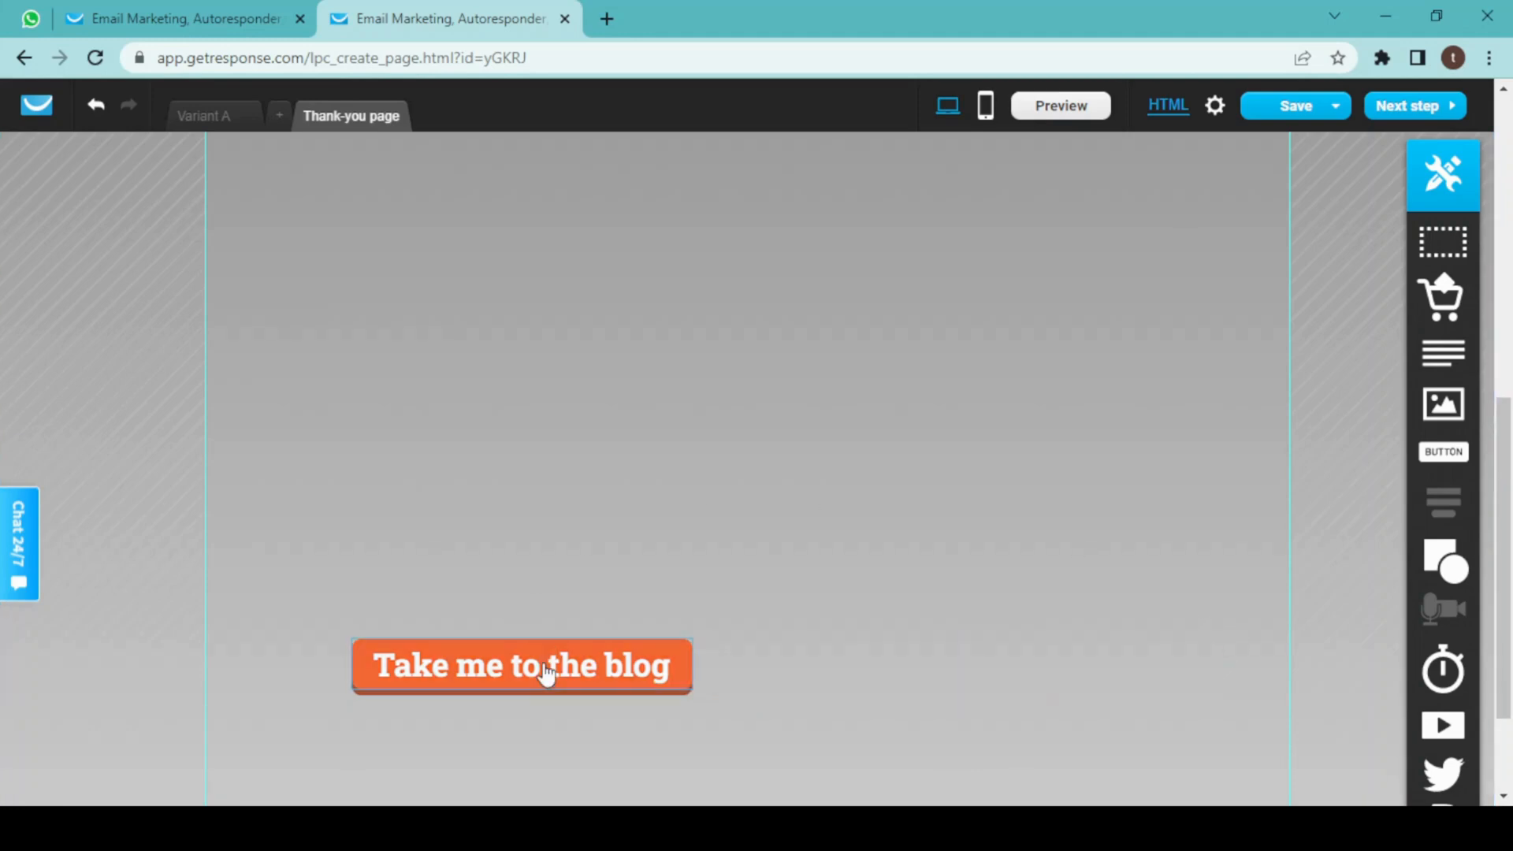
- Centre the blog button and relabel it 'View my Website'
drag(522, 664, 745, 499)
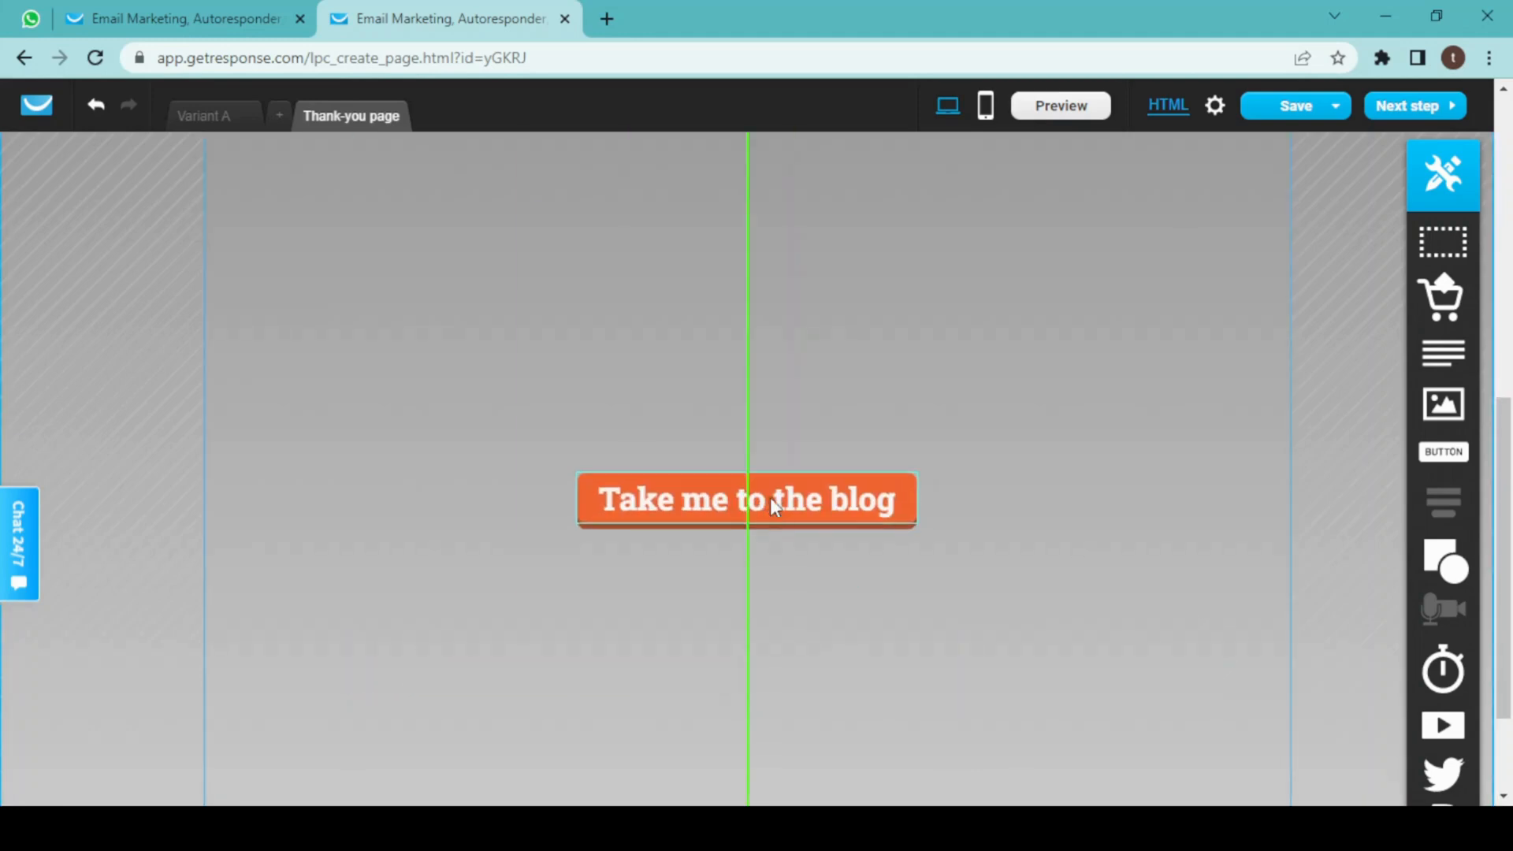
click(746, 499)
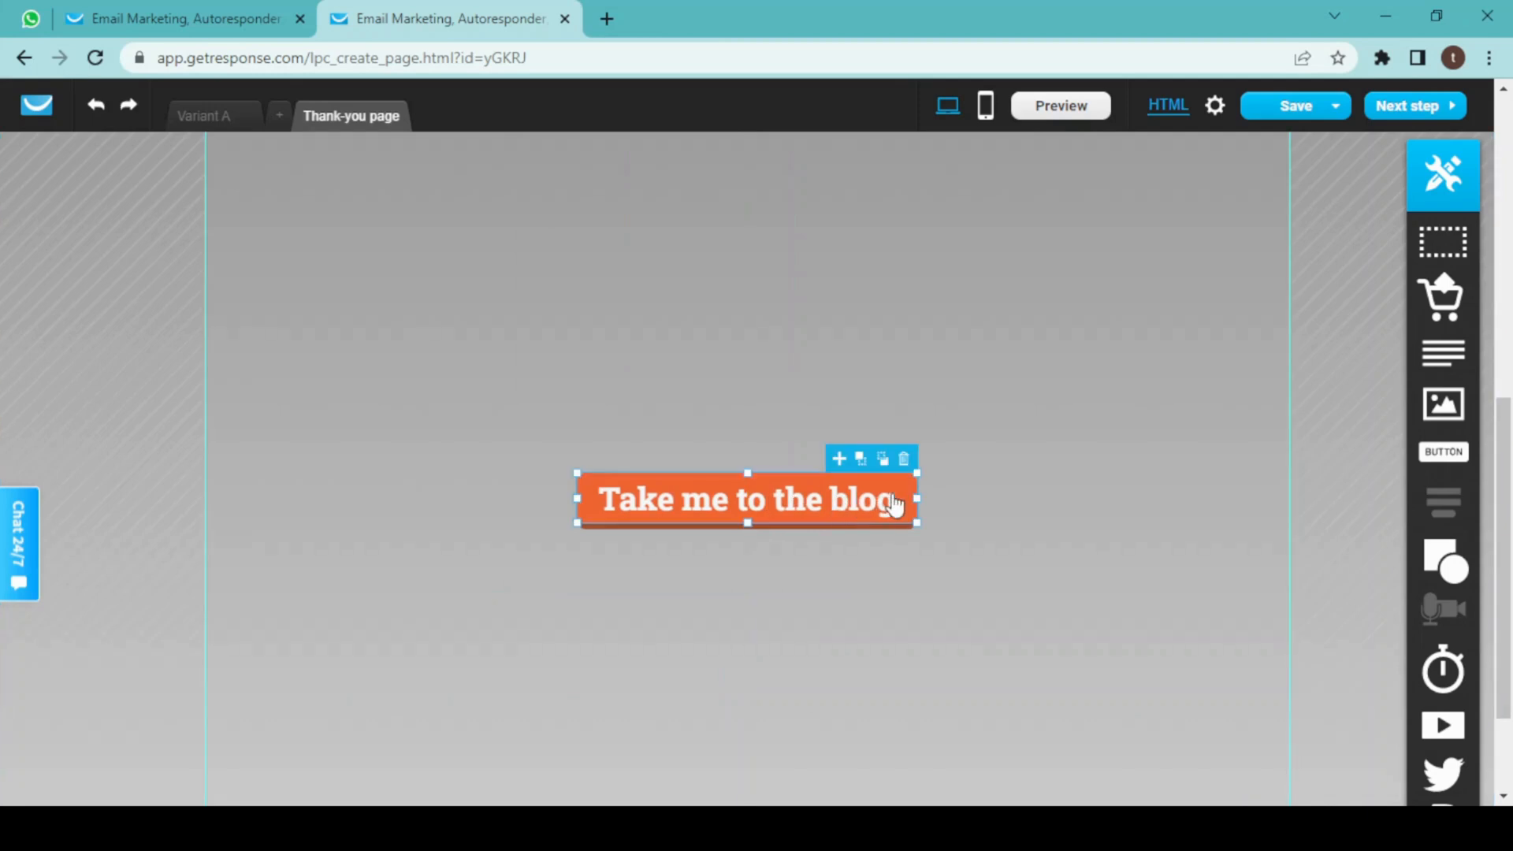
double_click(745, 500)
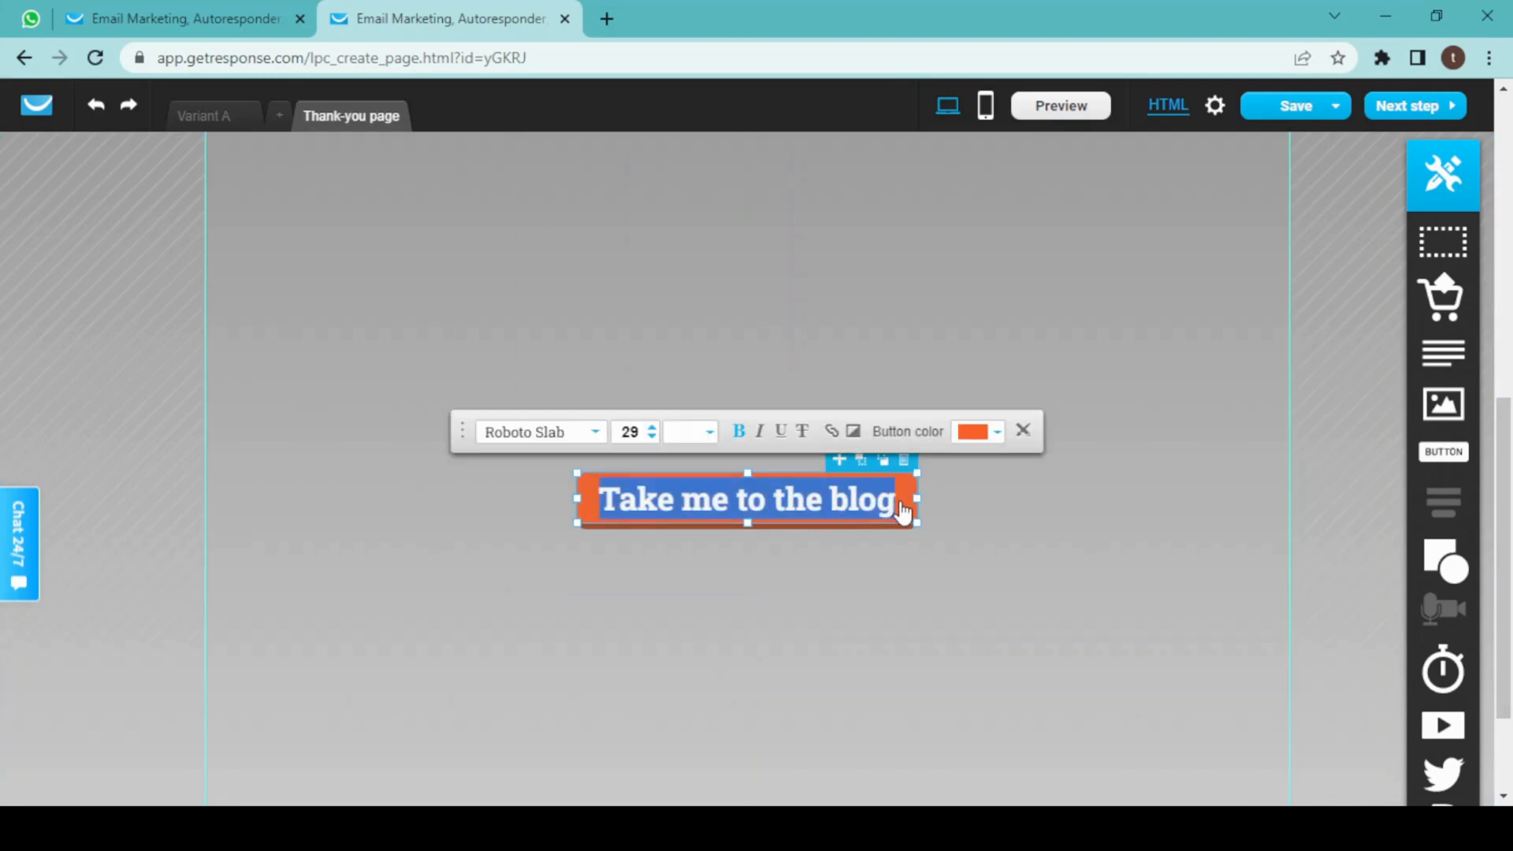
text(View my W)
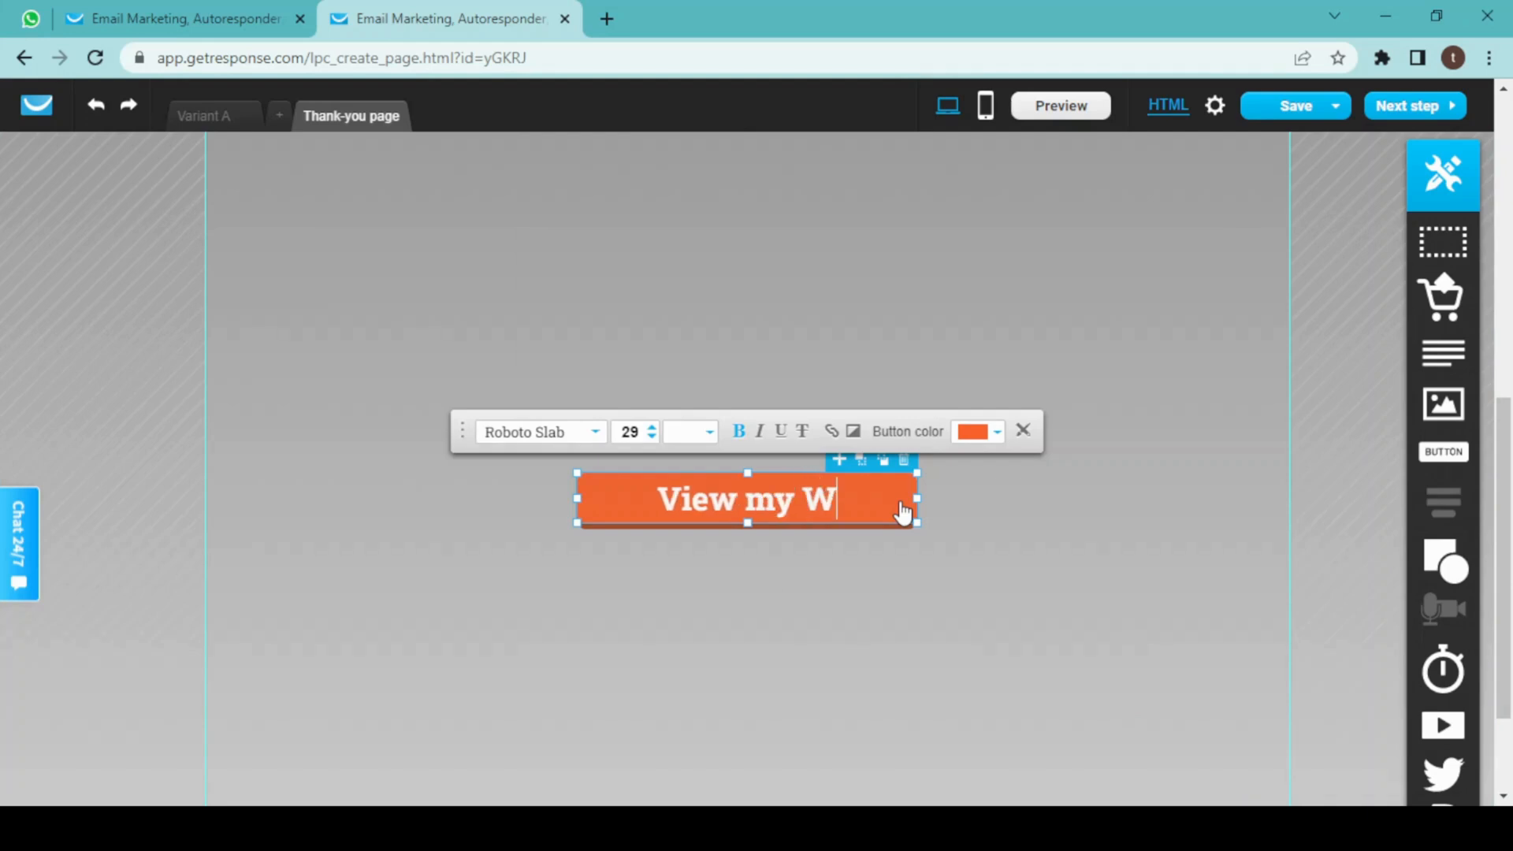
text(ebsite)
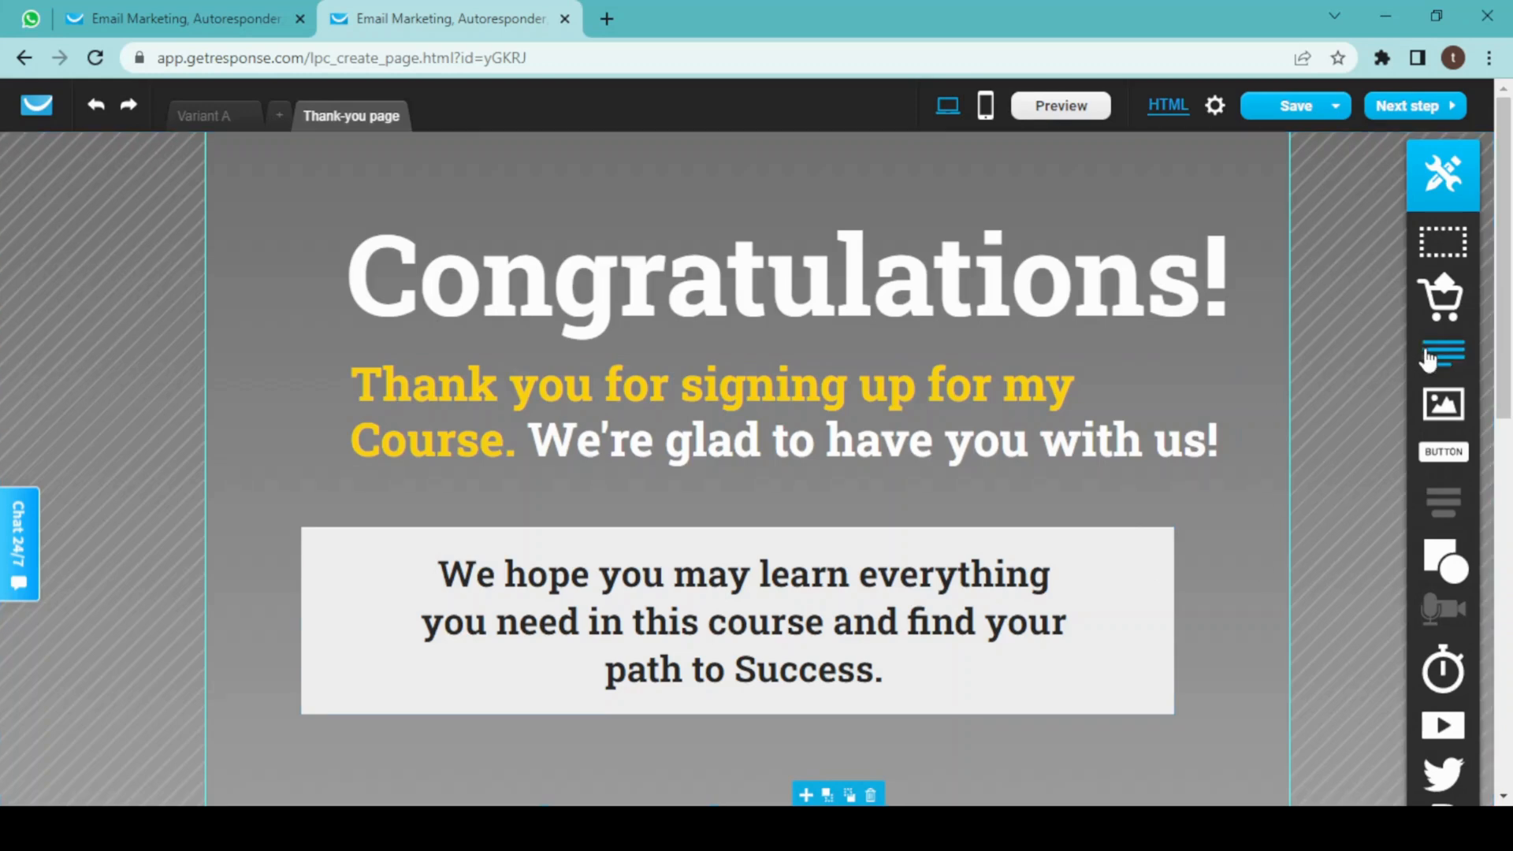
mouse_move(1357, 454)
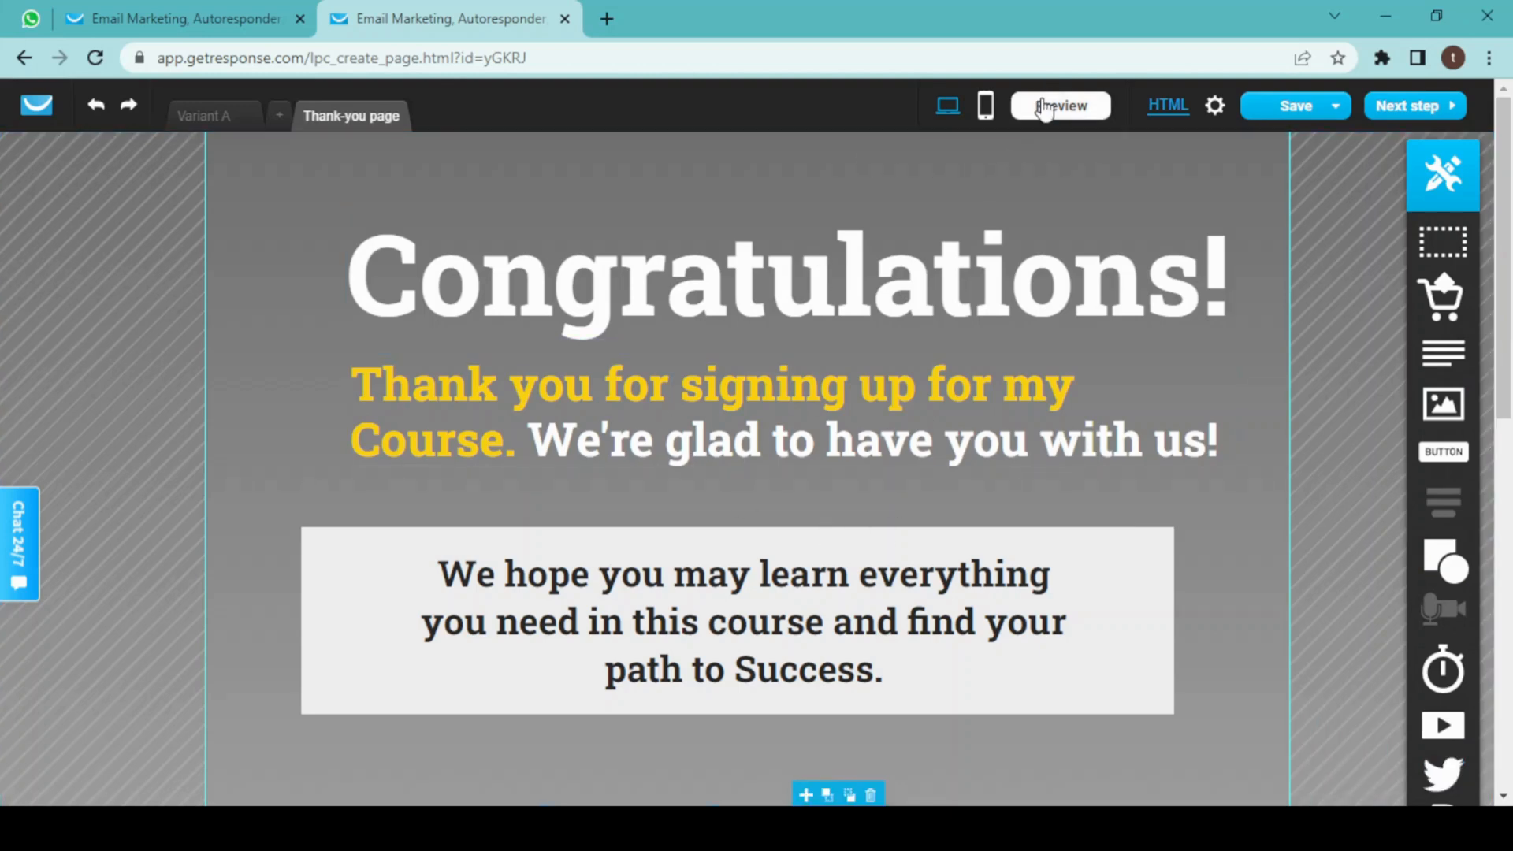
- Preview Variant A of the sign-up page in a new tab
click(1059, 105)
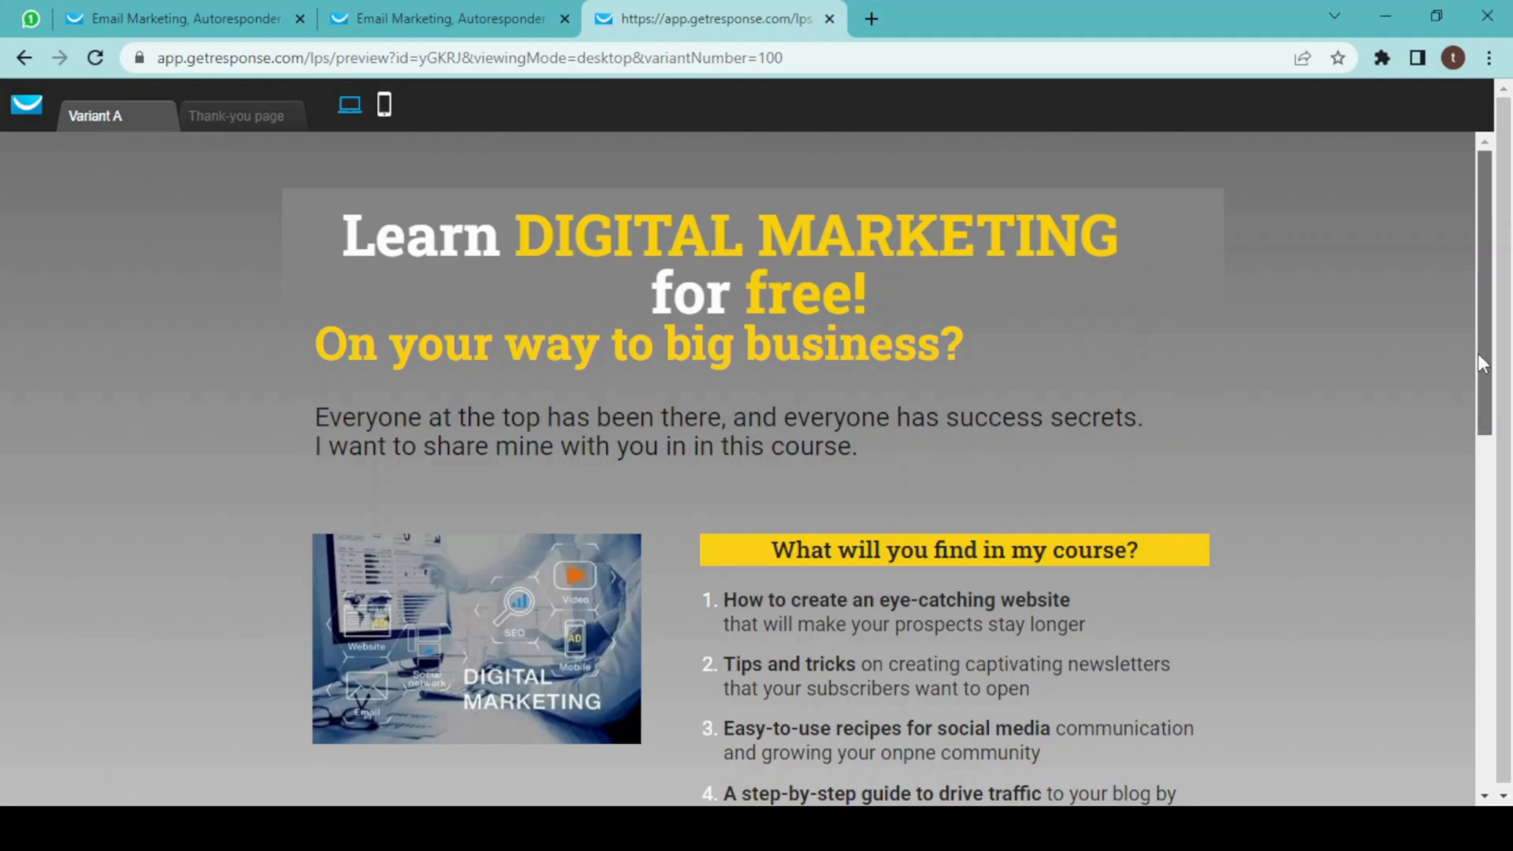
scroll(down, 3)
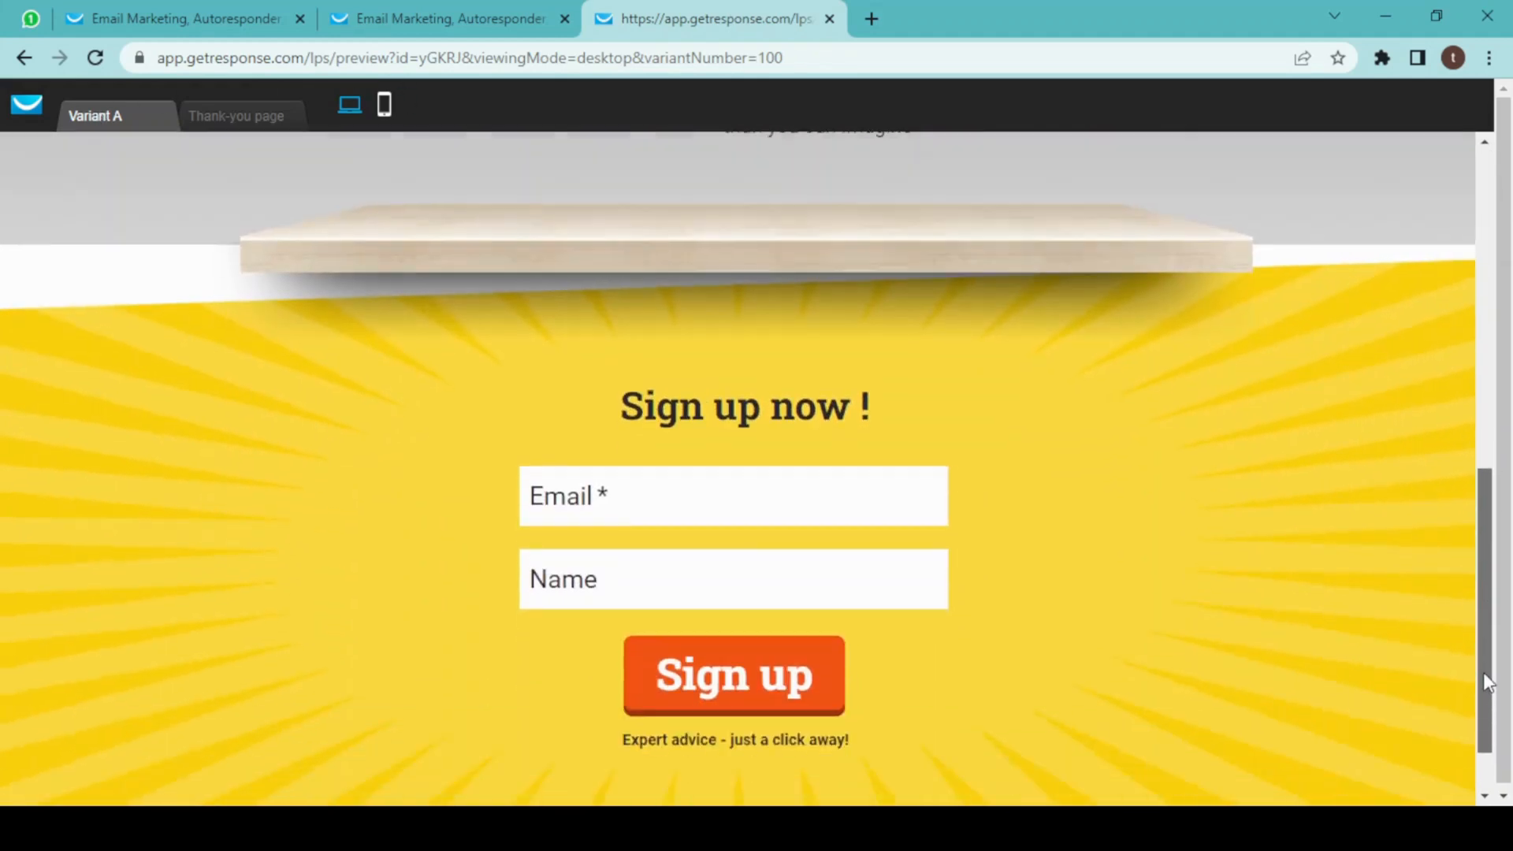
scroll(up, 3)
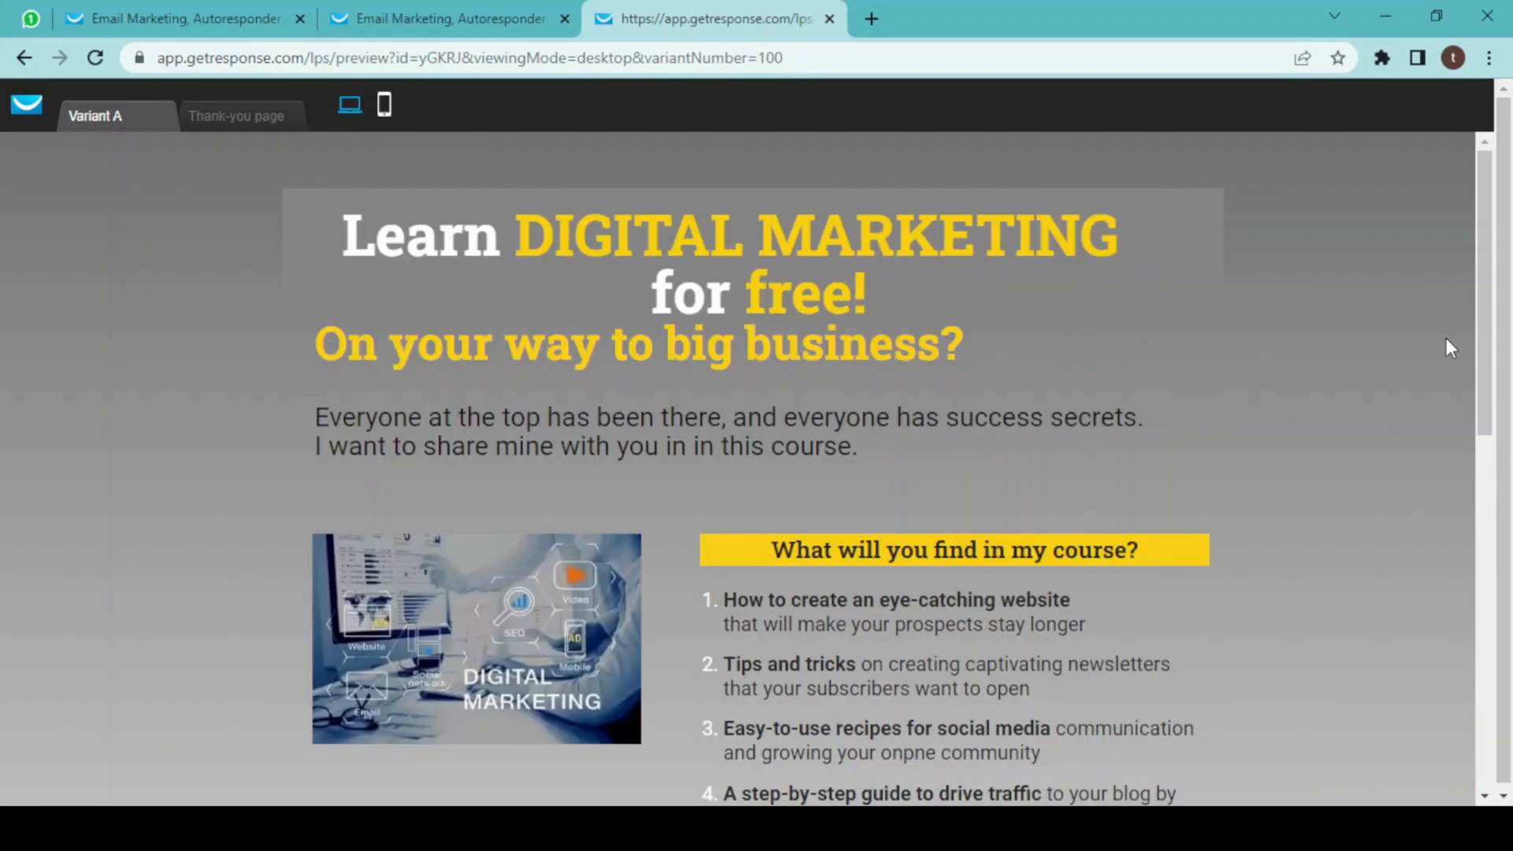
- Preview the thank-you page, then close the preview tab to resume editing
click(235, 115)
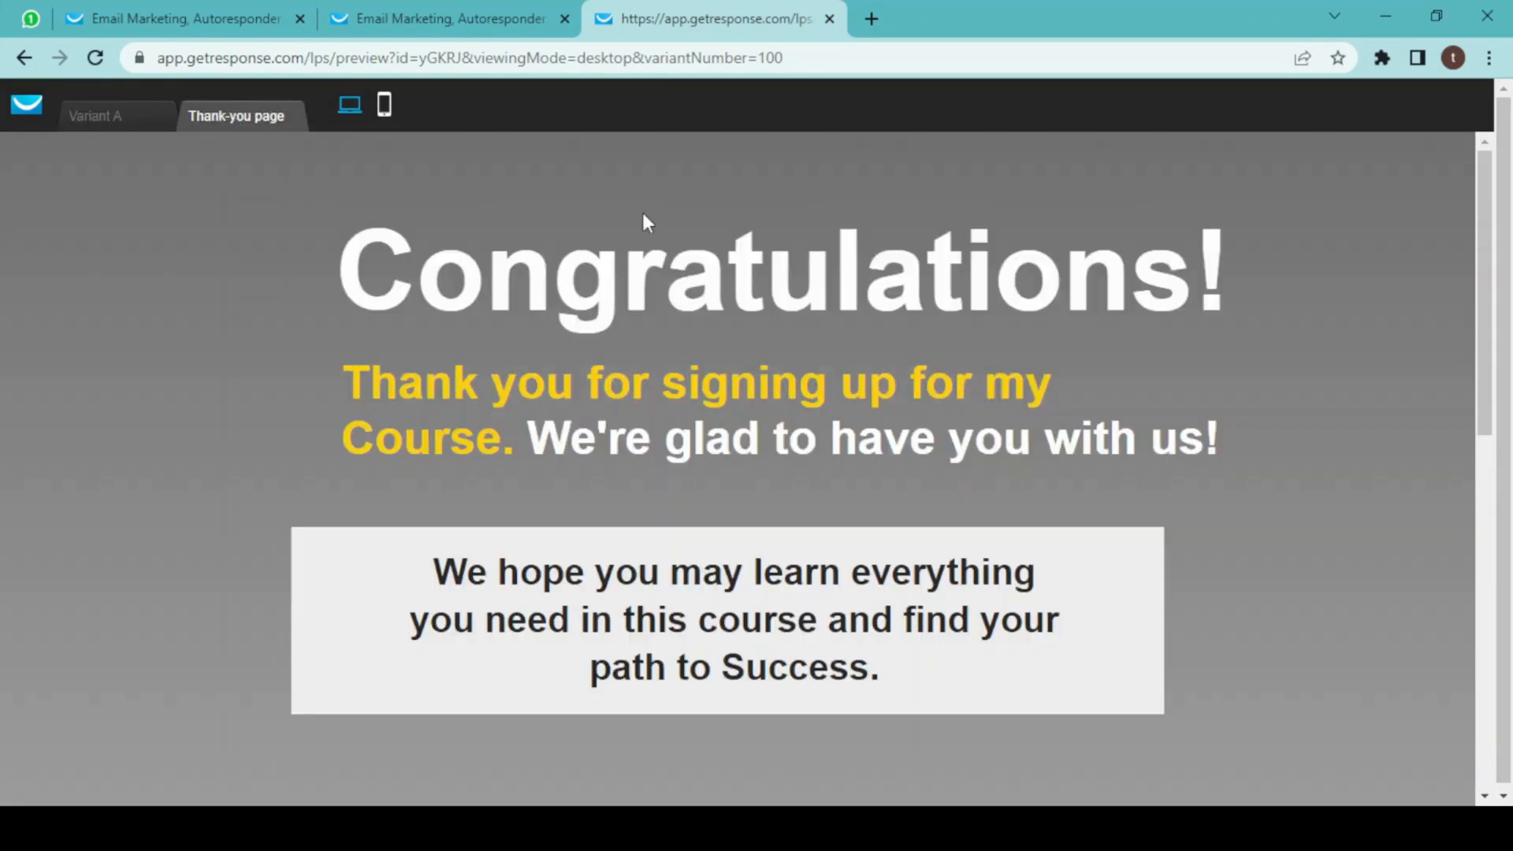
scroll(down, 3)
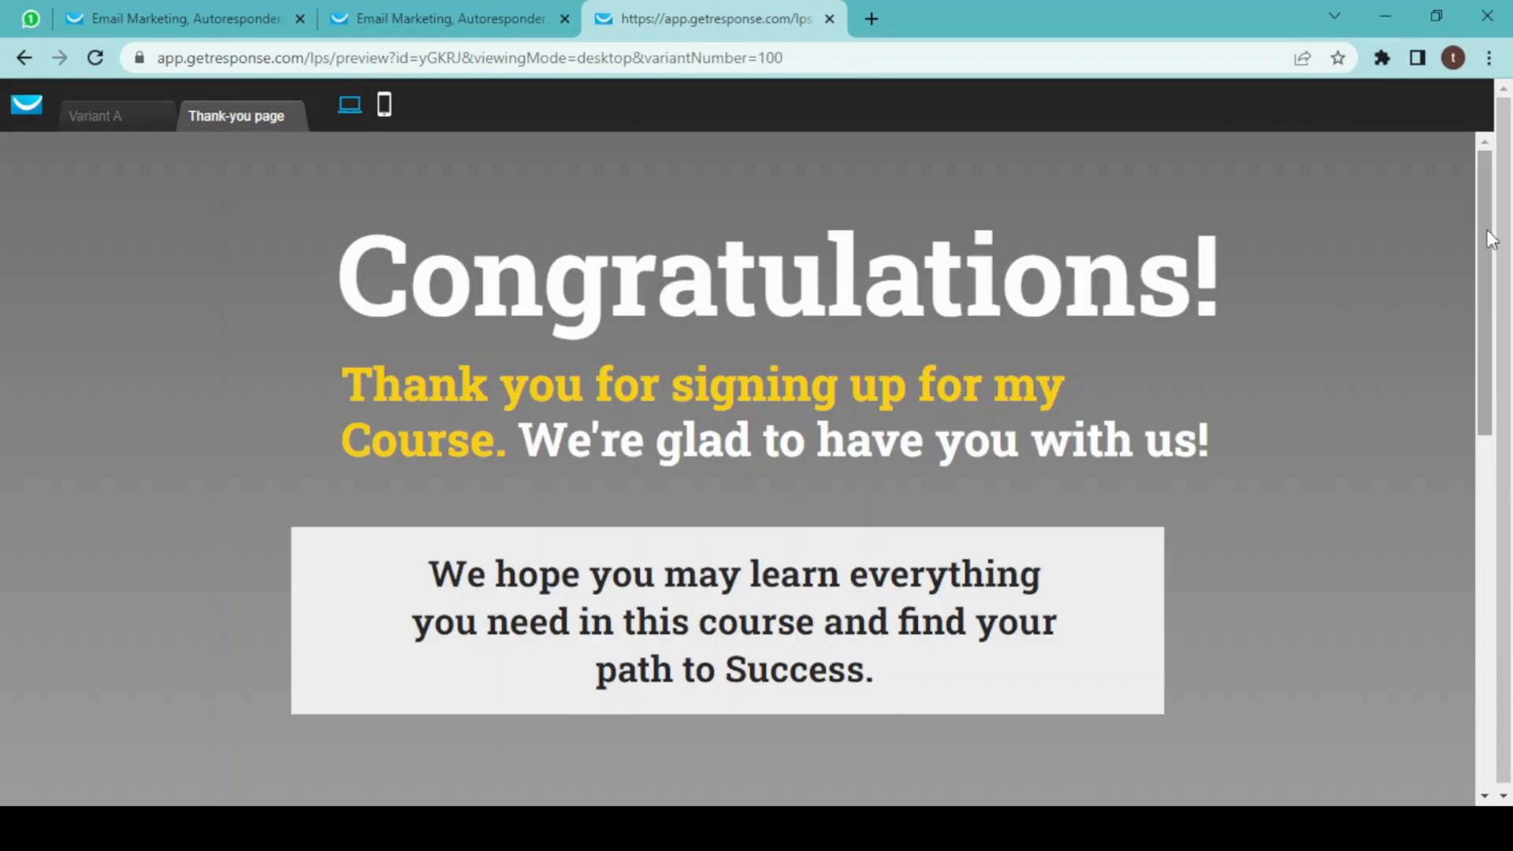
click(827, 19)
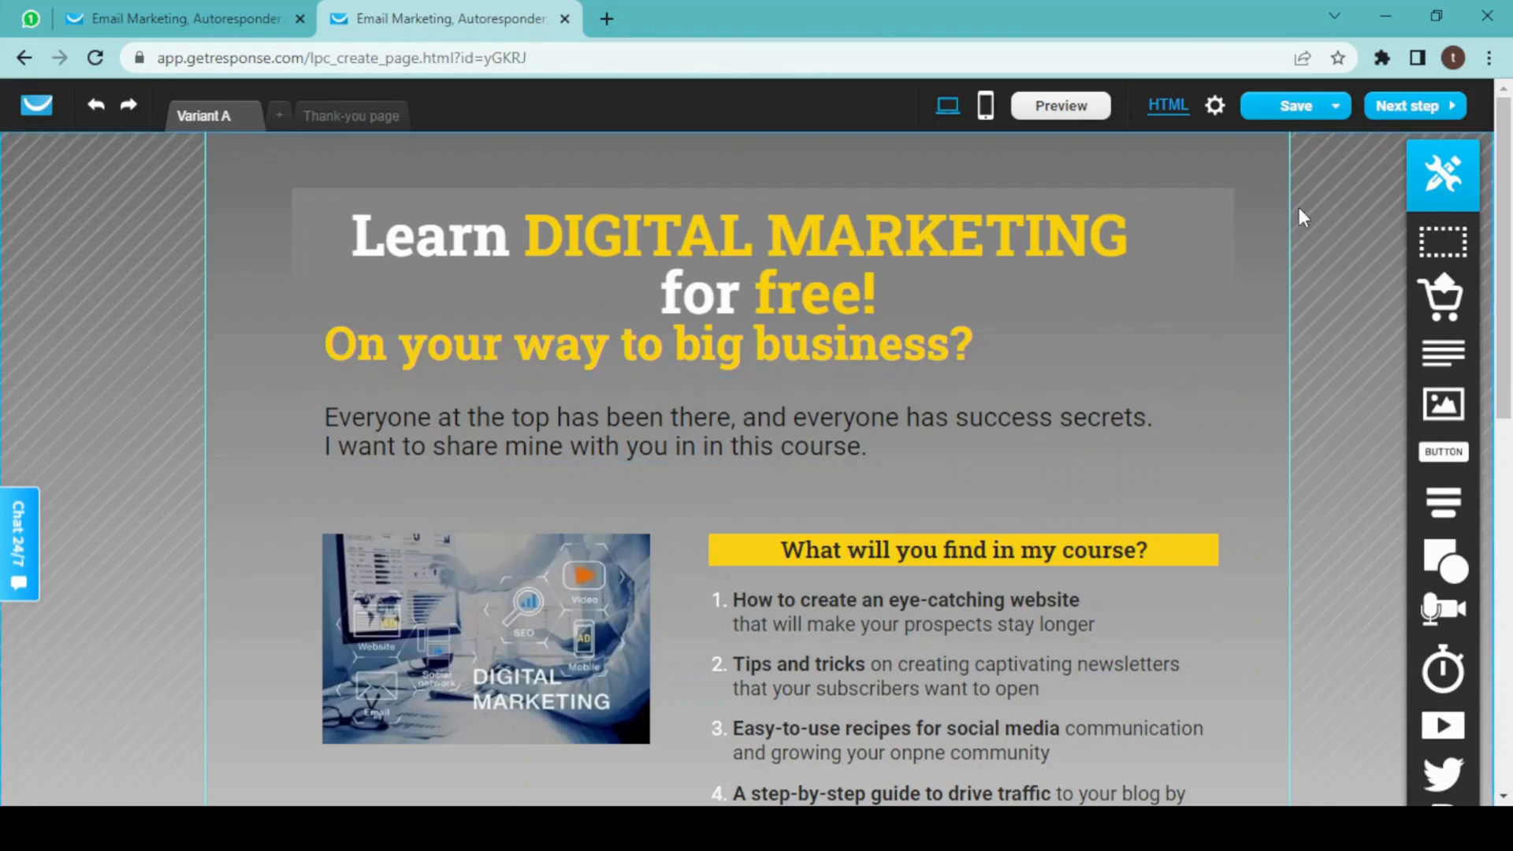
mouse_move(1404, 115)
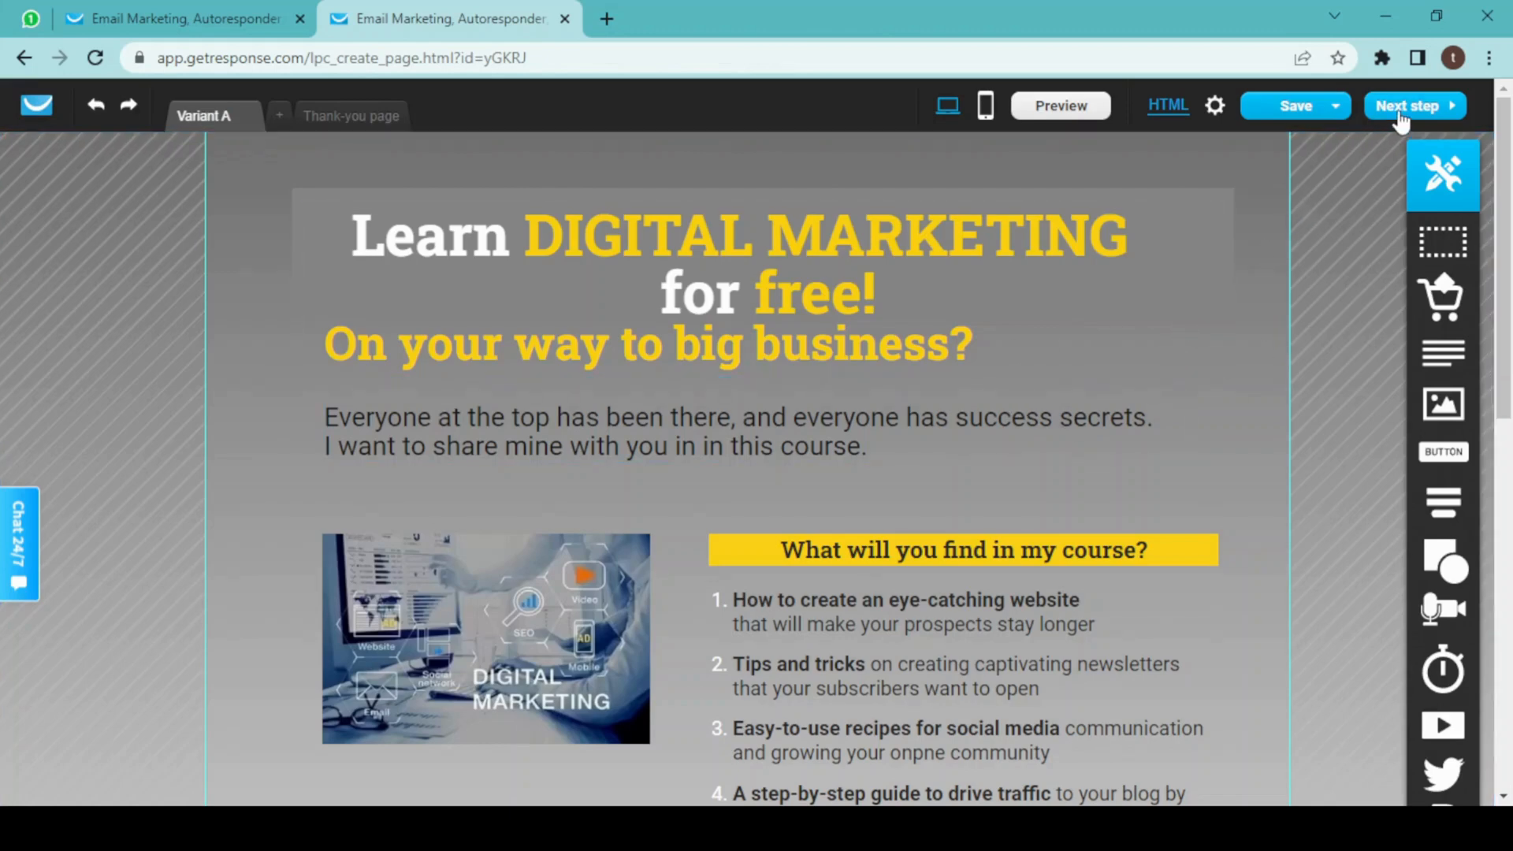
- Continue to the settings step, proceeding without mobile versions
click(1407, 106)
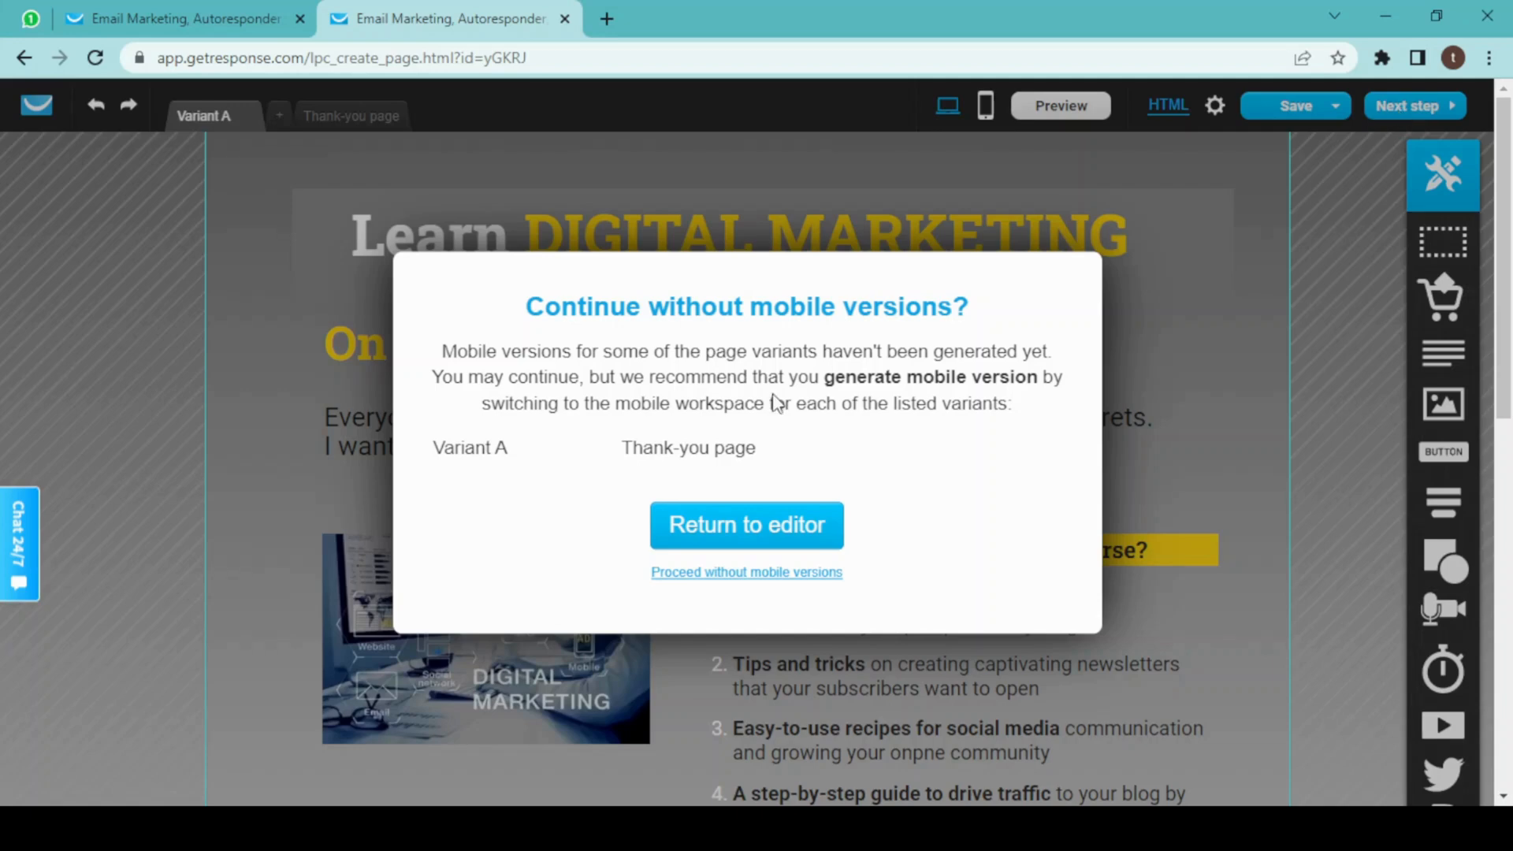
mouse_move(807, 386)
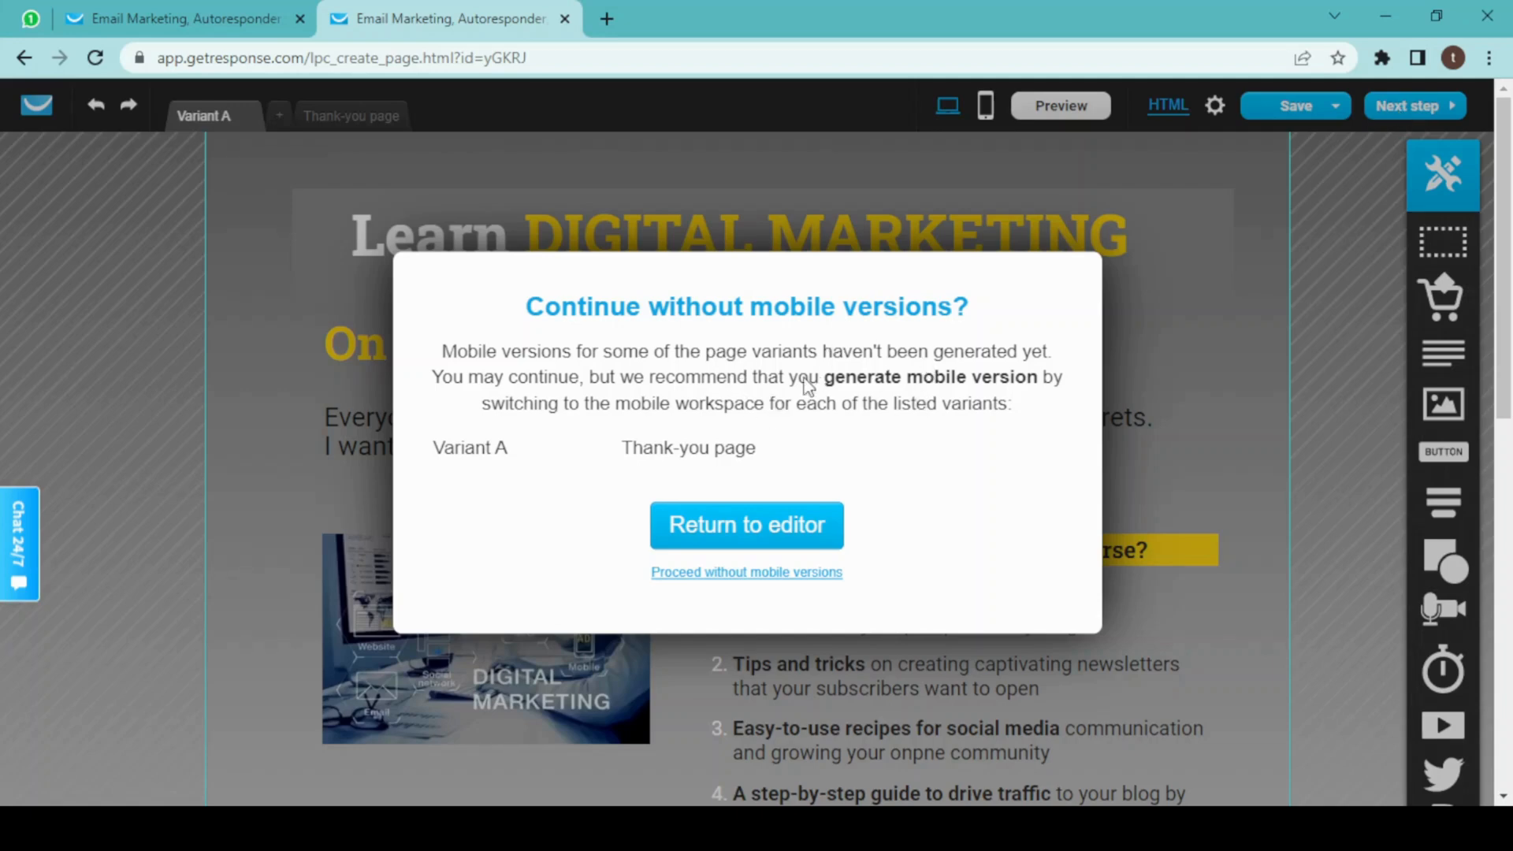
mouse_move(405, 594)
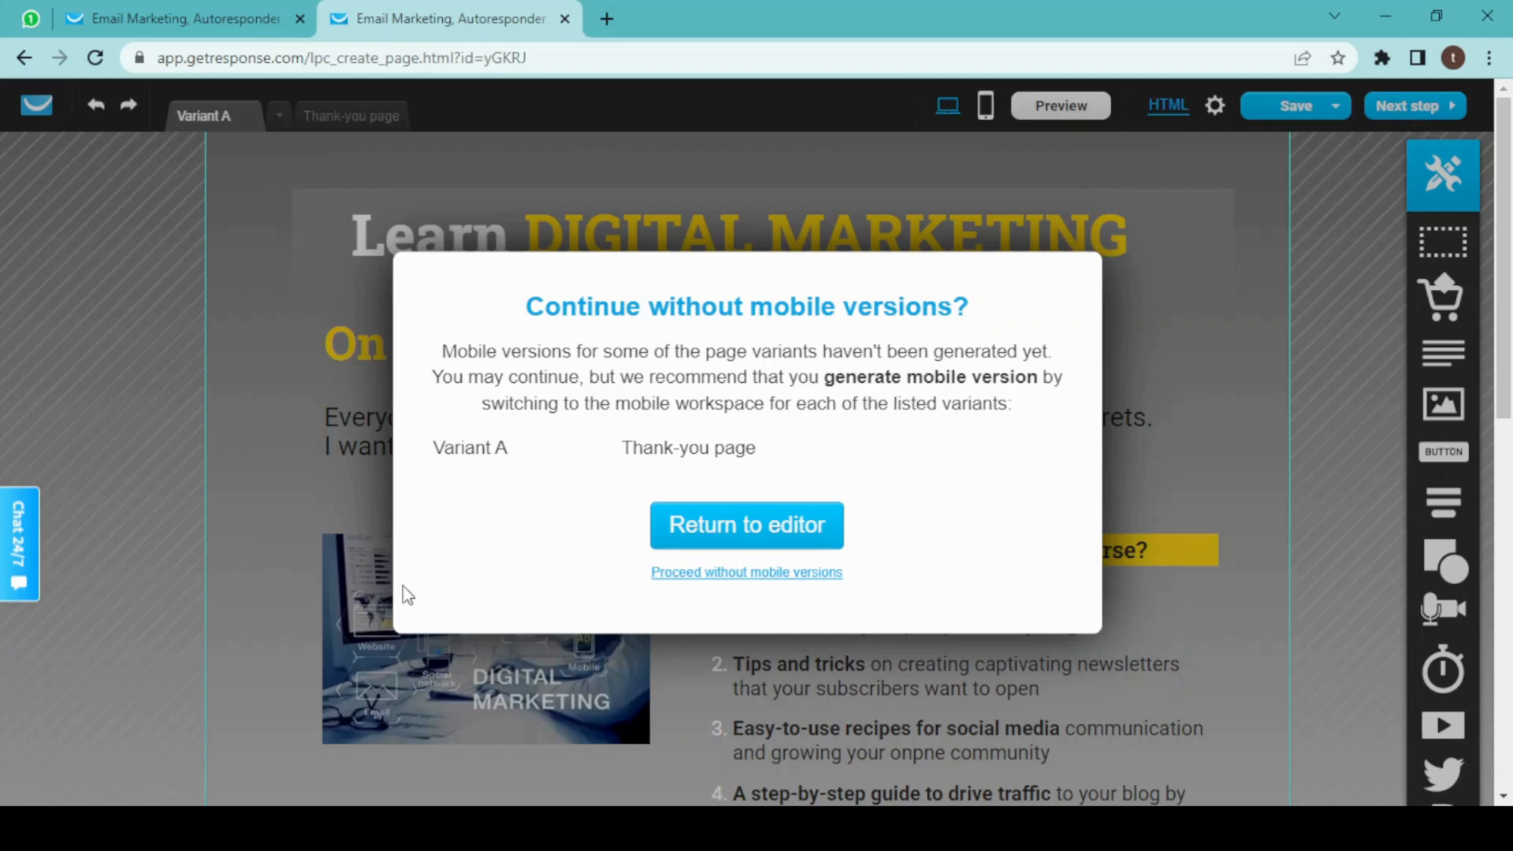
mouse_move(693, 584)
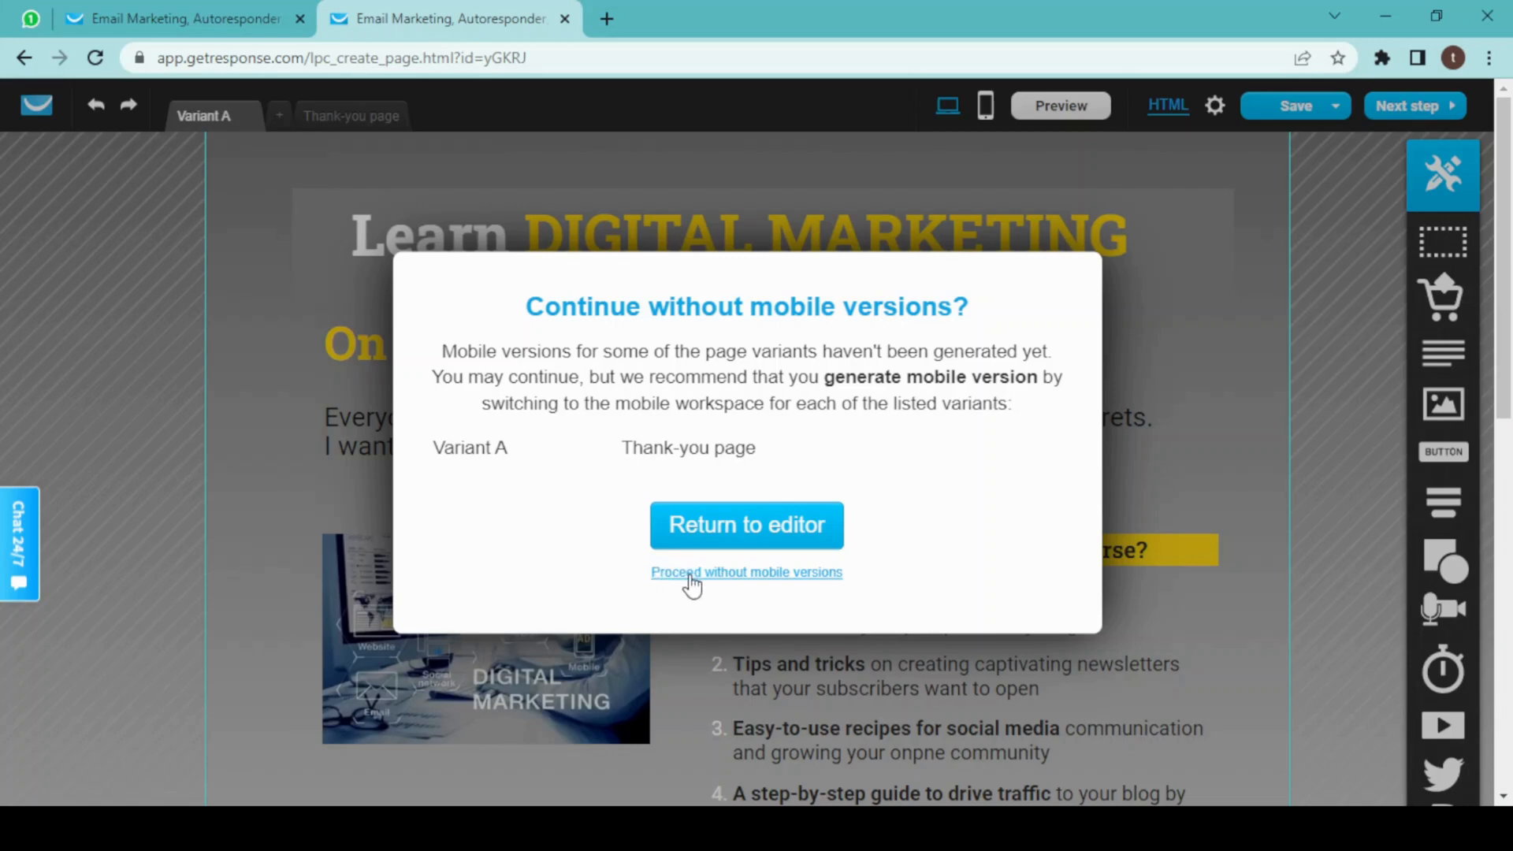
click(746, 571)
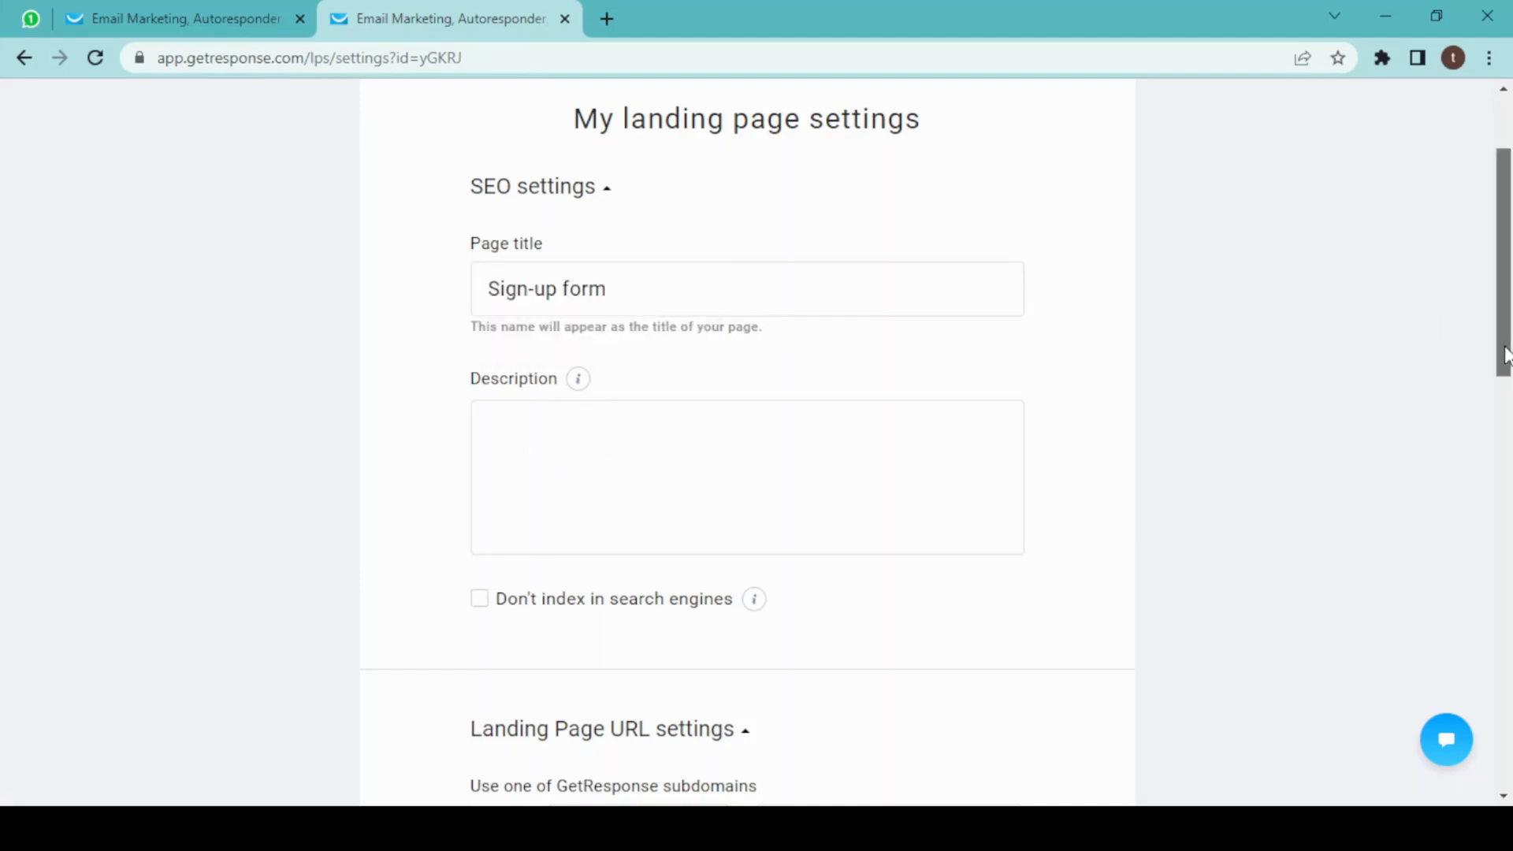
scroll(down, 3)
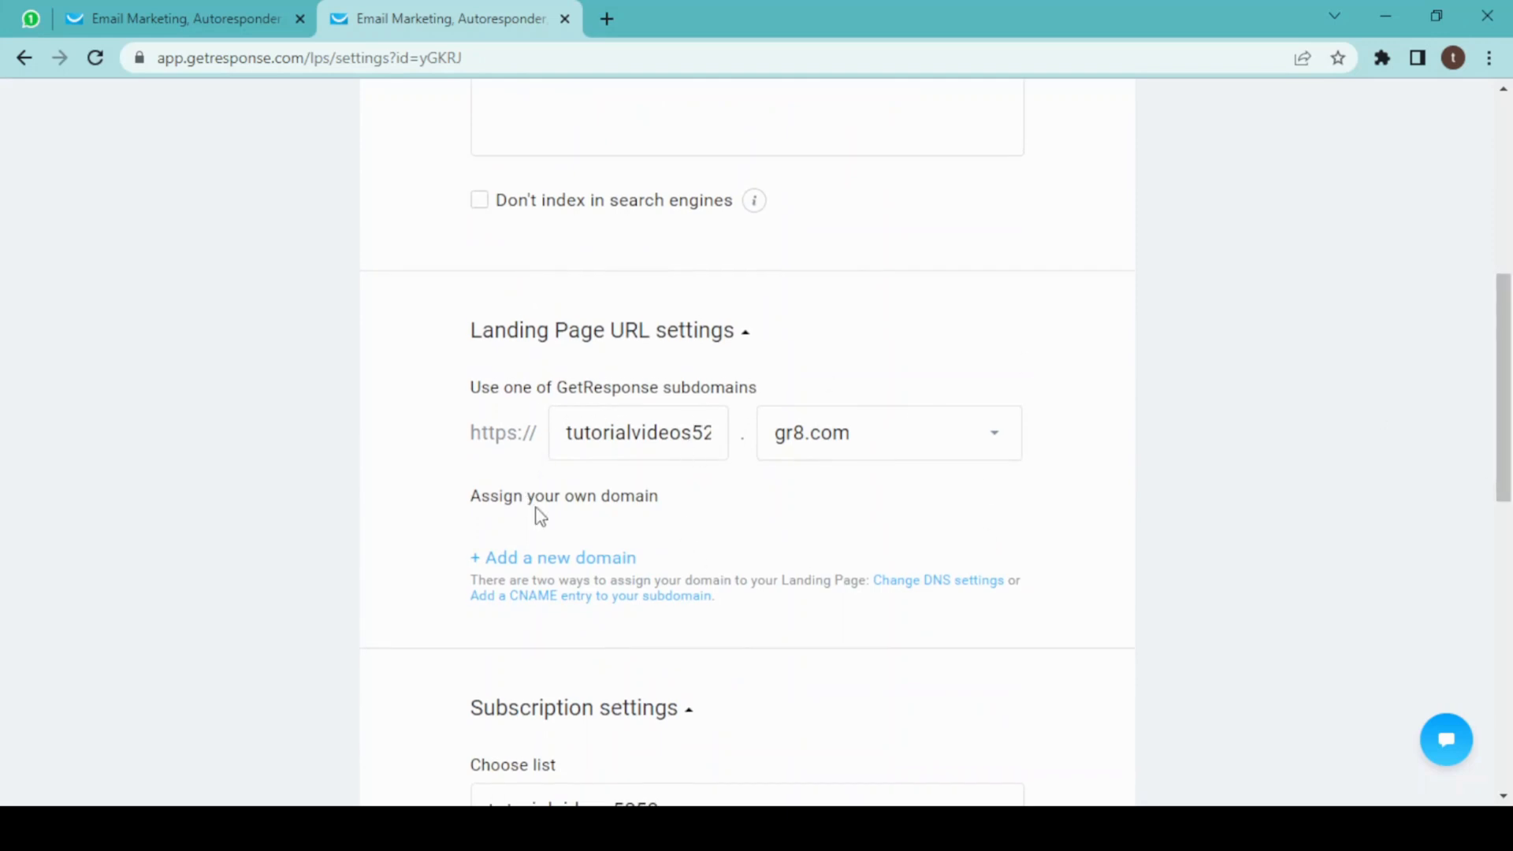
mouse_move(1227, 545)
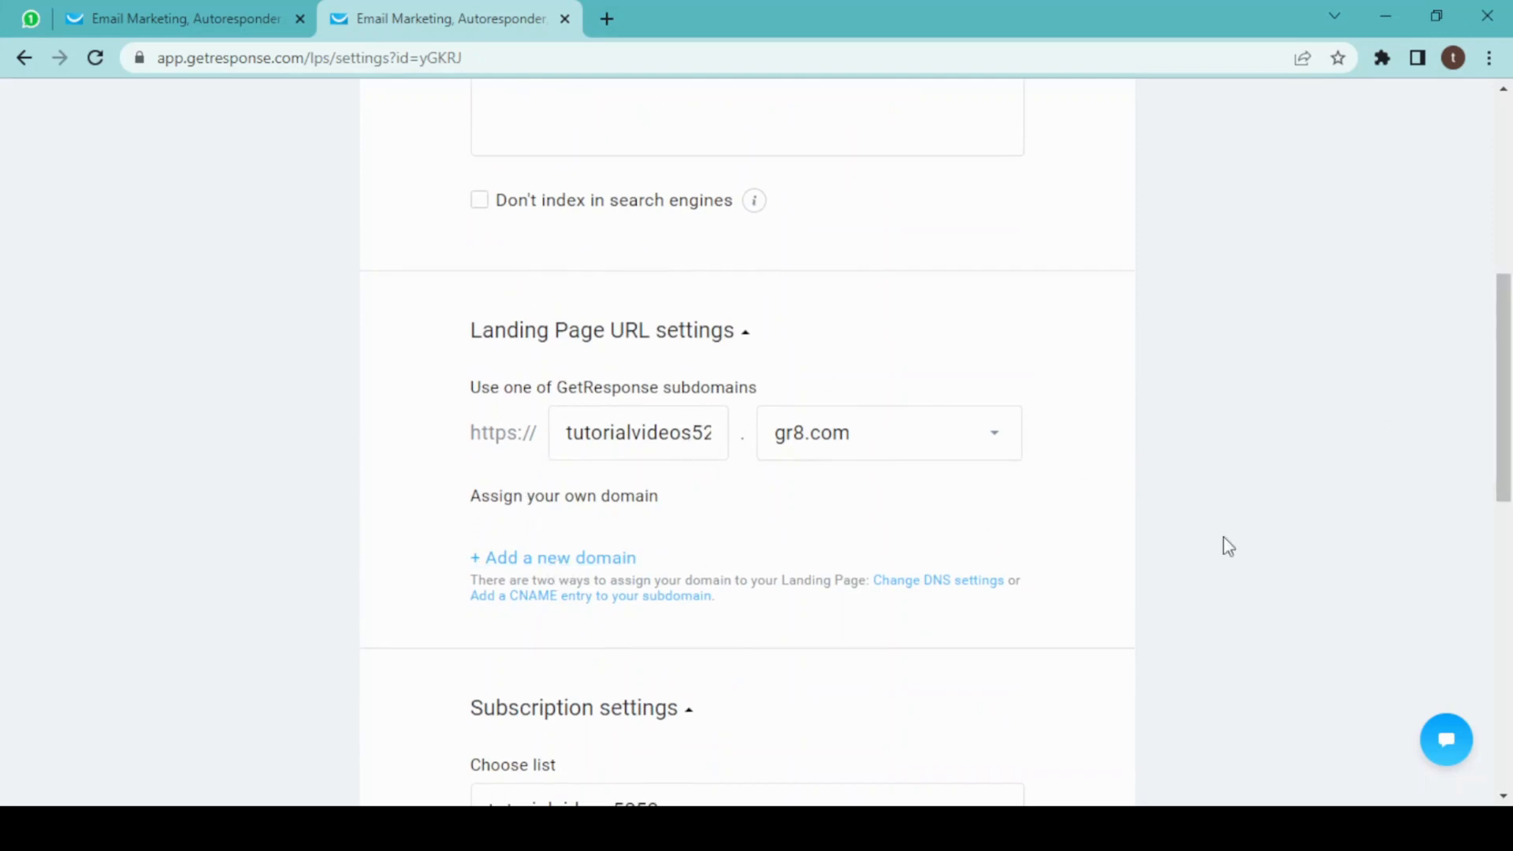
scroll(down, 3)
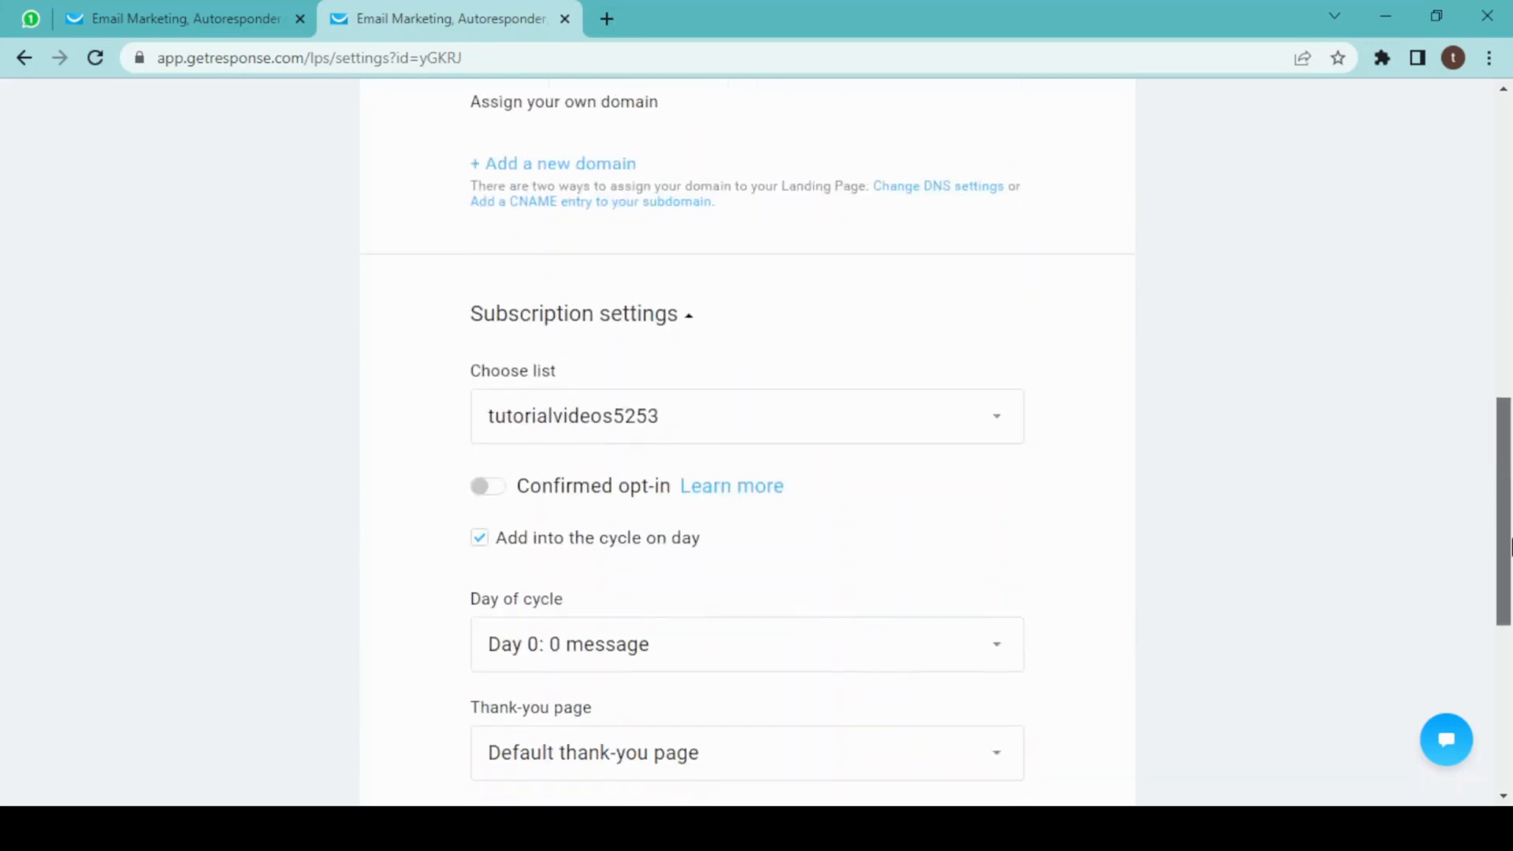
scroll(down, 3)
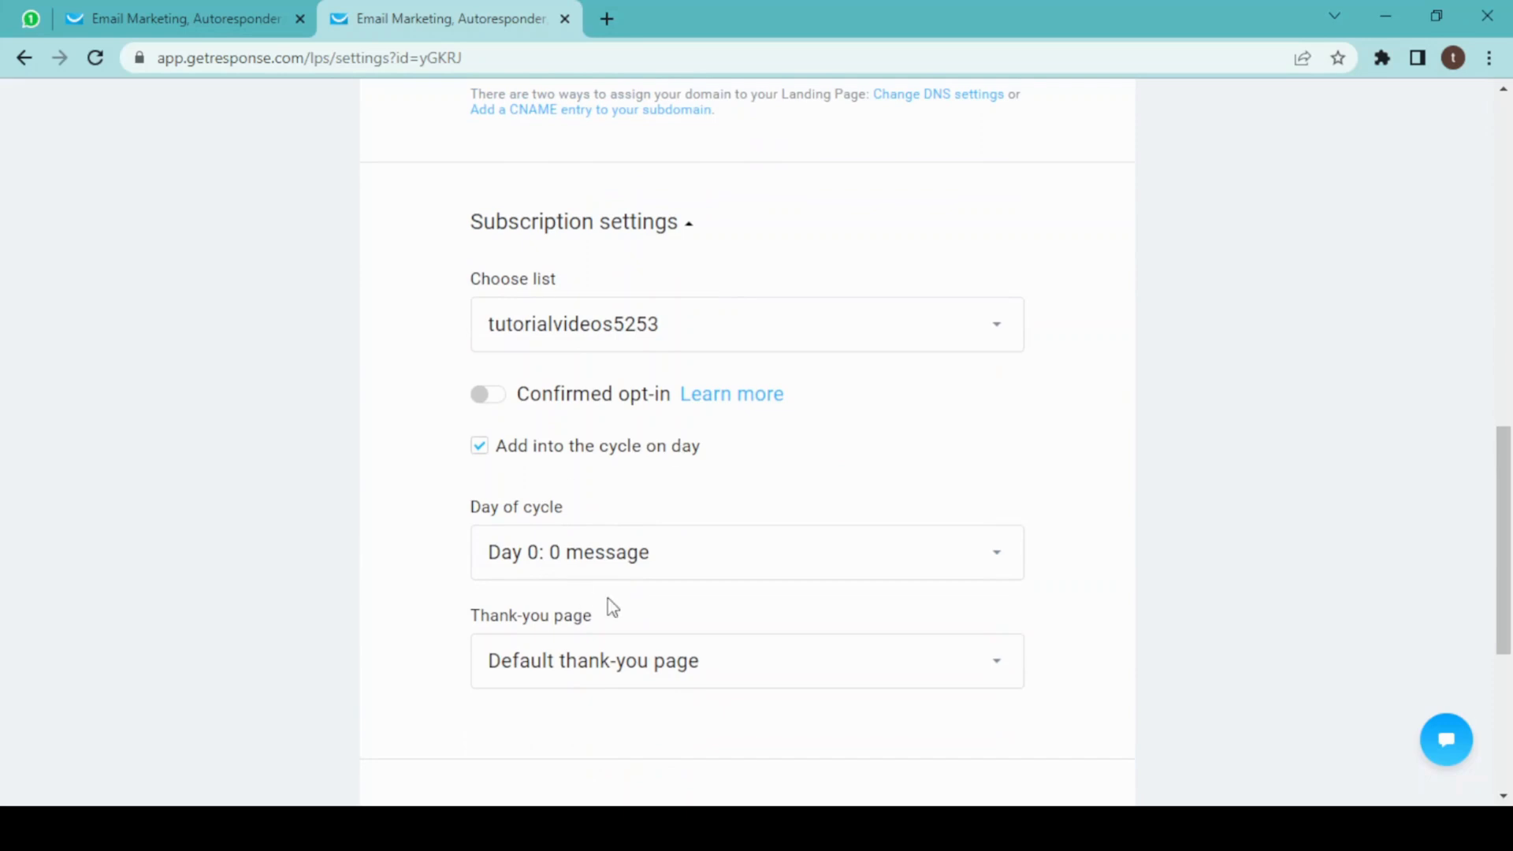
mouse_move(616, 665)
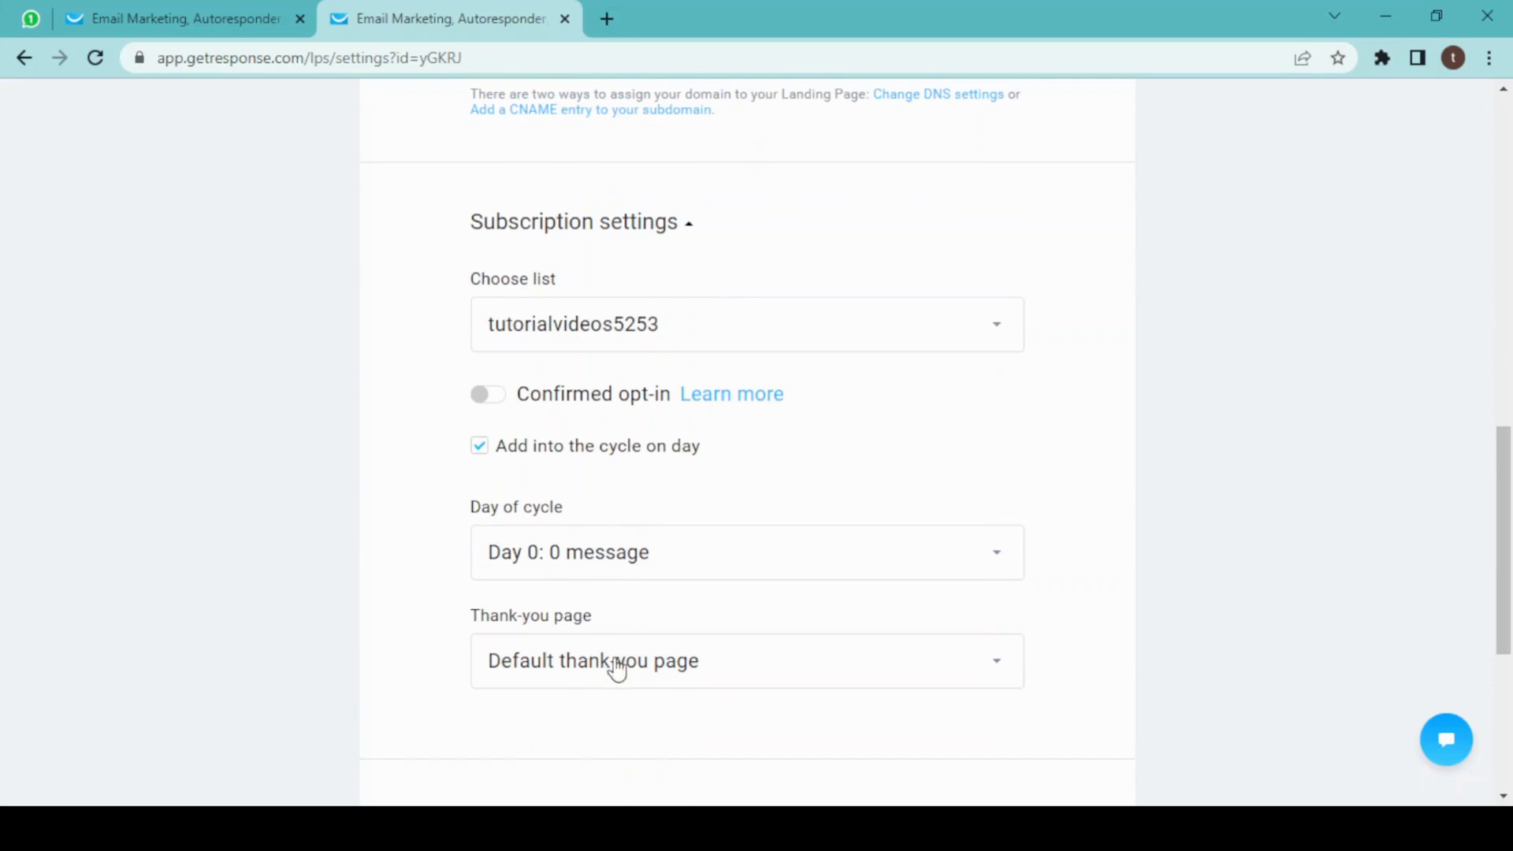
click(745, 661)
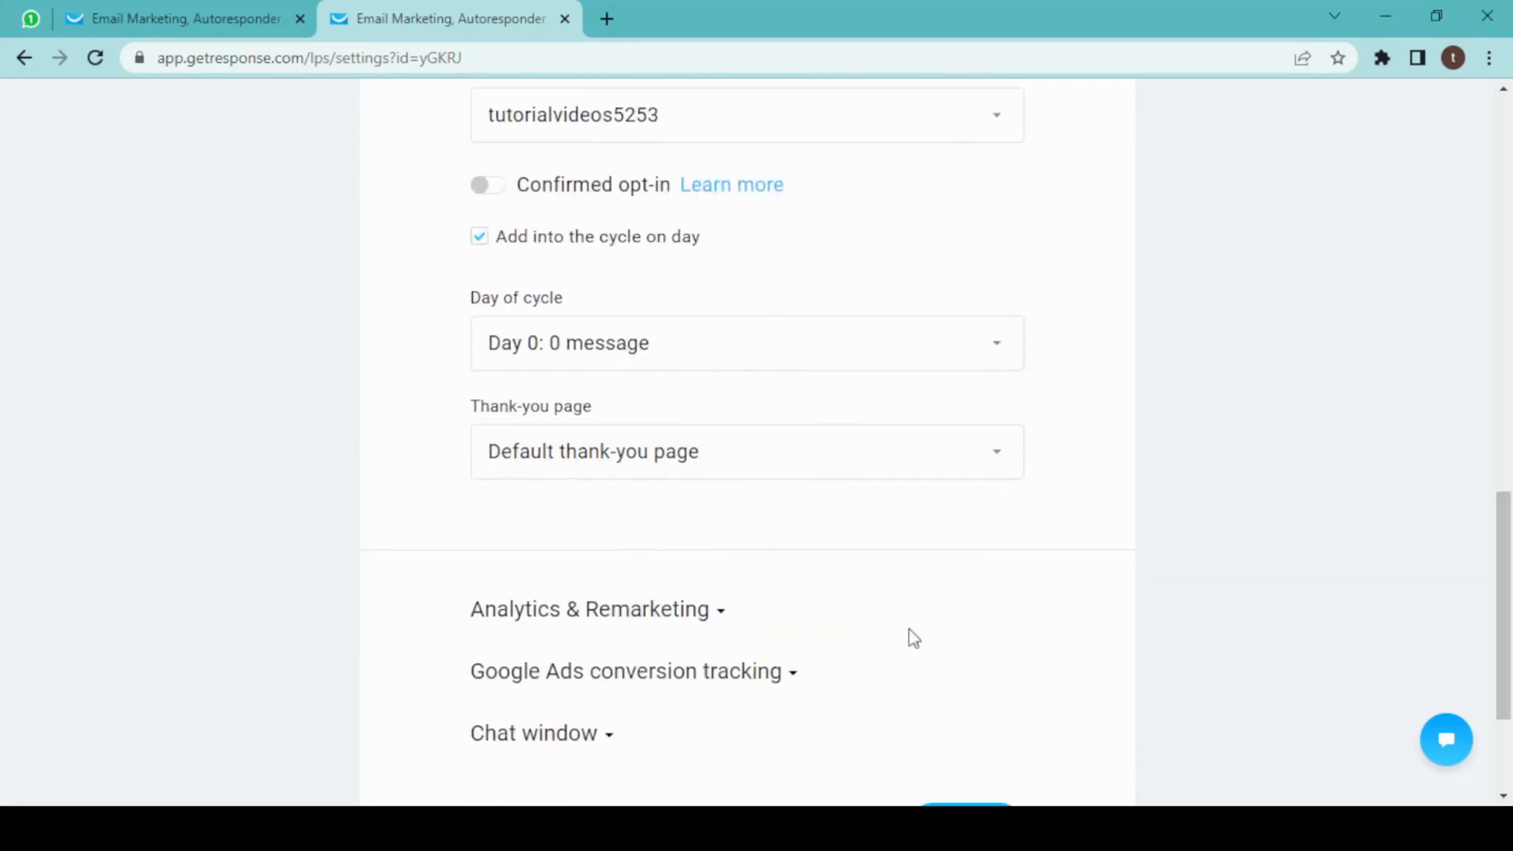
click(746, 451)
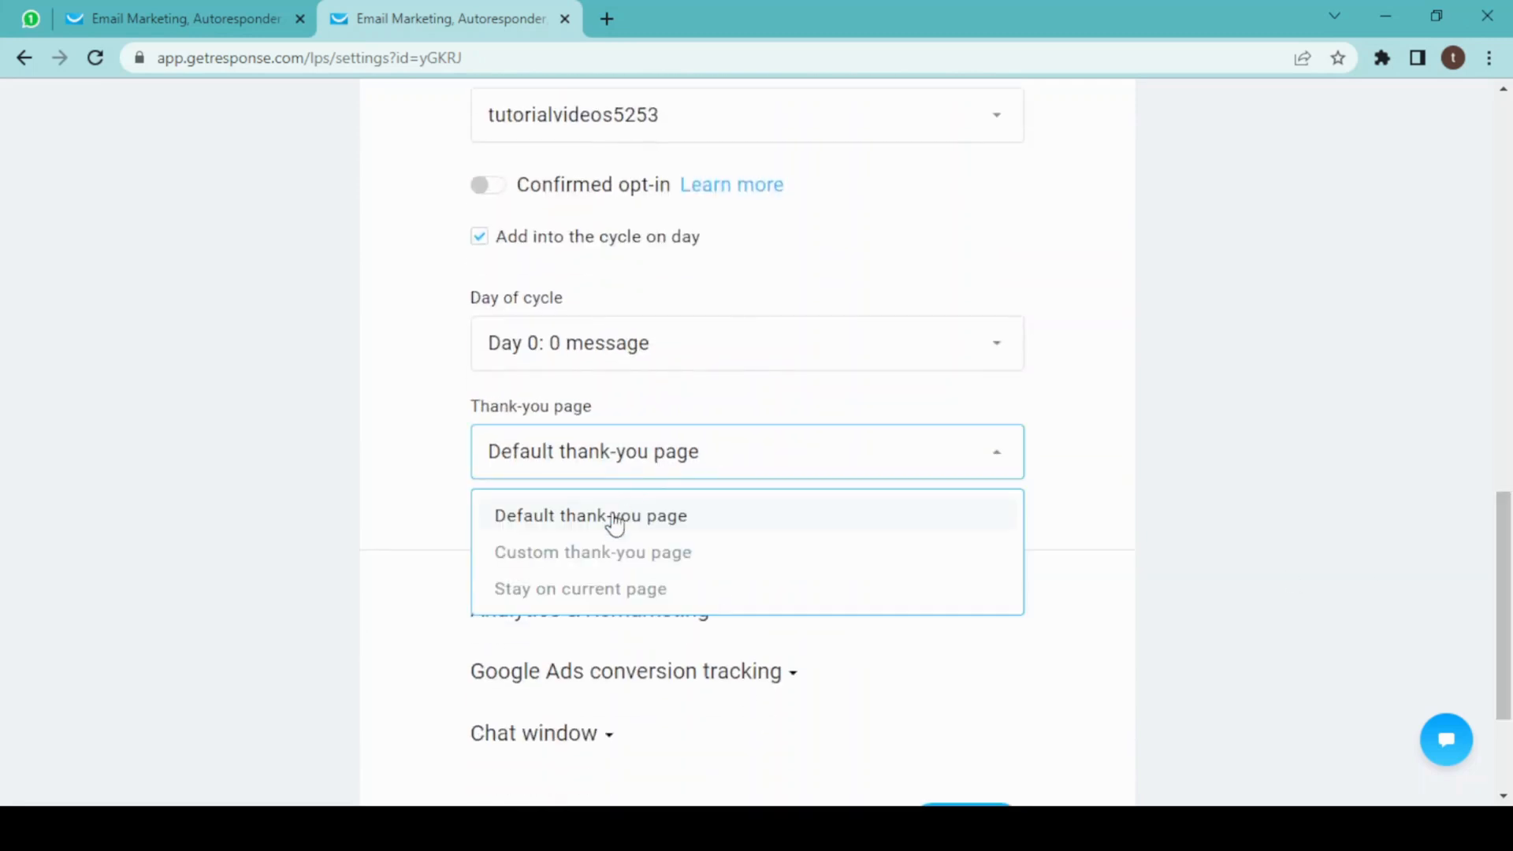
mouse_move(567, 561)
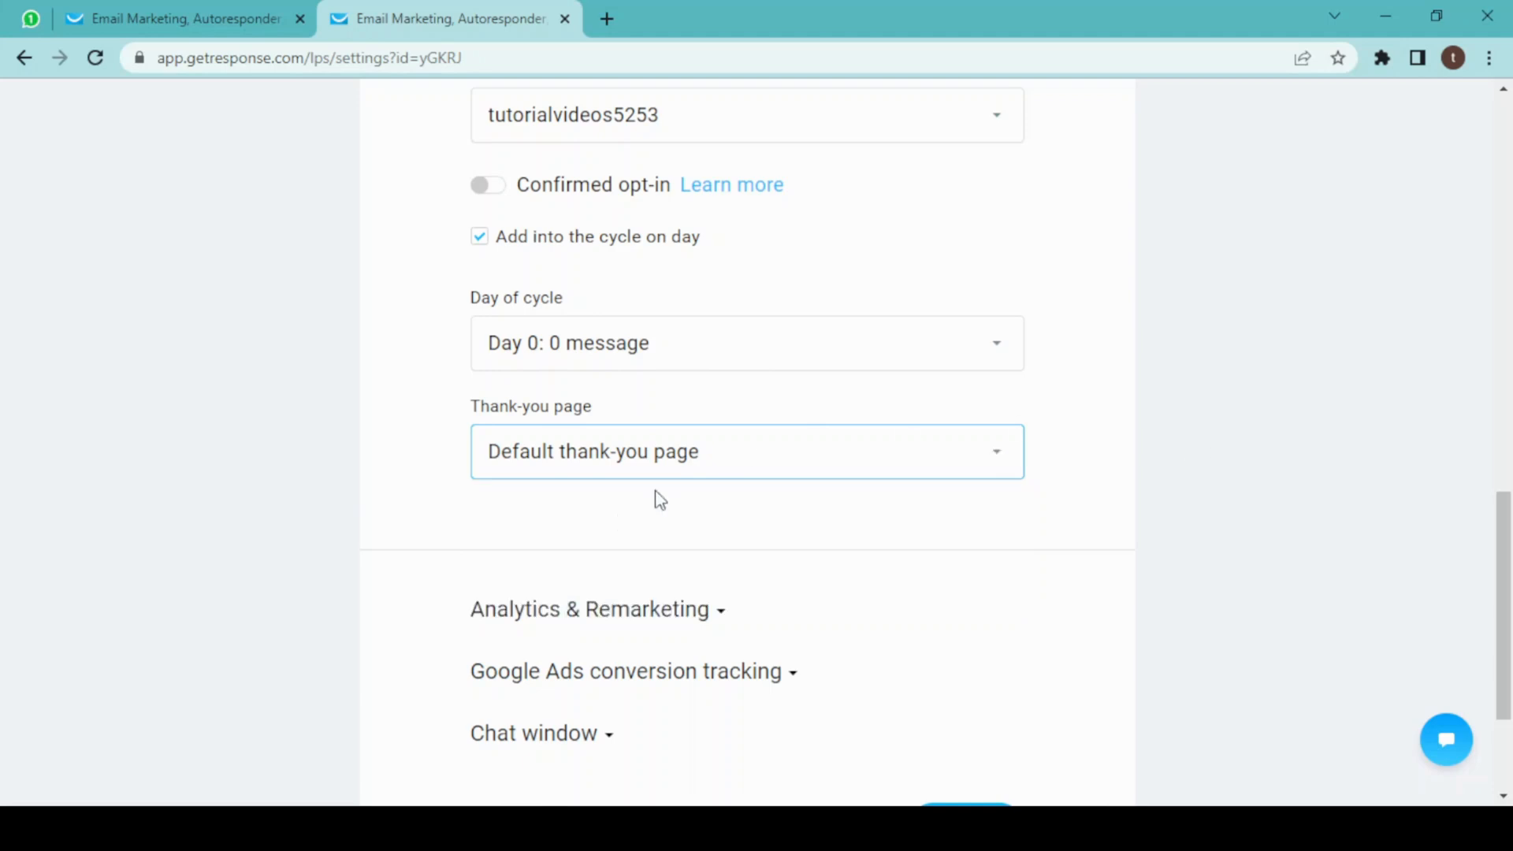
scroll(down, 3)
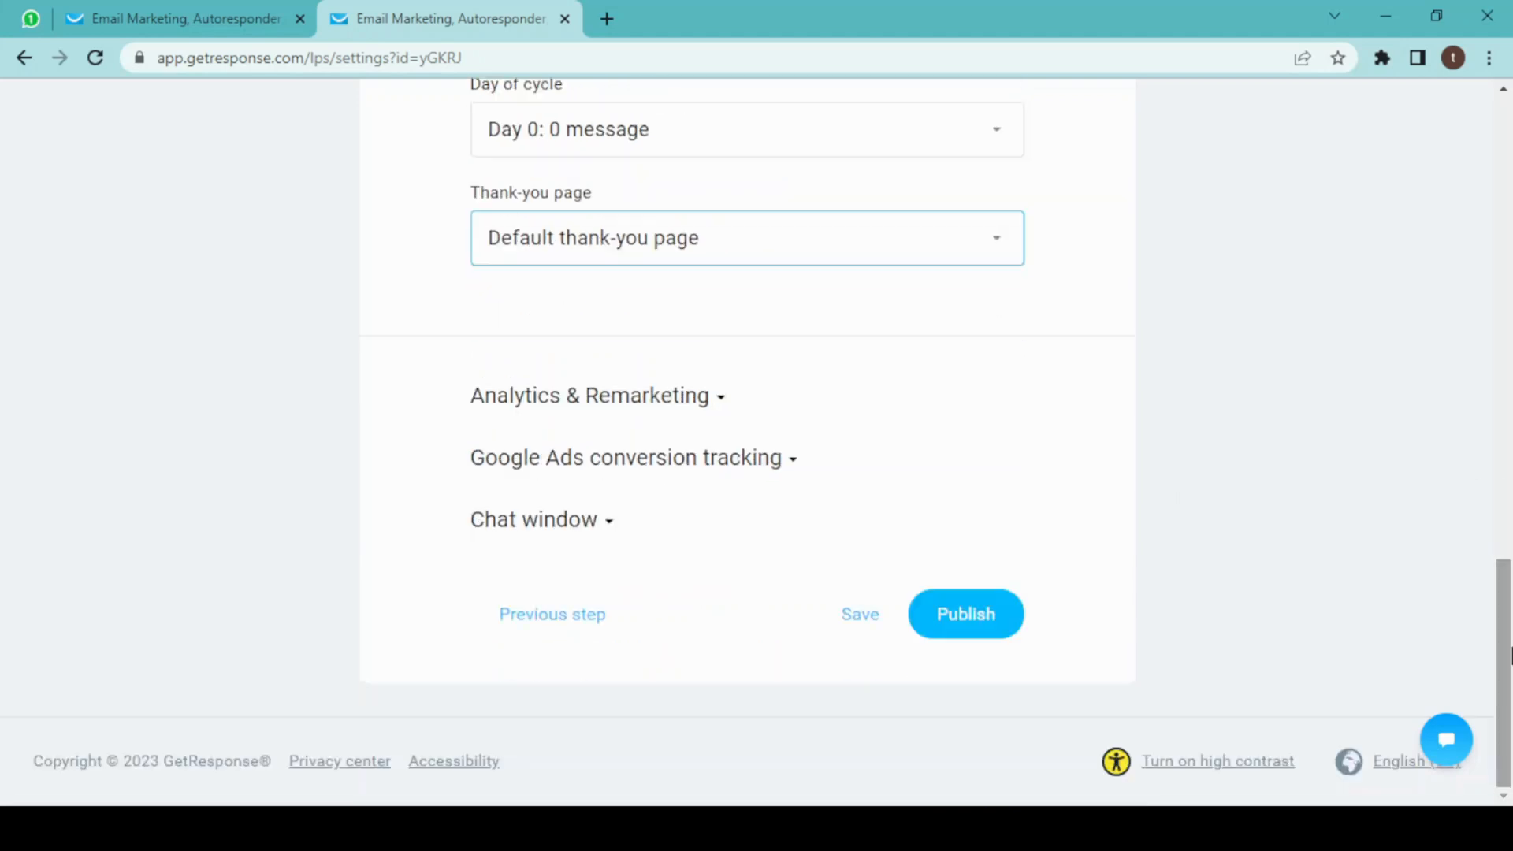
- Publish the Sign-up form page and go to the My landing pages list
click(964, 613)
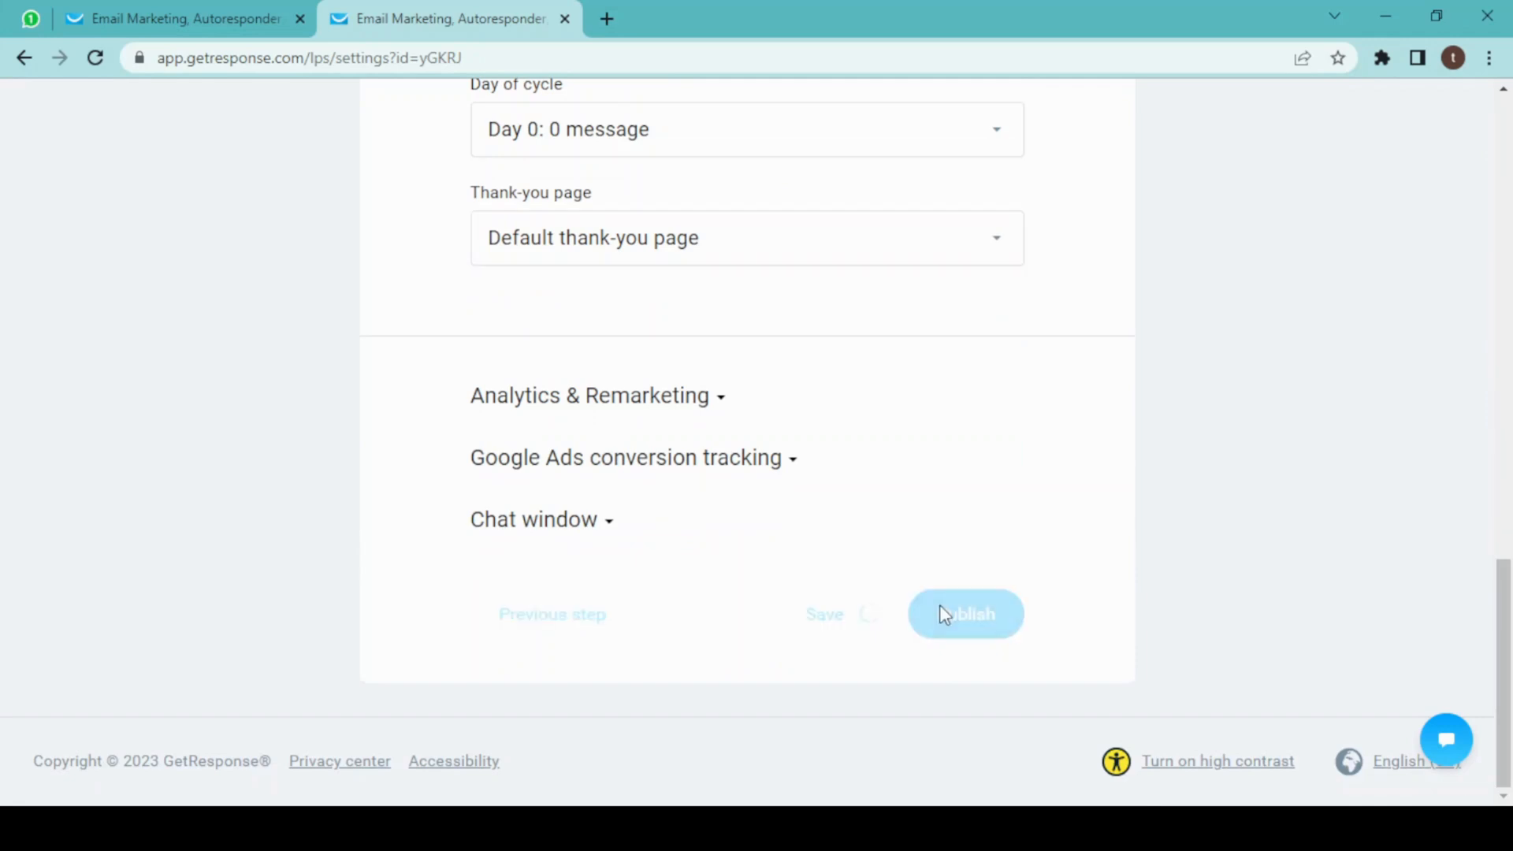
click(965, 613)
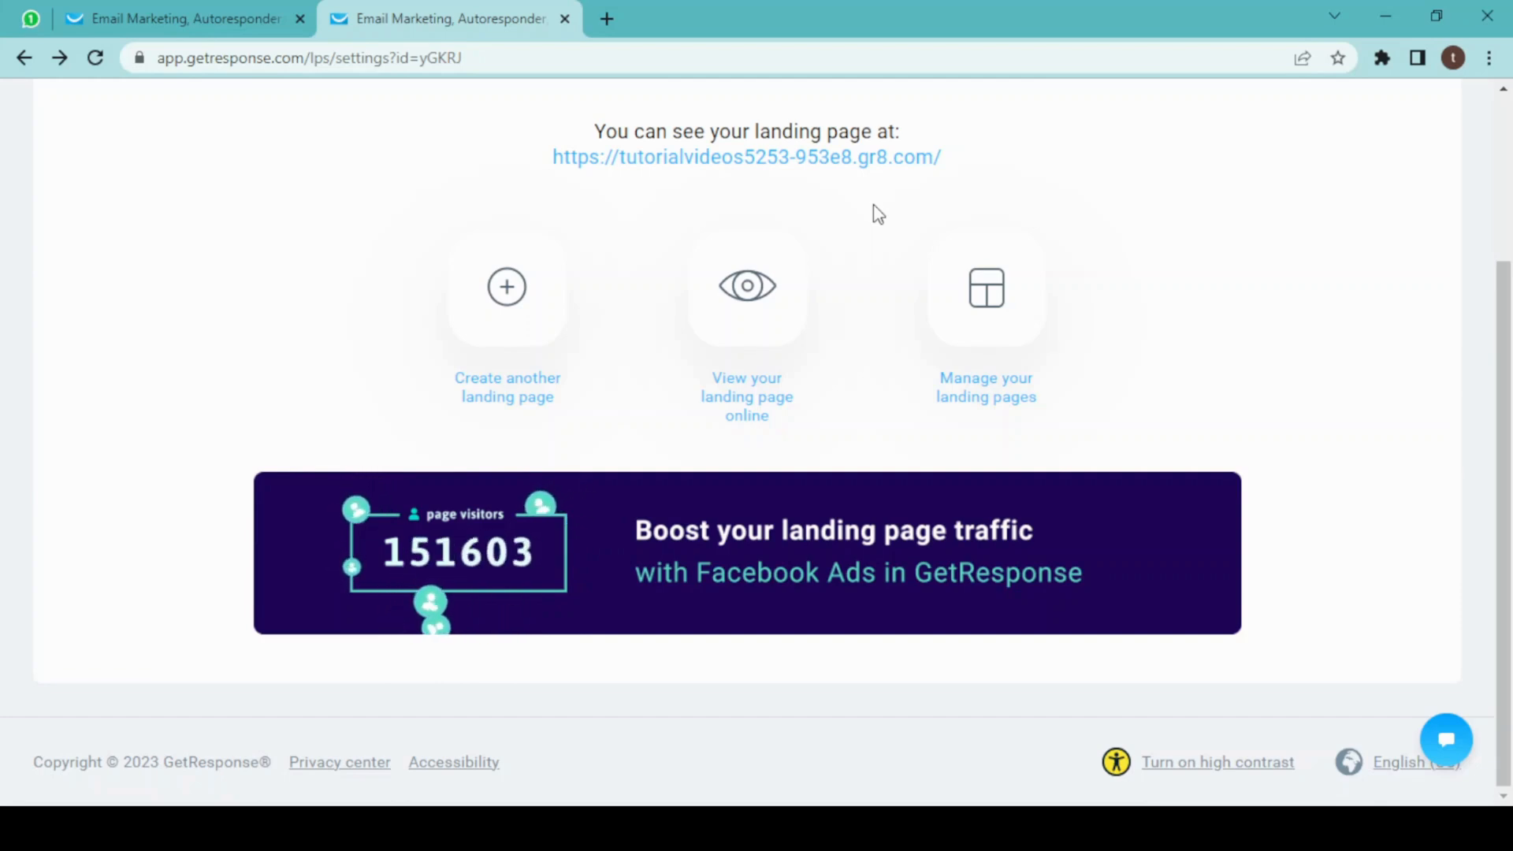
click(985, 287)
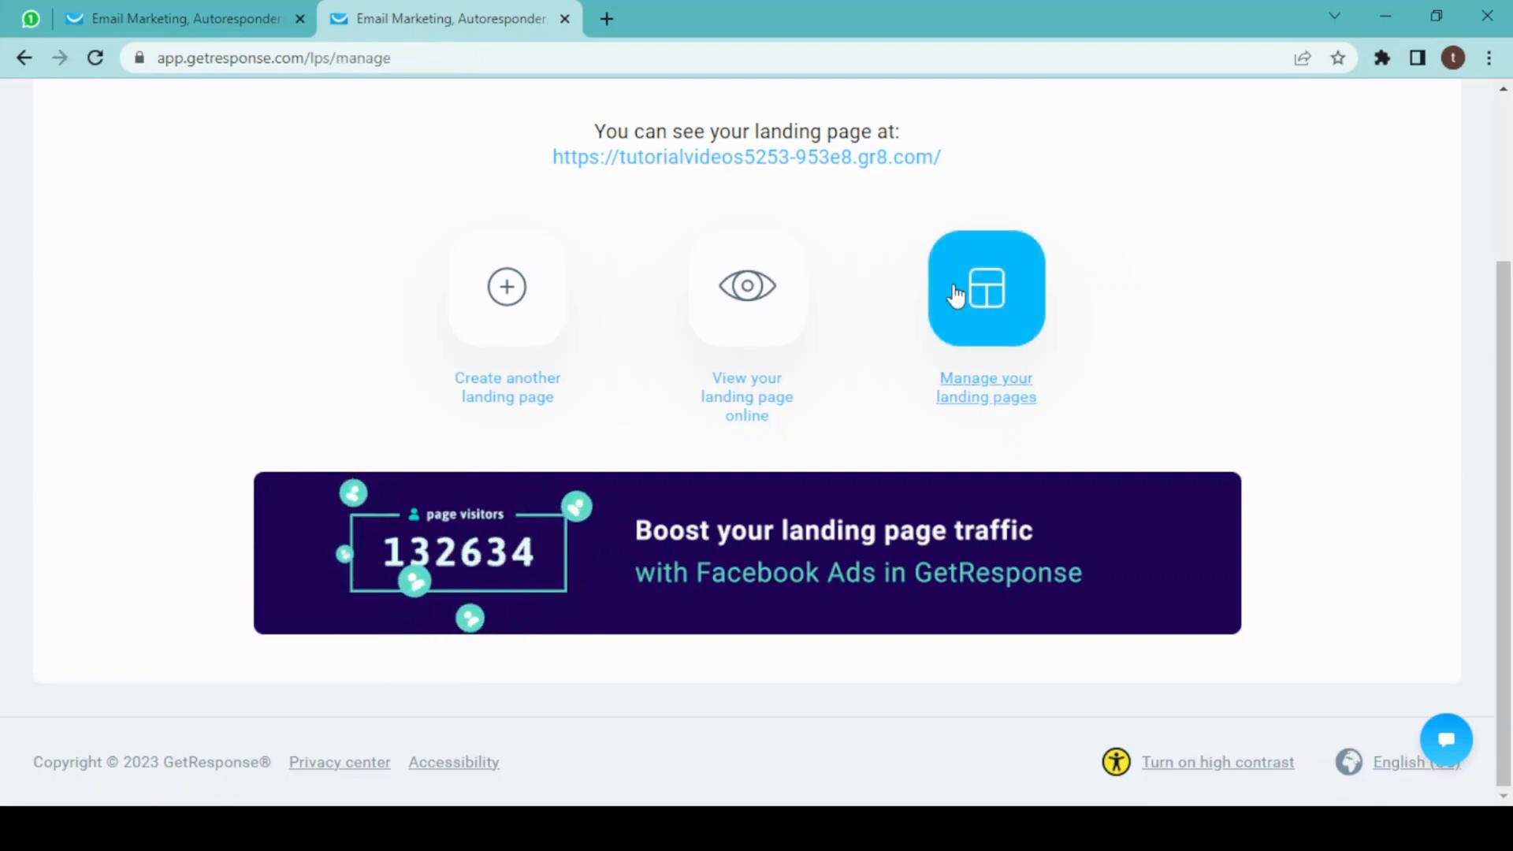
- View the landing pages list, where 'Sign-up form' shows Published with 0 visits and contacts
click(985, 287)
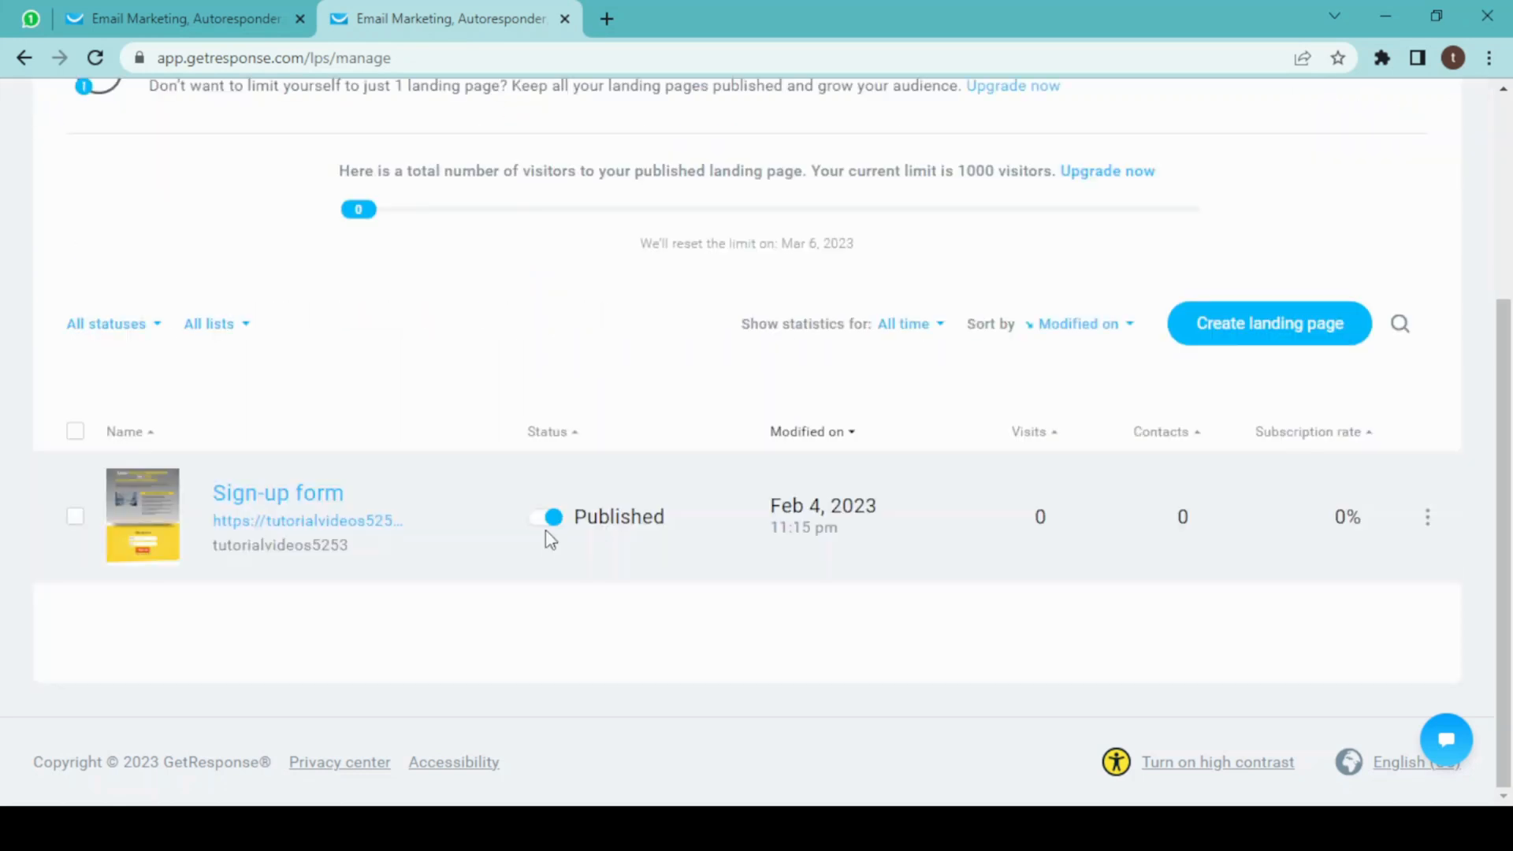
mouse_move(1067, 565)
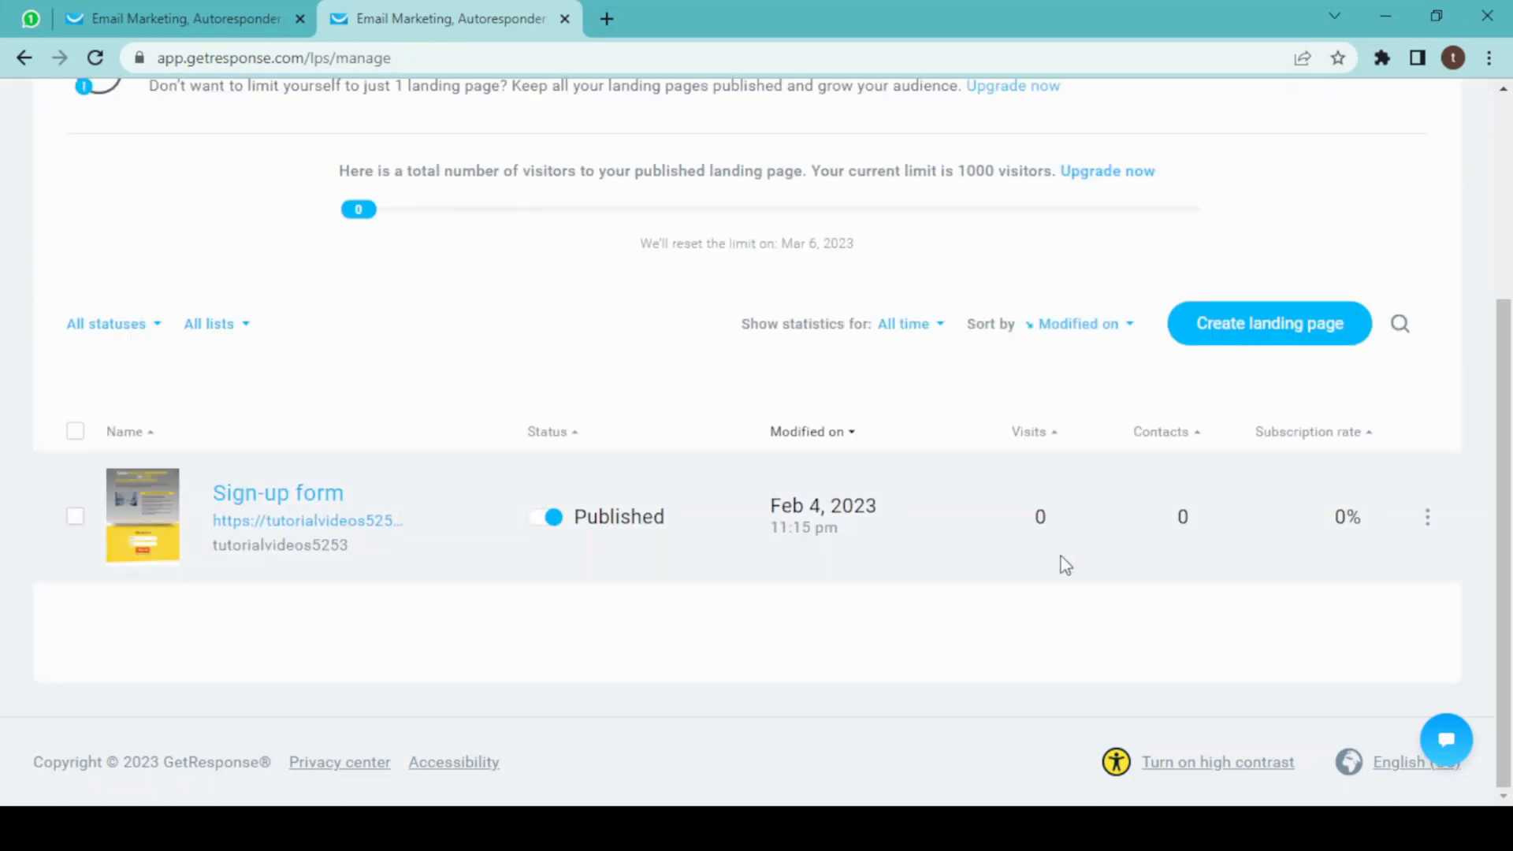